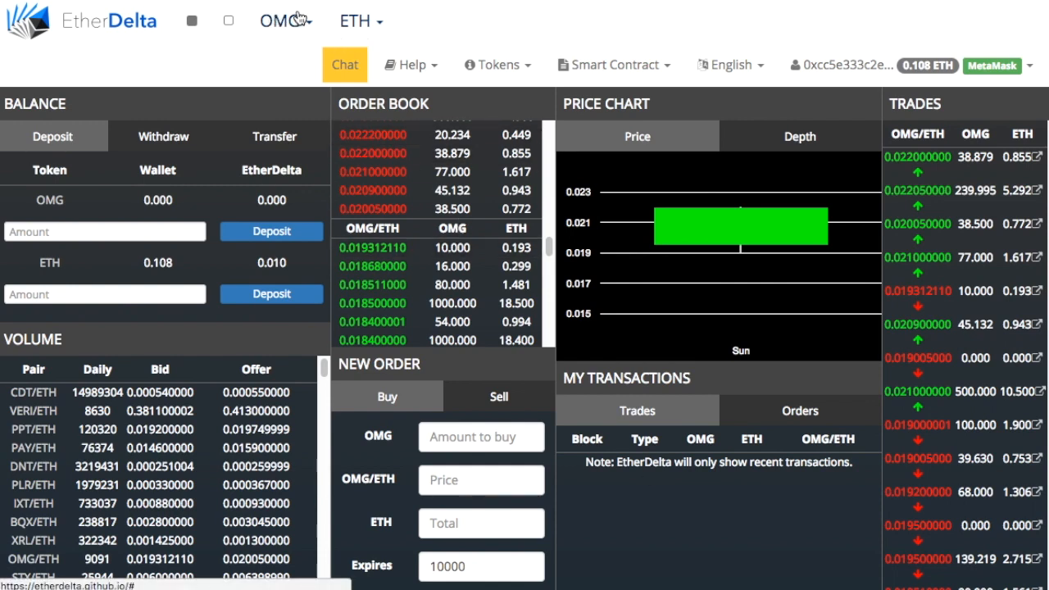
Leave the EtherDelta exchange for the Proof Dashboard's featured investment listings
click(281, 20)
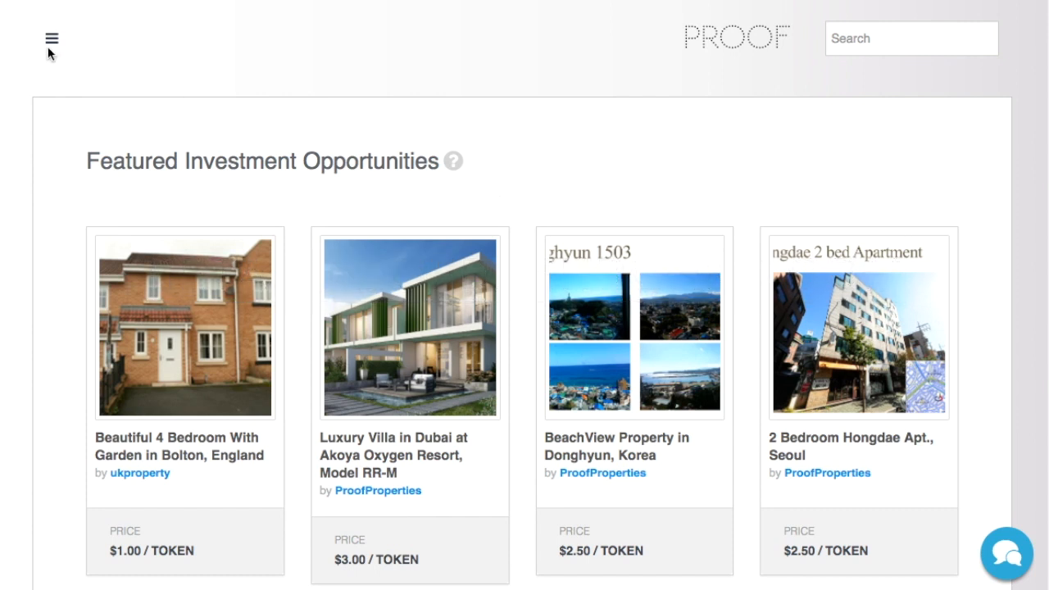
View the account balance page listing $40,524.44, €85.20, 0.01260 BTC and 0.12068 ETH
click(52, 39)
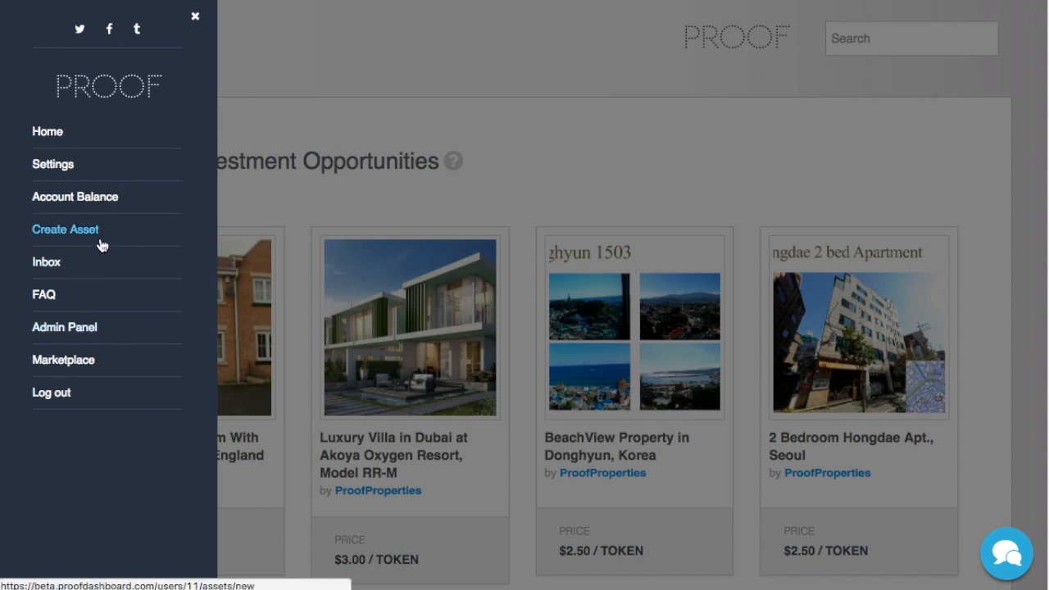
click(75, 197)
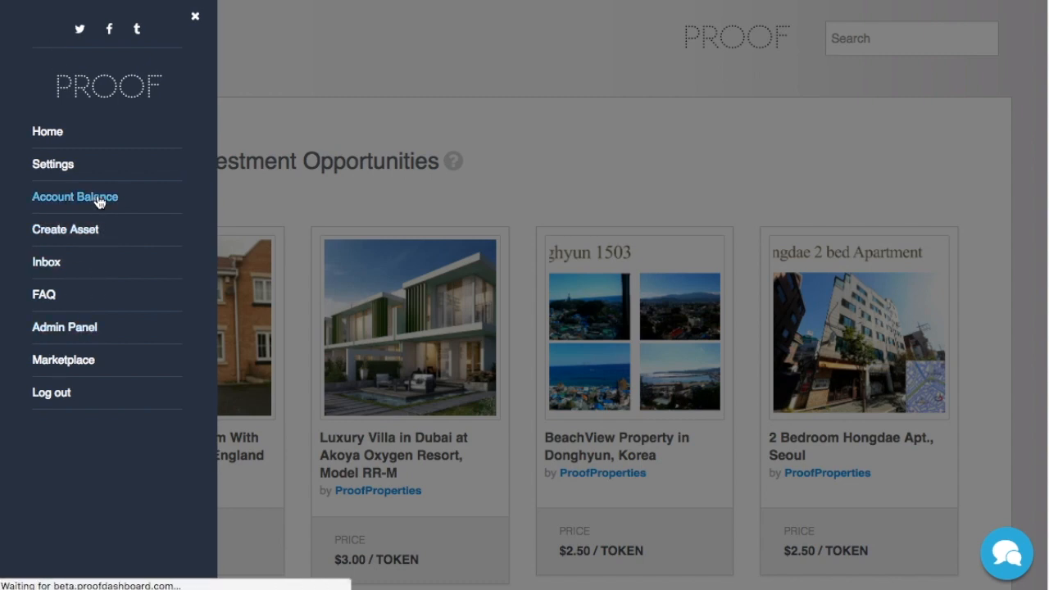
click(75, 197)
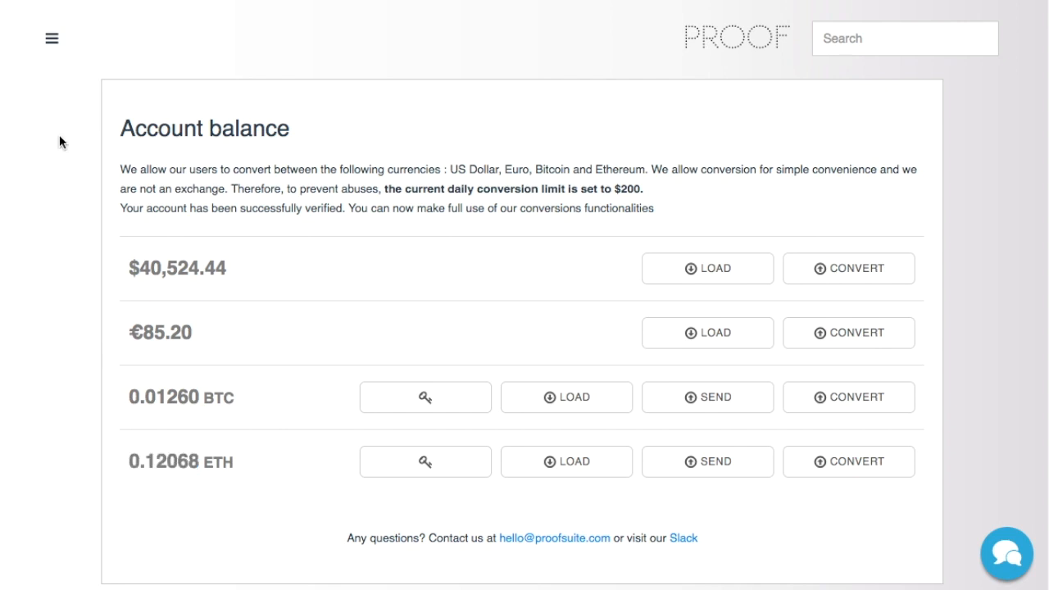
mouse_move(89, 151)
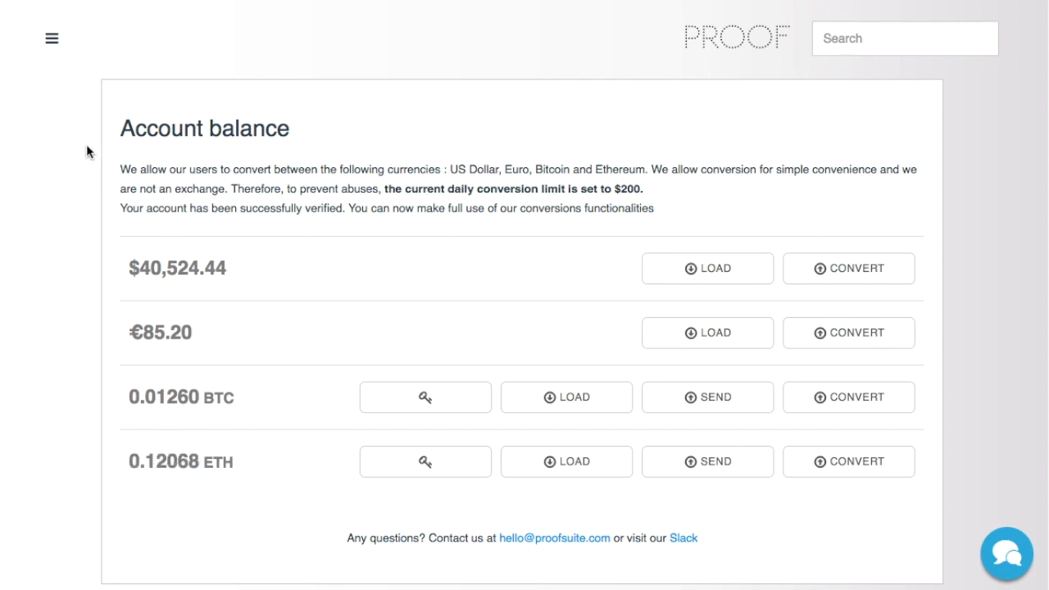
click(51, 37)
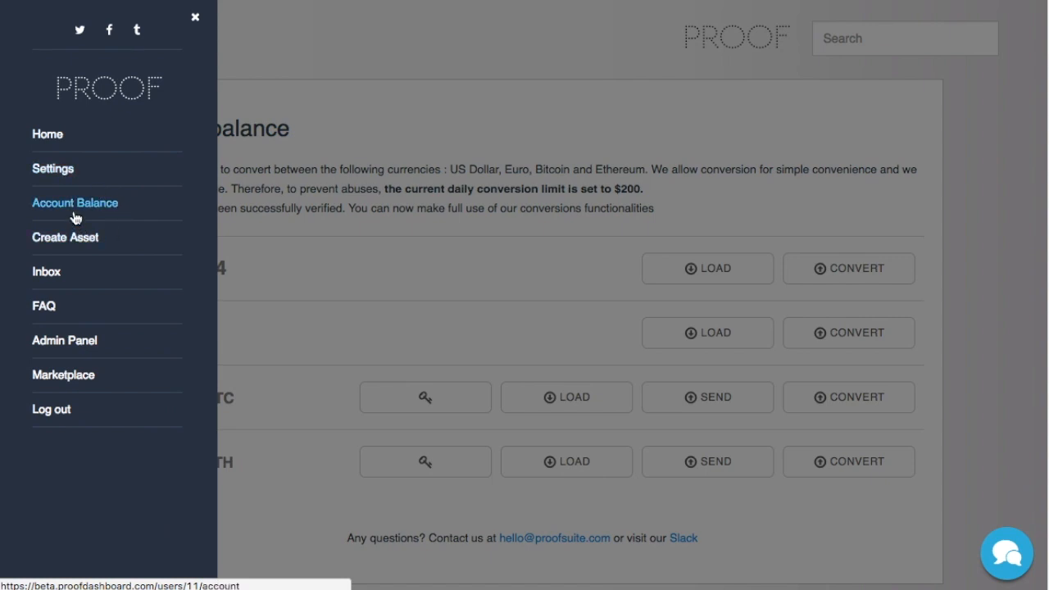
mouse_move(92, 238)
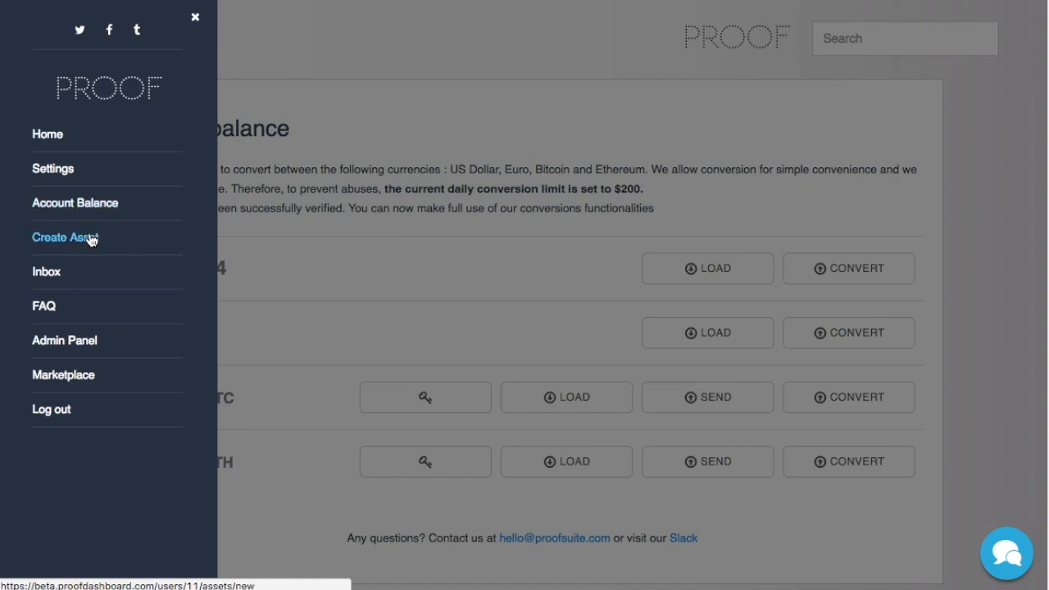
Begin issuing a new token and name the asset KoreaCoin
click(65, 237)
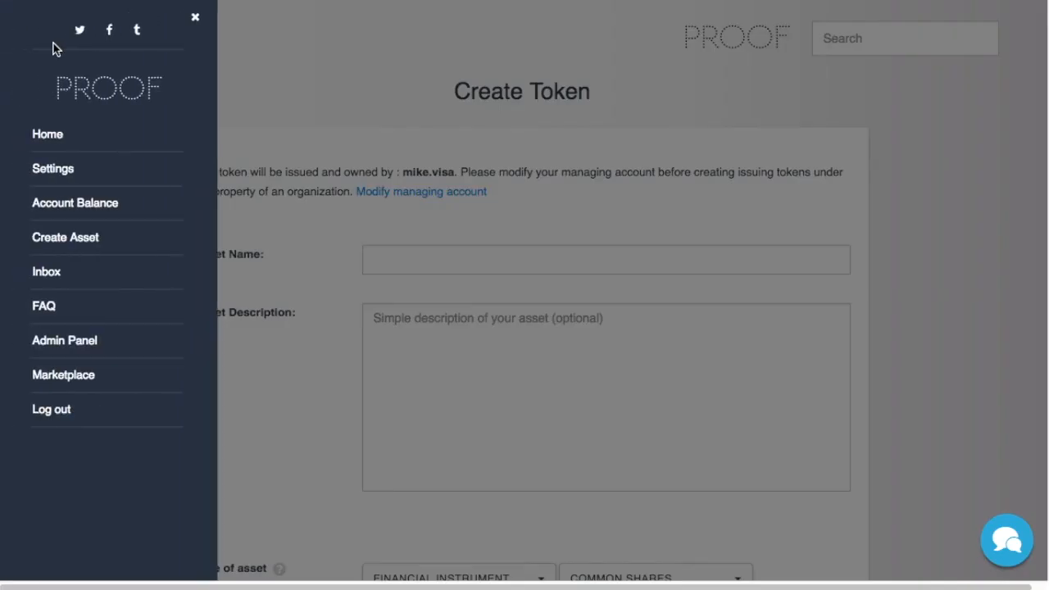
click(46, 134)
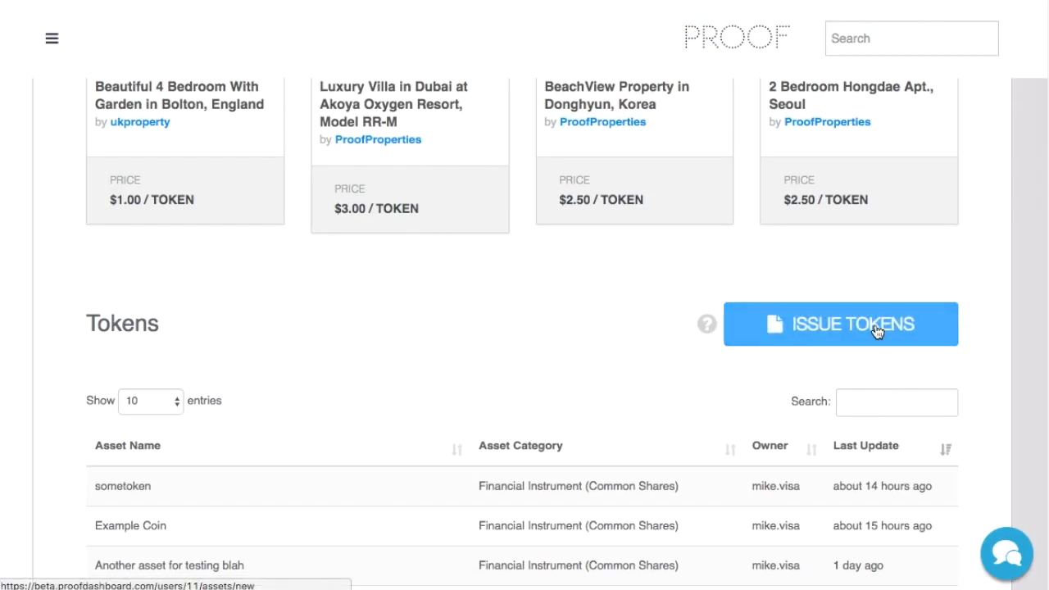
click(842, 324)
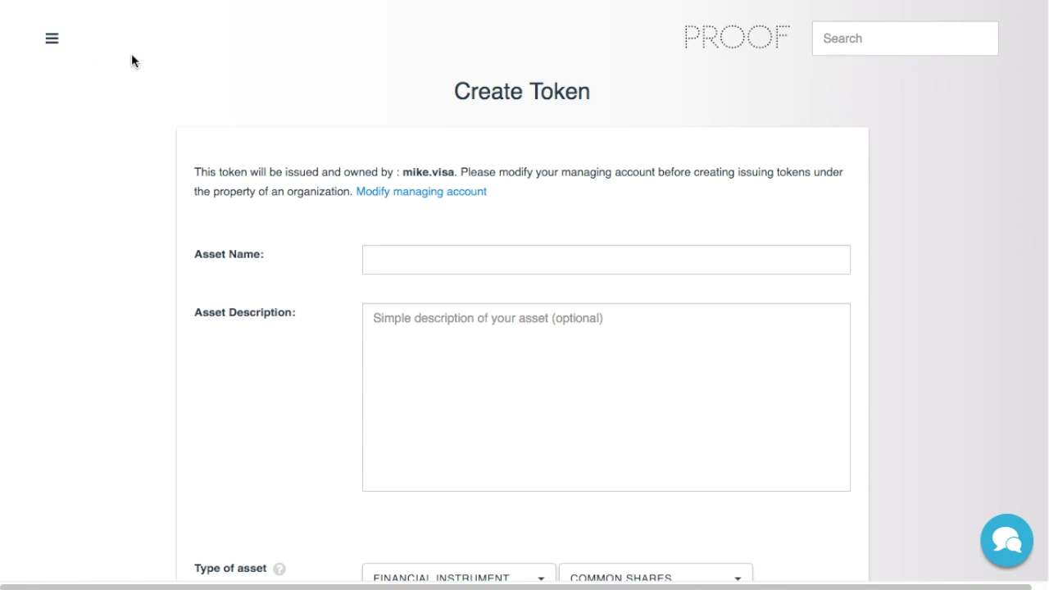
click(498, 258)
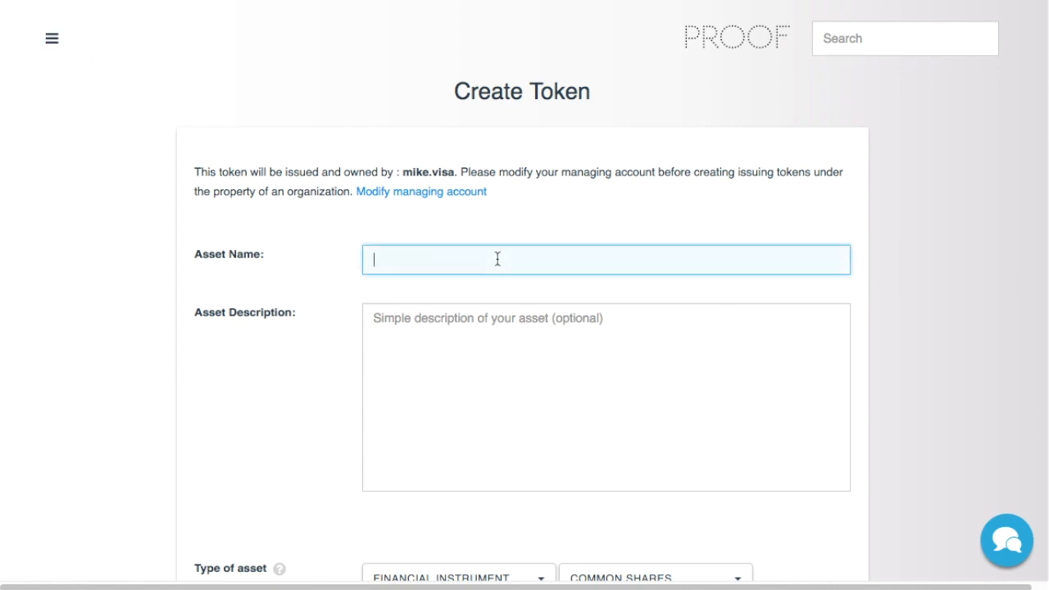
text(KoreaCoin)
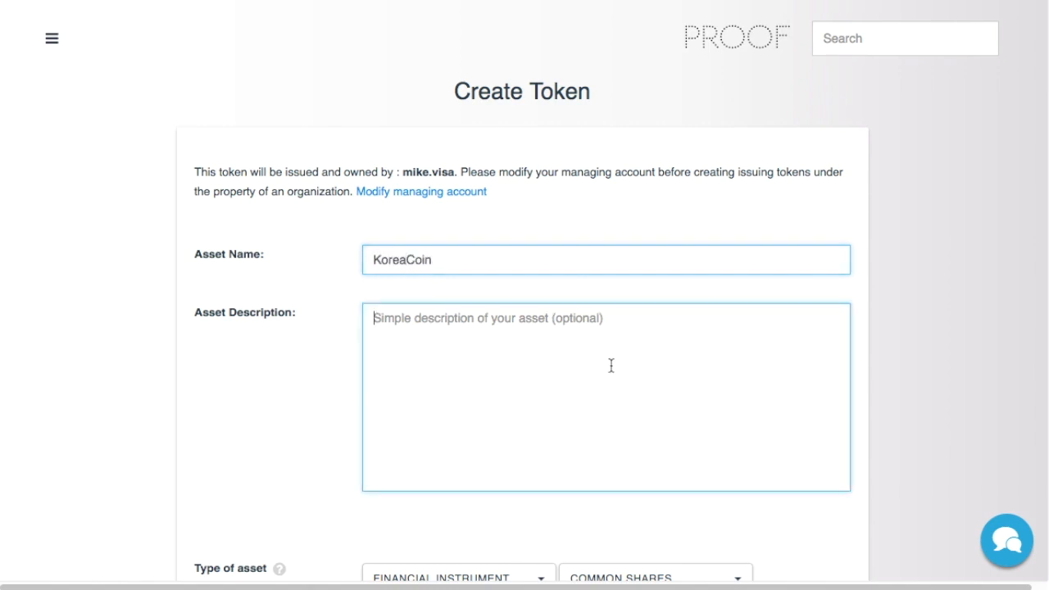
text(K)
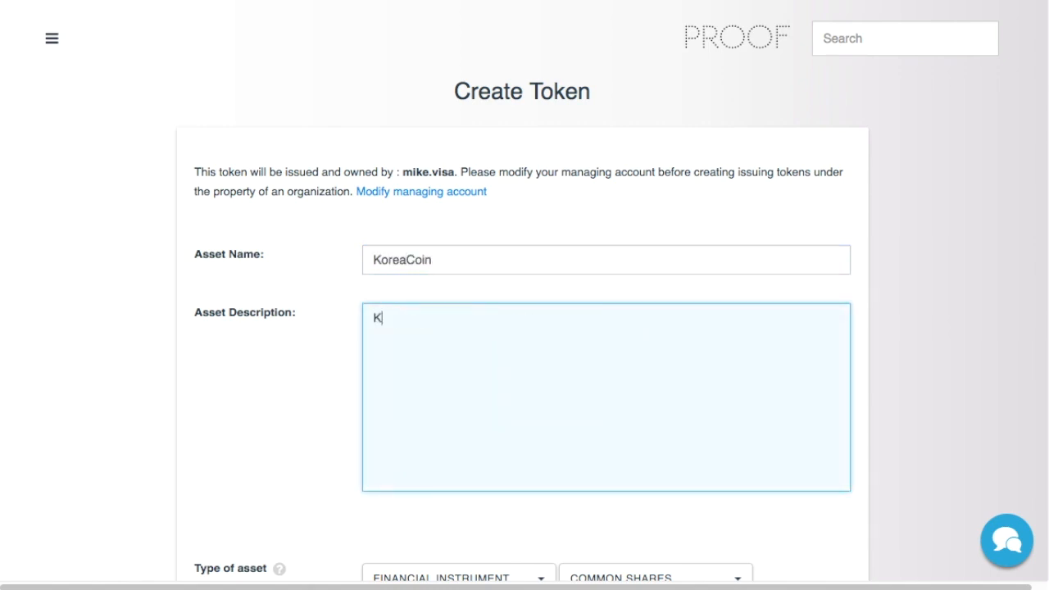
Describe the asset as 'Coin pegged to stock market in Korea by xyz fund'
text(Coin pegged to stock)
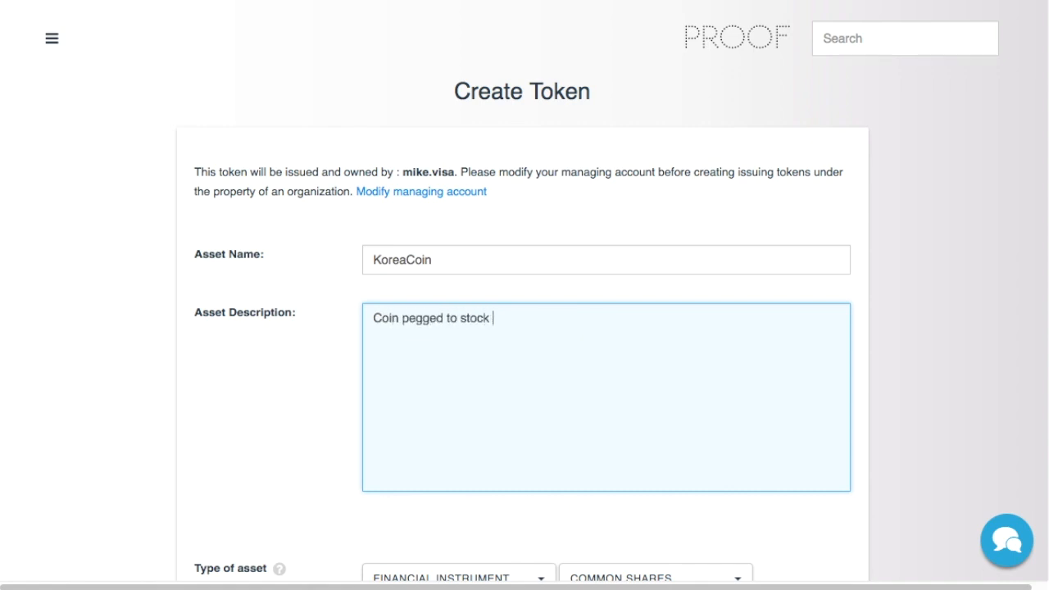
text(market in Korea by x)
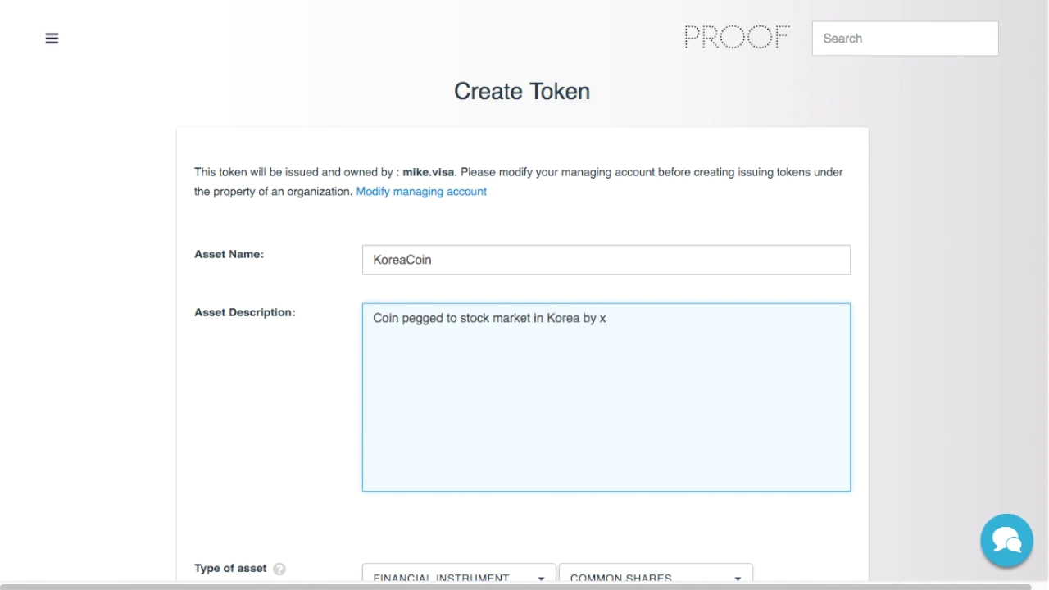
text(yz fund)
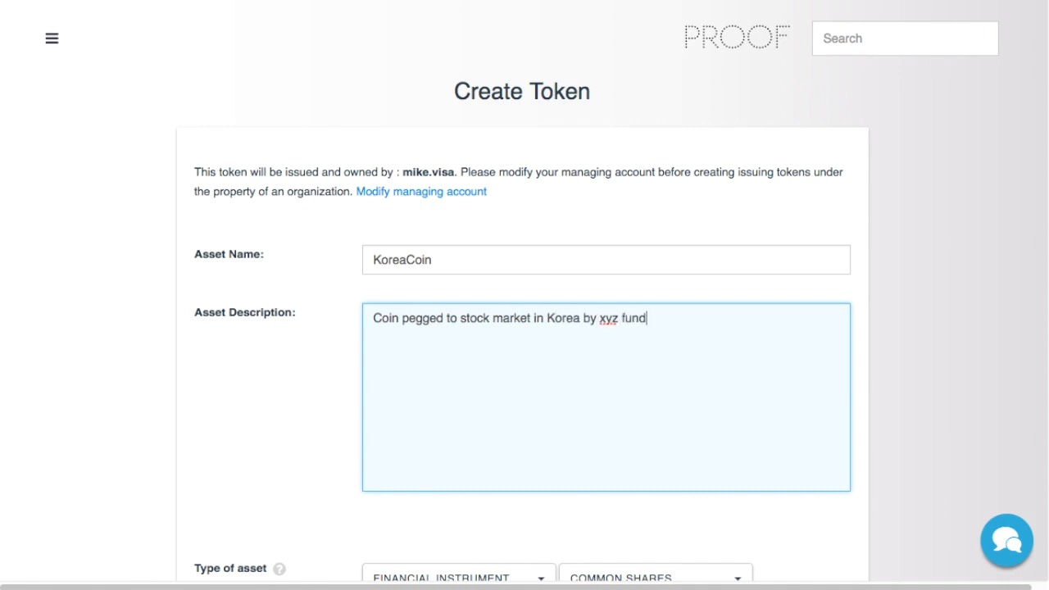
Make KoreaCoin a Community Currency of 3,000,000 units priced at 1 USD each
scroll(down, 3)
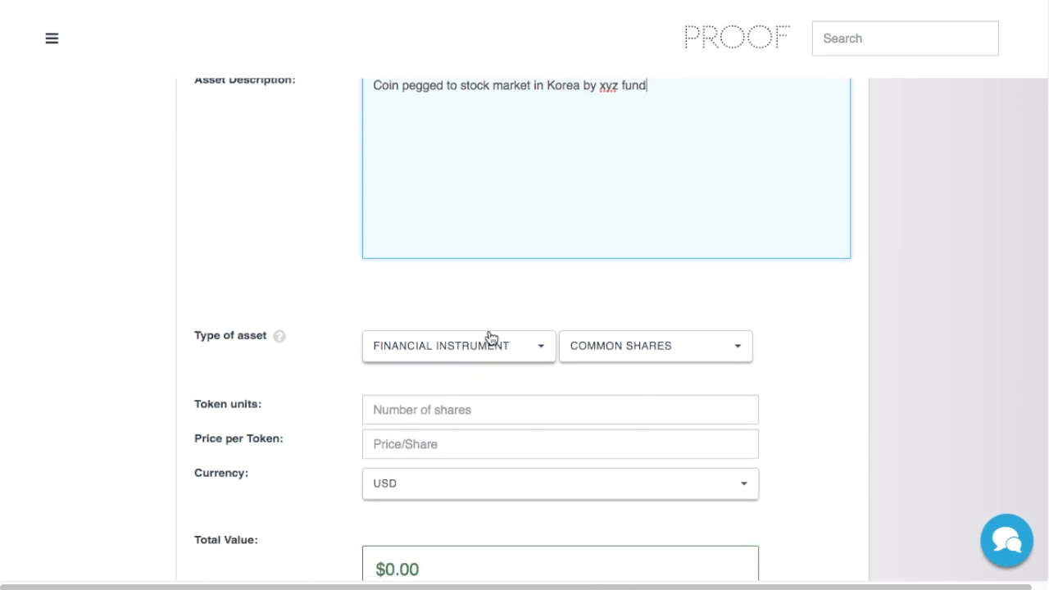
scroll(down, 3)
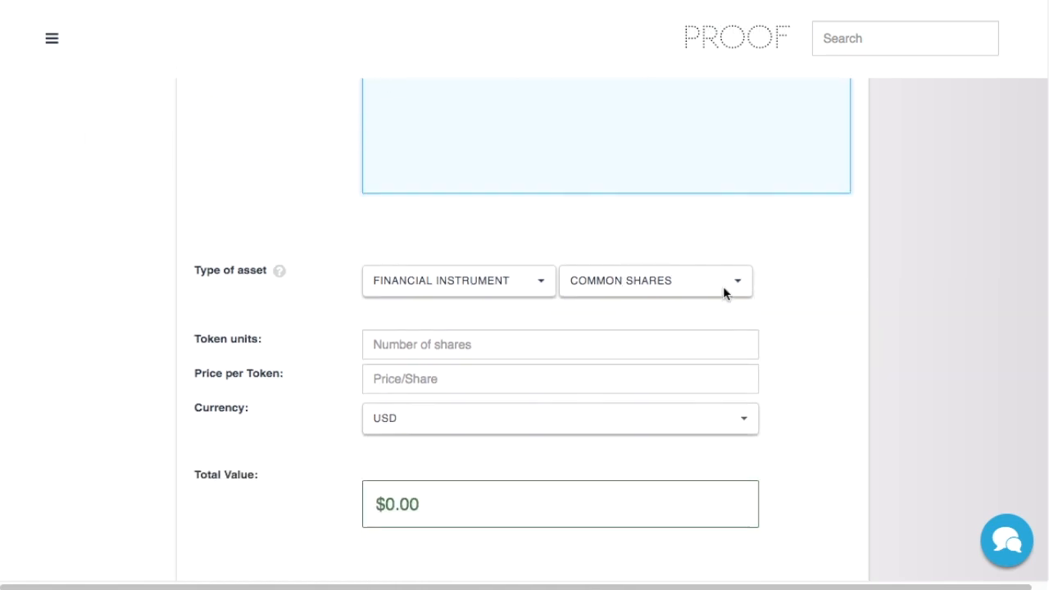
click(655, 280)
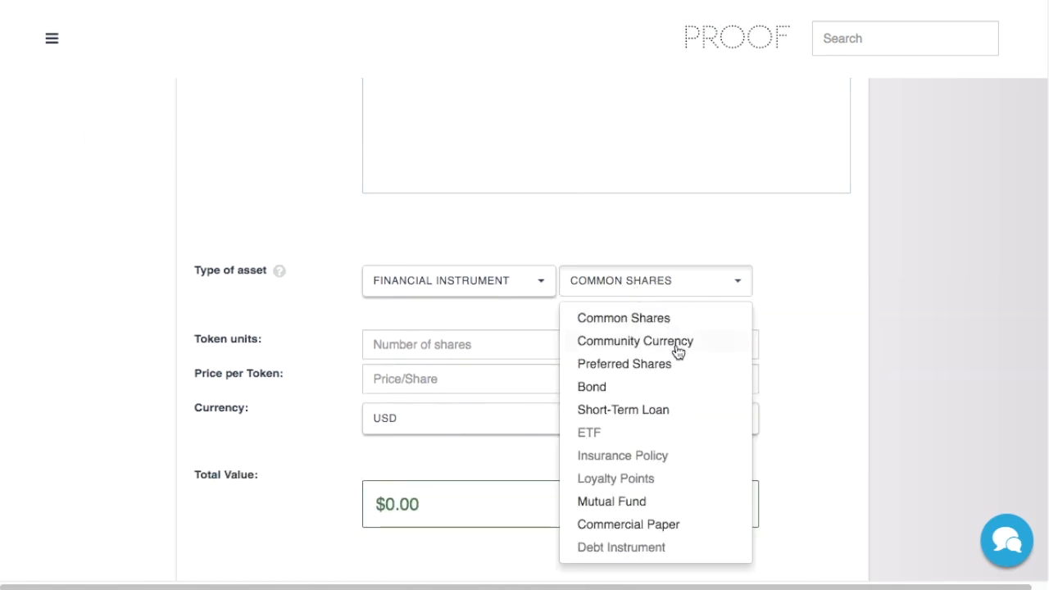
click(636, 341)
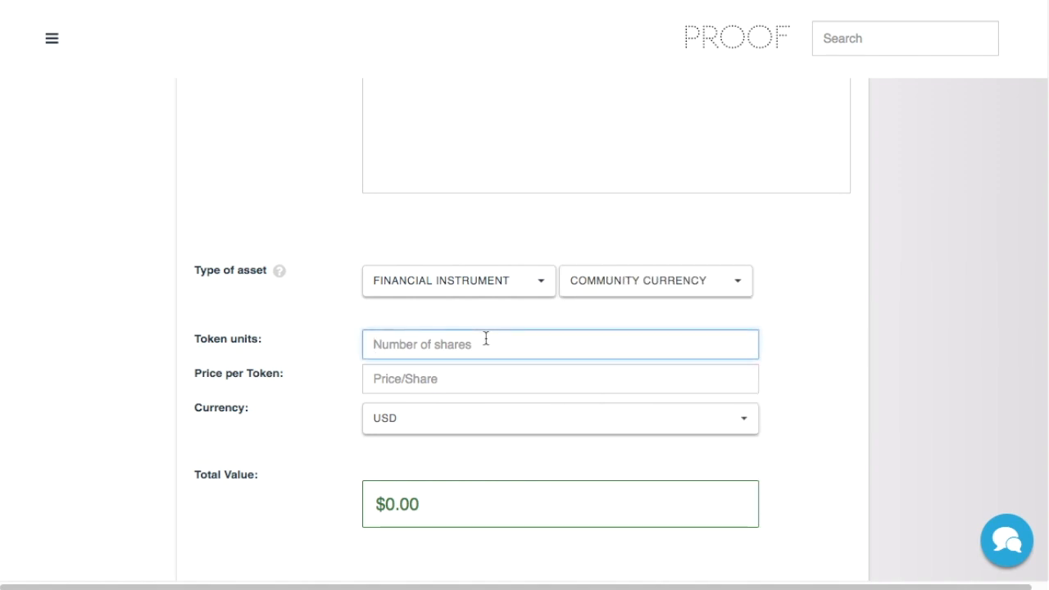
text(300)
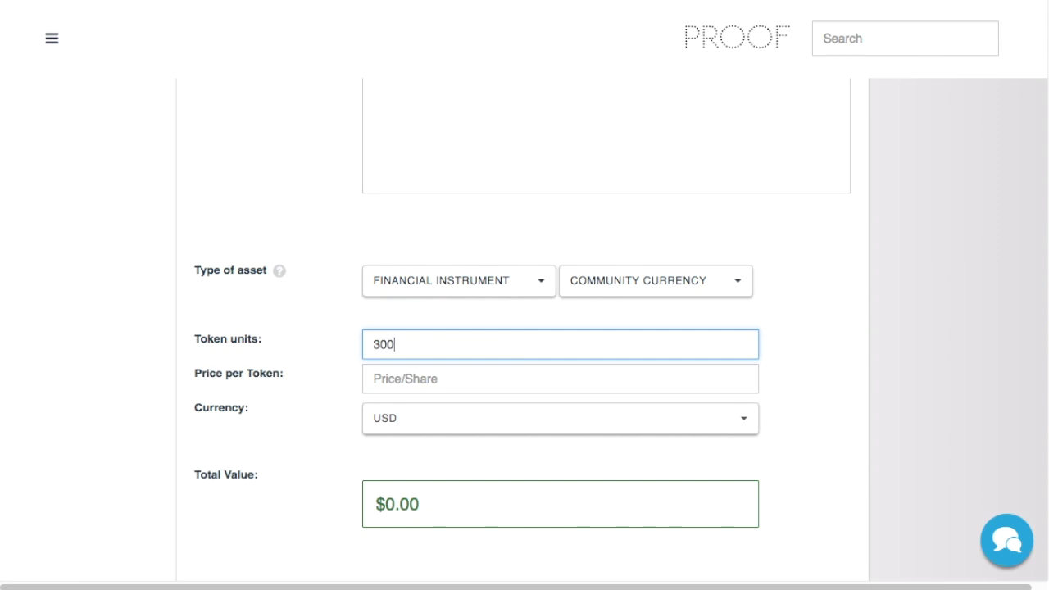
text(,)
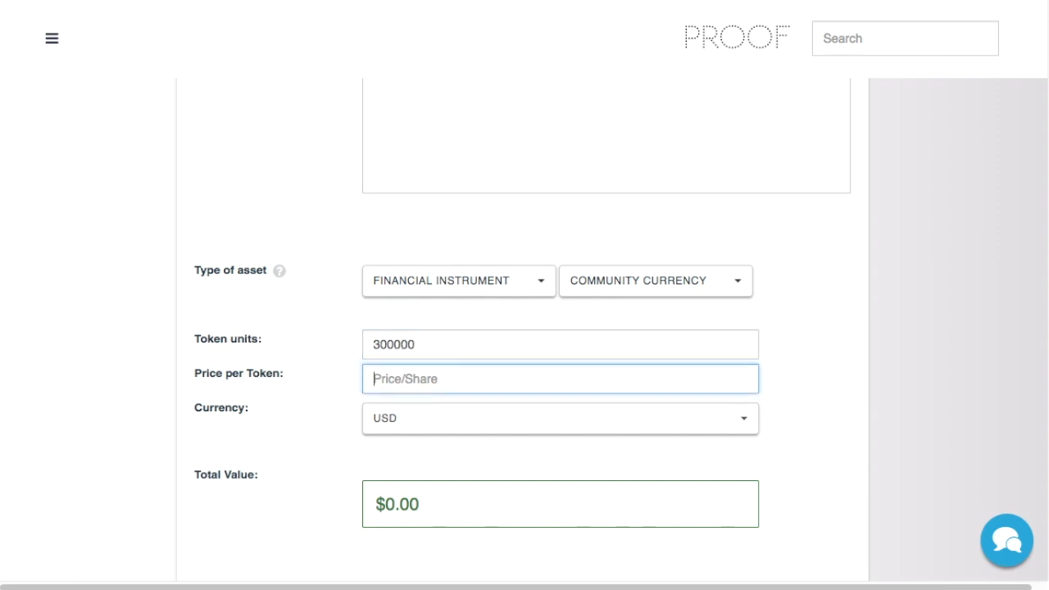
text(1)
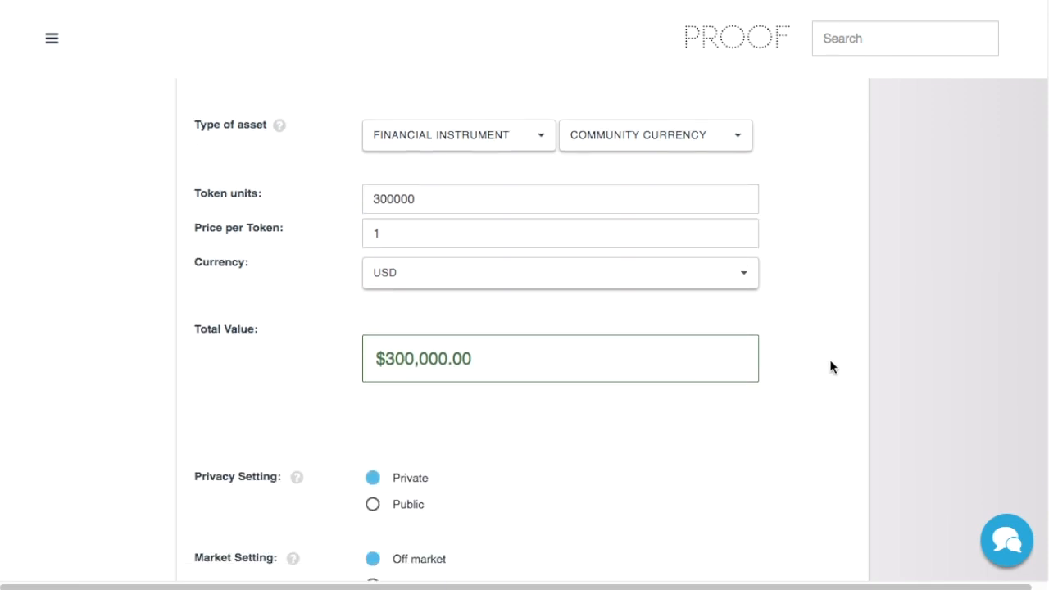
Move down the form past the Public and On market options to the Blockchain choice
scroll(down, 3)
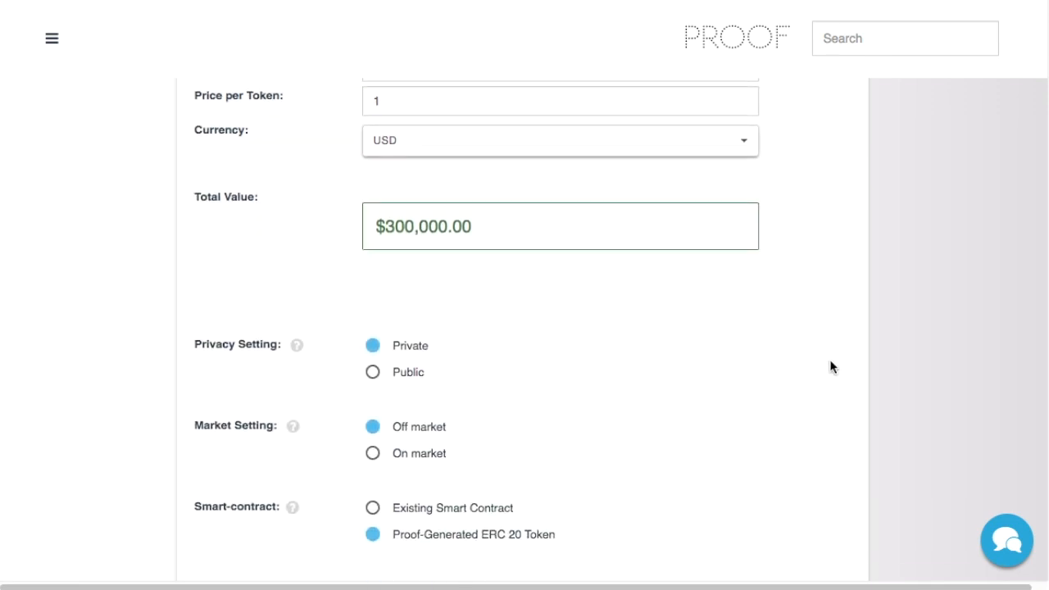
scroll(down, 3)
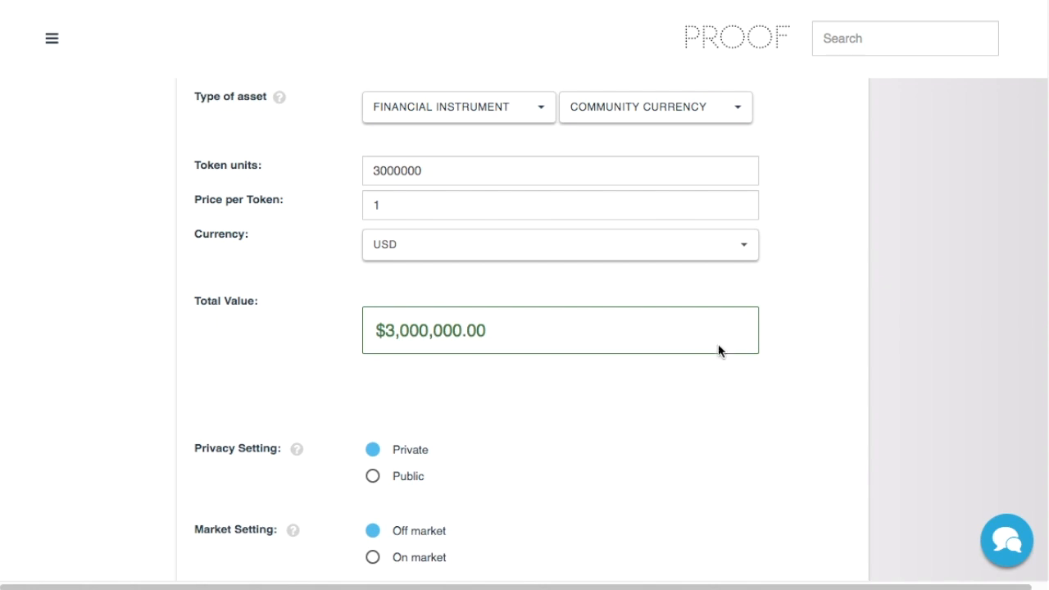
scroll(down, 3)
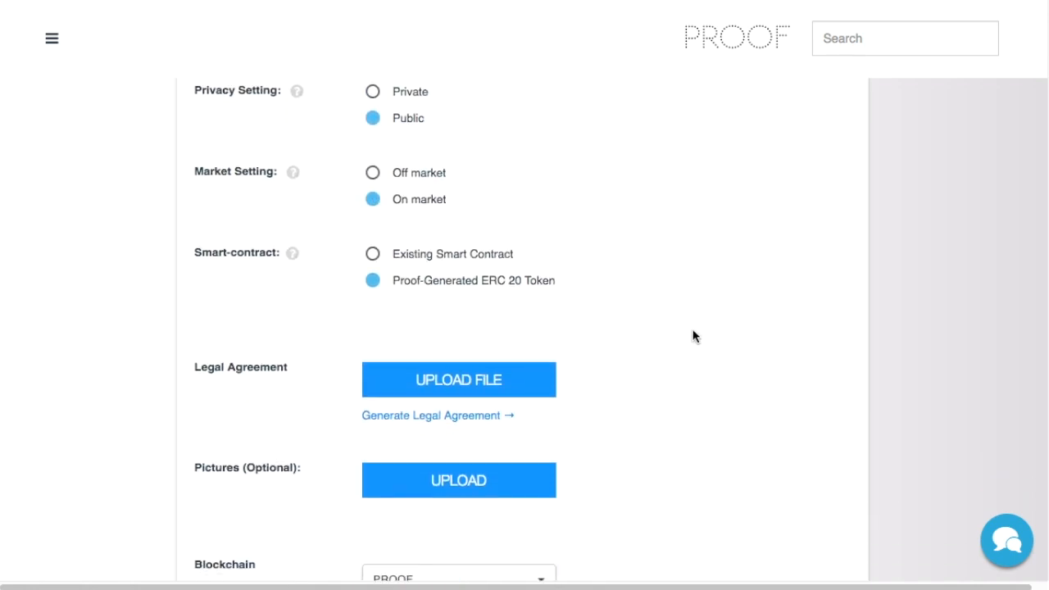
scroll(down, 3)
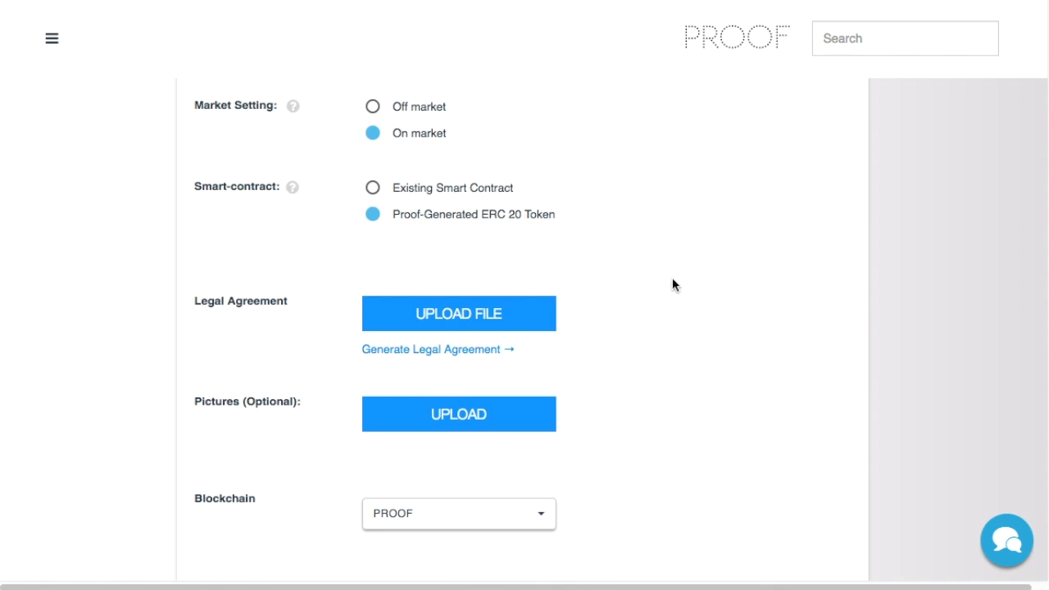
scroll(down, 3)
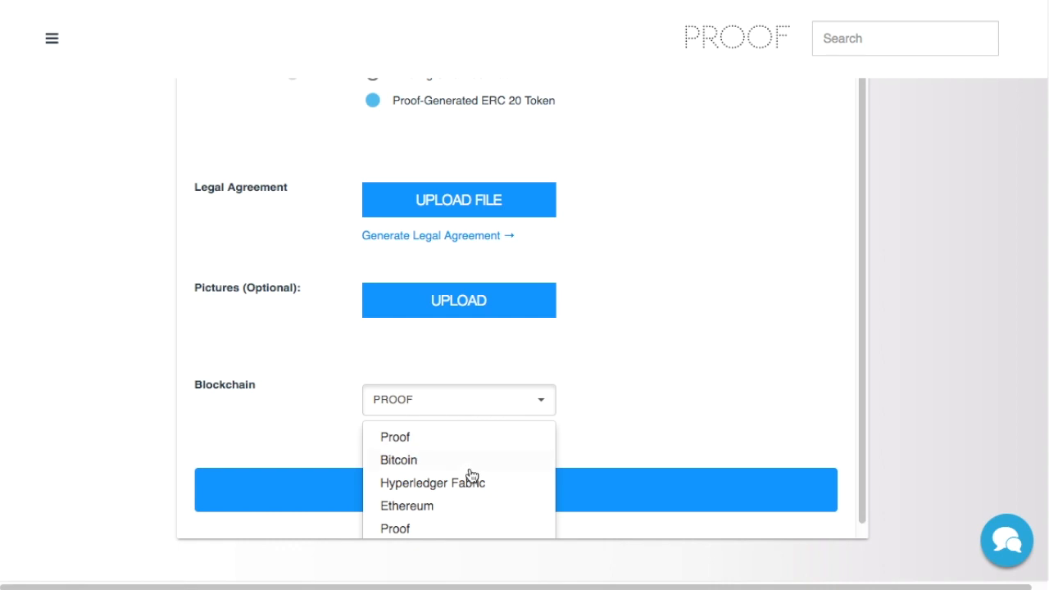
Choose the Ethereum blockchain and create the Proof-generated ERC 20 token
click(407, 505)
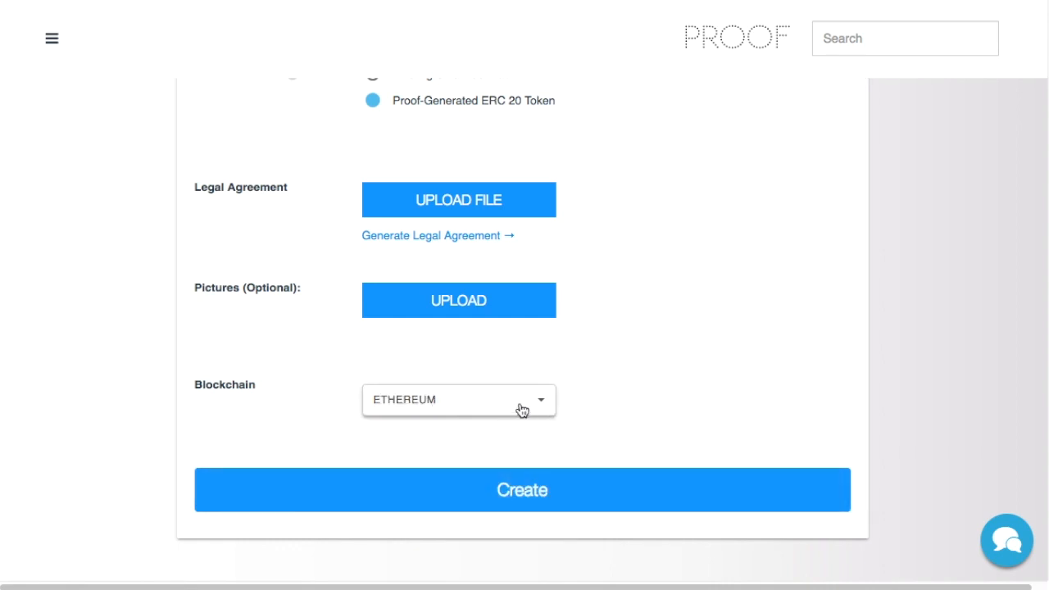
scroll(down, 3)
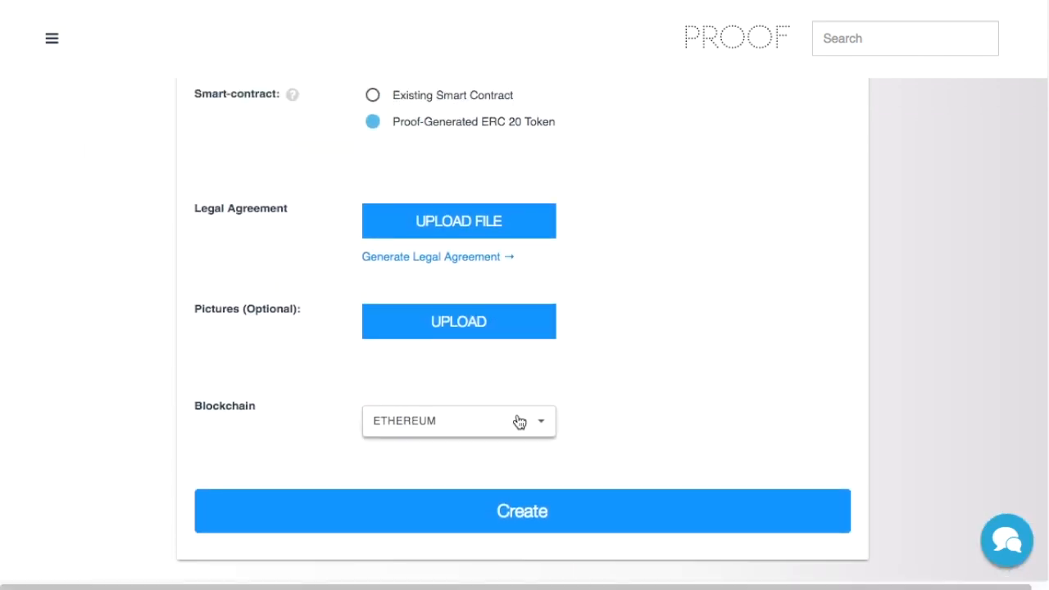
mouse_move(616, 435)
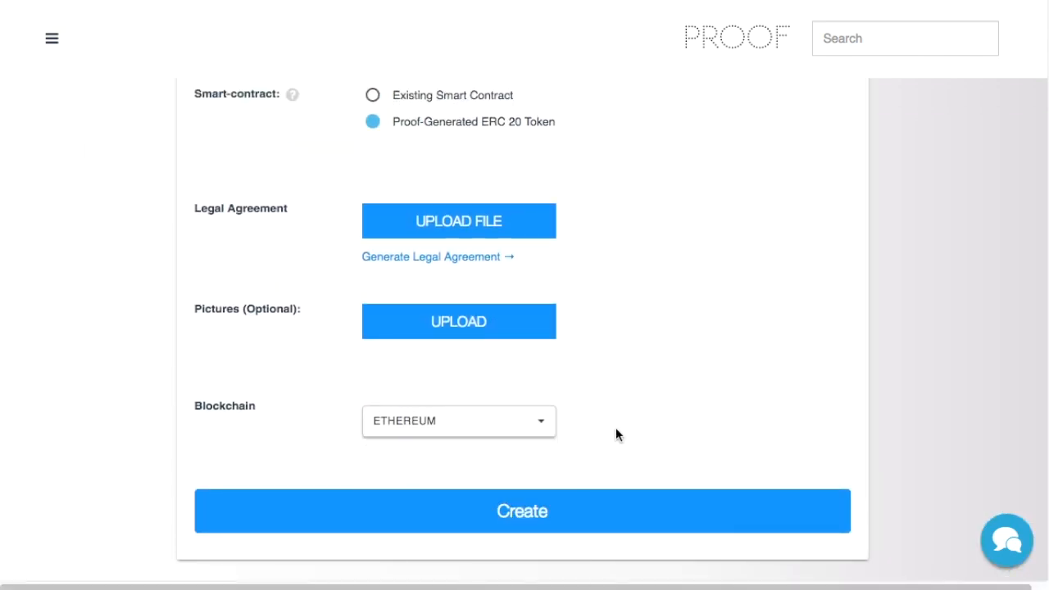
scroll(down, 3)
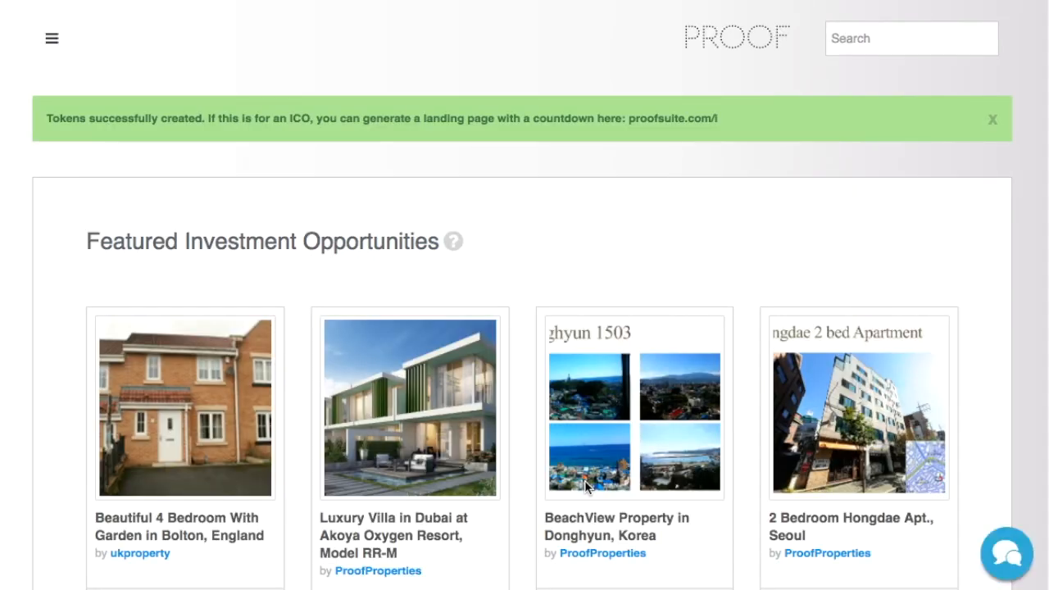
mouse_move(757, 359)
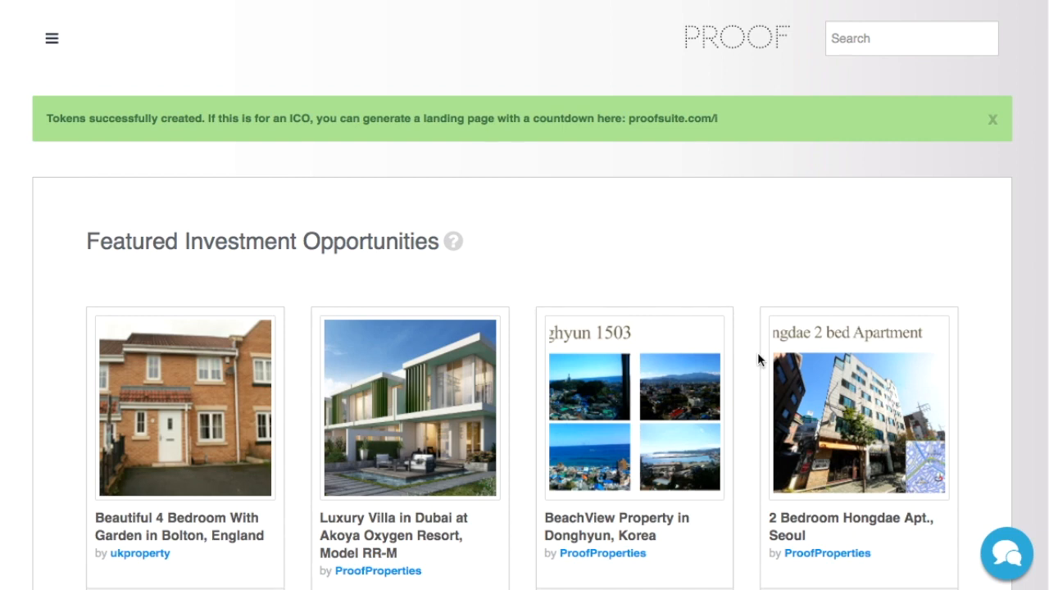
Bring up KoreaCoin's detailed information and pick out its Ethereum contract address
scroll(down, 3)
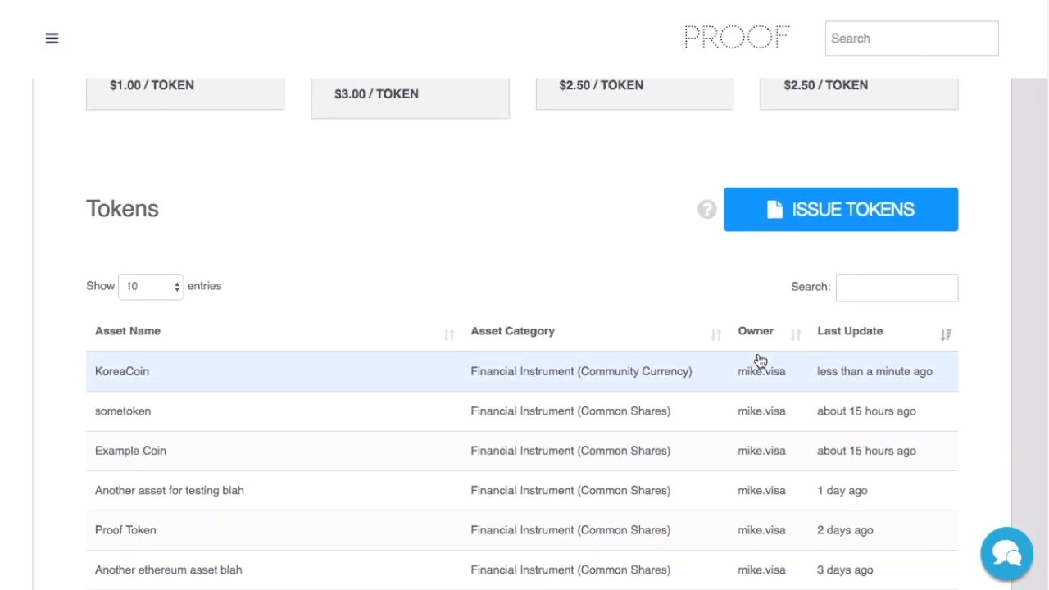
click(121, 370)
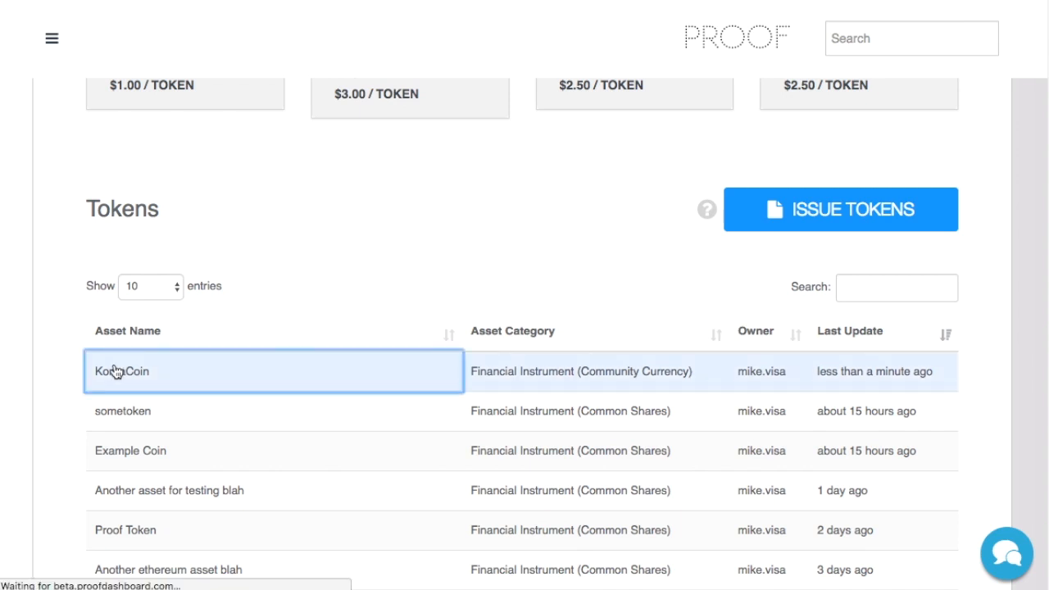
click(121, 374)
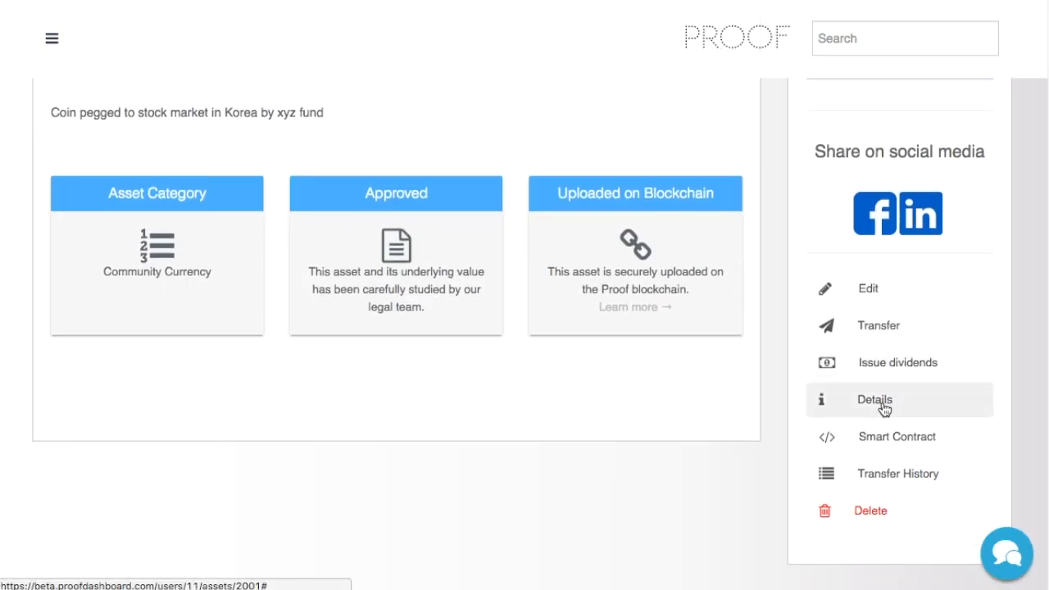
click(873, 399)
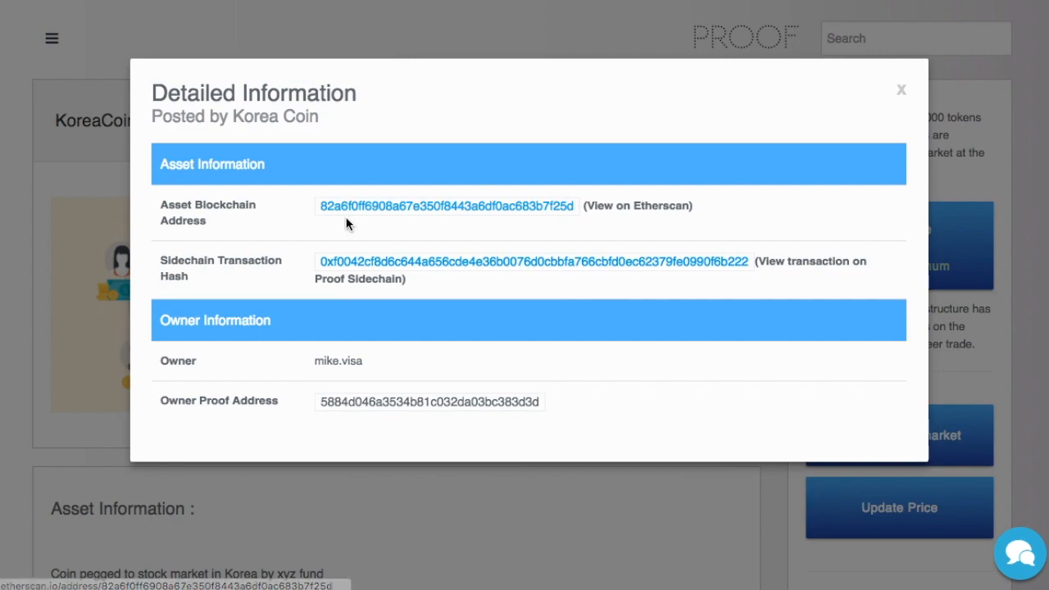
click(639, 206)
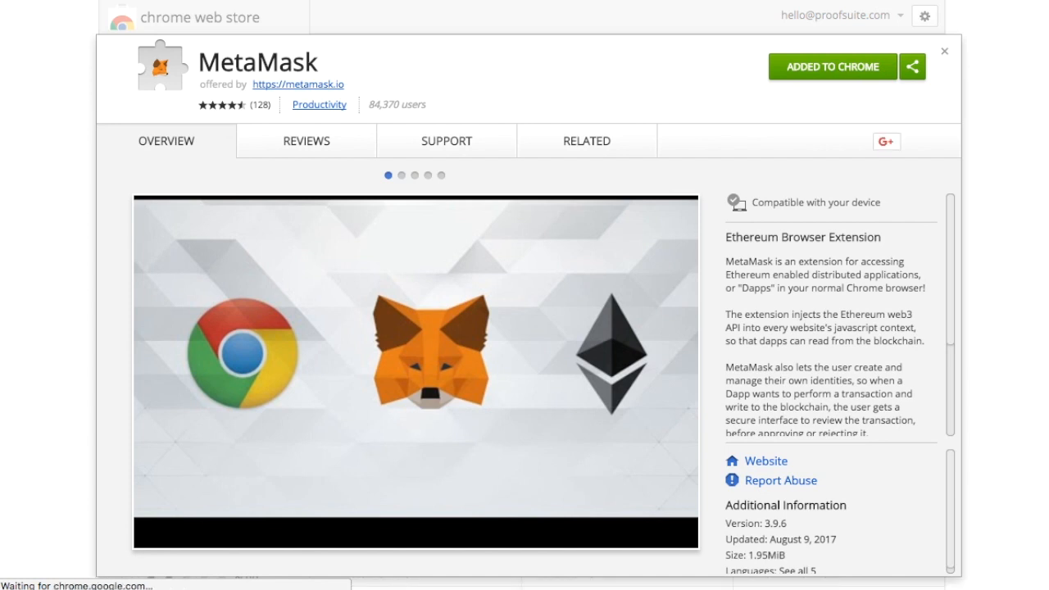
View the MetaMask wallet's Account 1 with 0.108016 ETH and its sent transactions
click(924, 19)
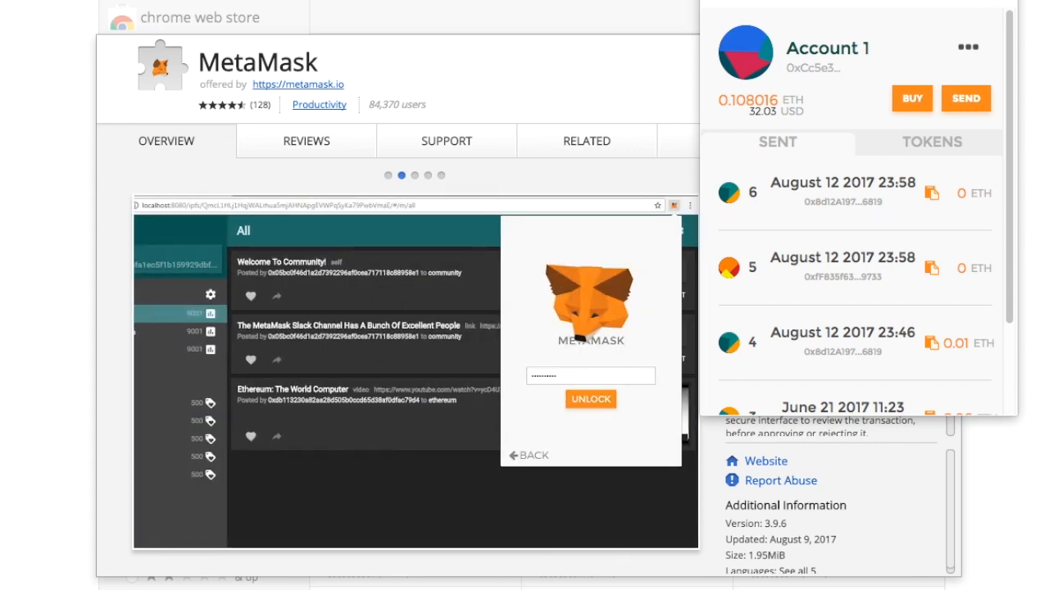
mouse_move(947, 10)
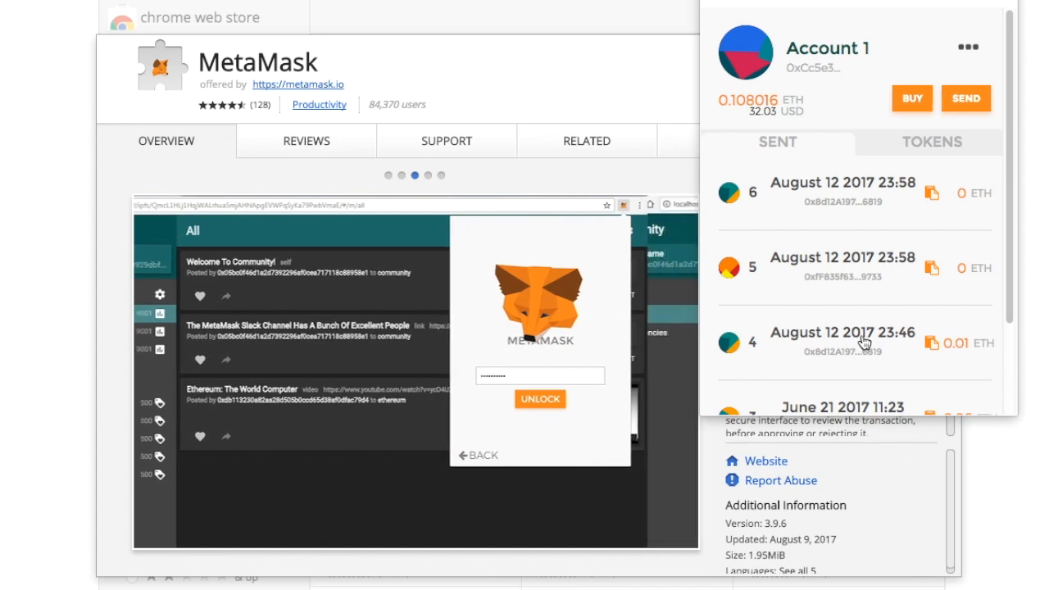
click(539, 398)
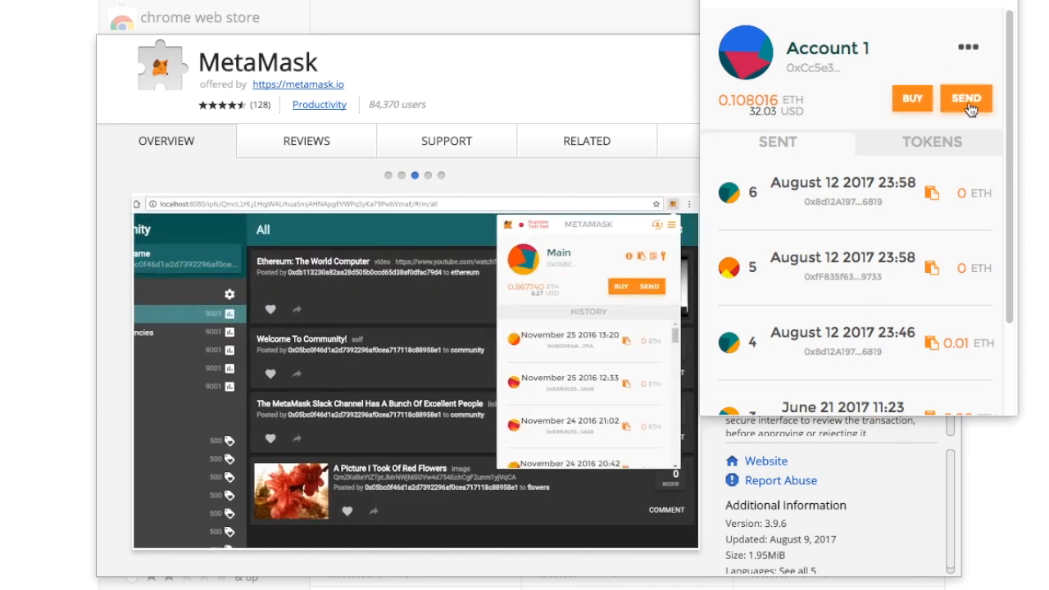
mouse_move(901, 107)
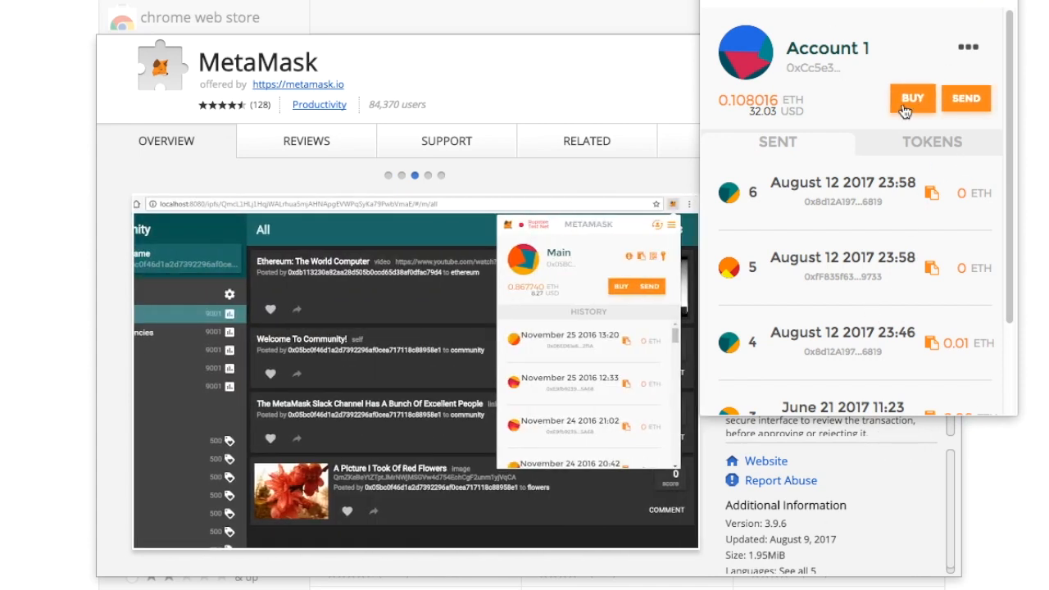
click(964, 46)
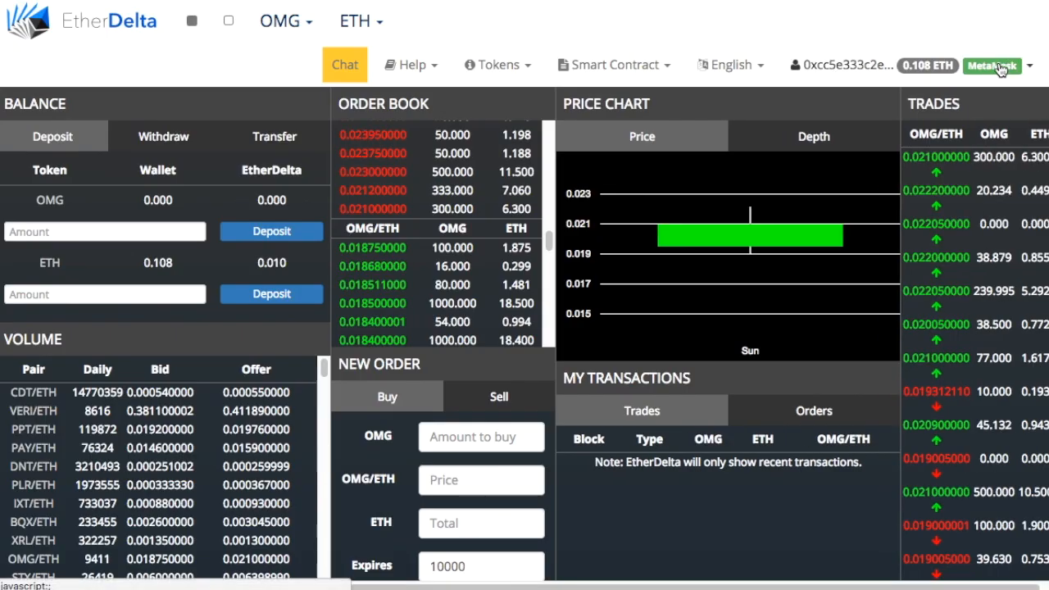
mouse_move(1001, 108)
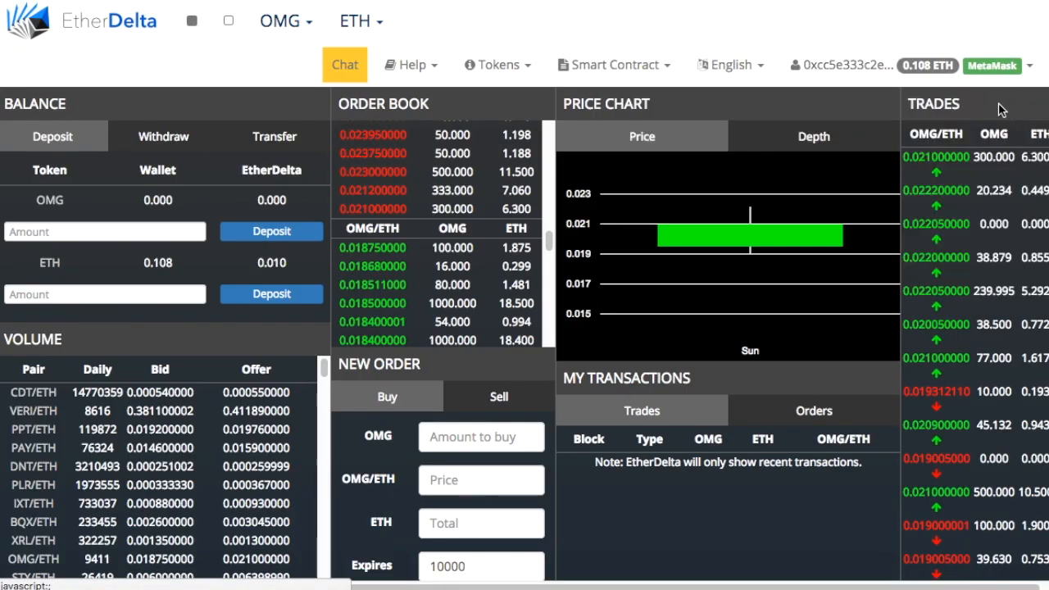
Check the connected MetaMask account on EtherDelta's OMG/ETH market showing 0.108 ETH
click(852, 66)
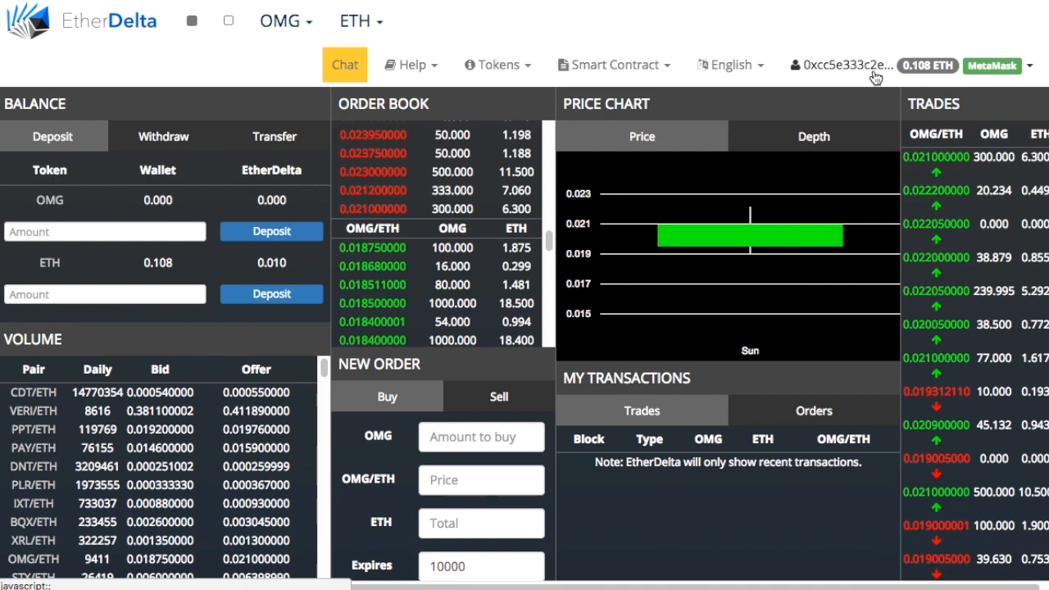
mouse_move(831, 46)
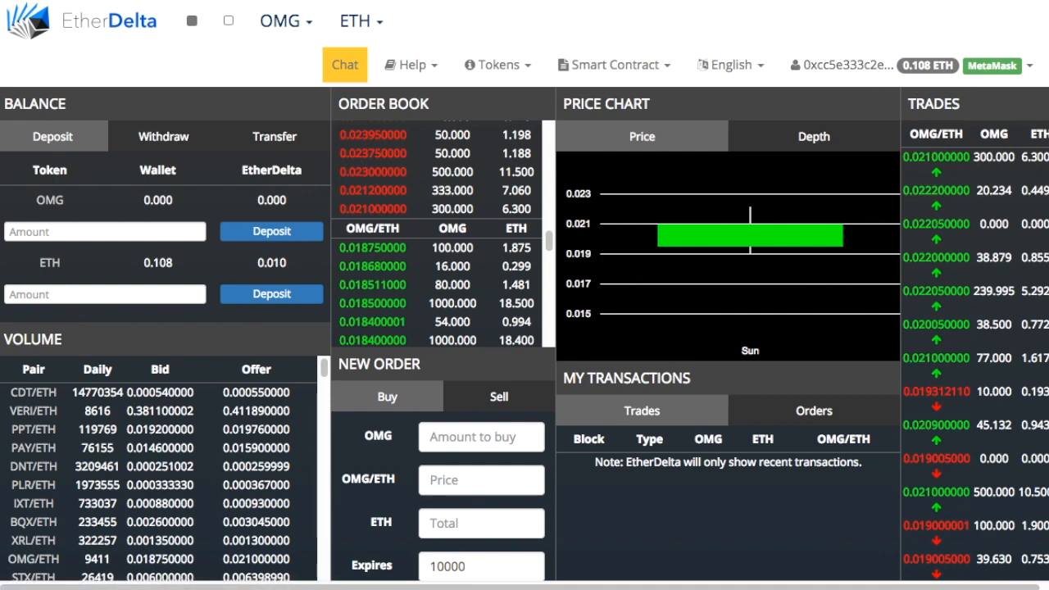
mouse_move(941, 41)
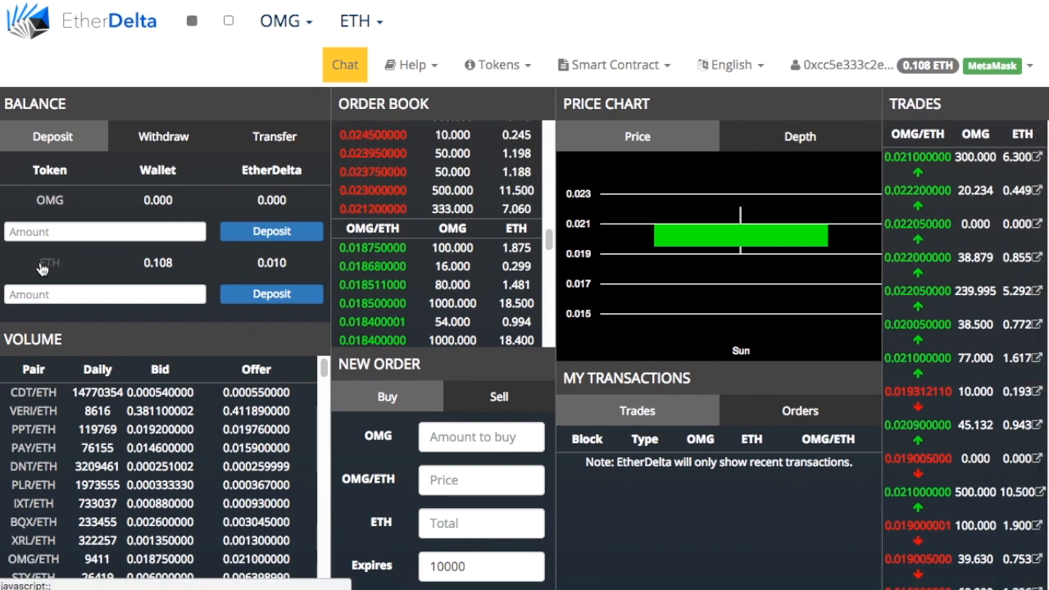
mouse_move(237, 282)
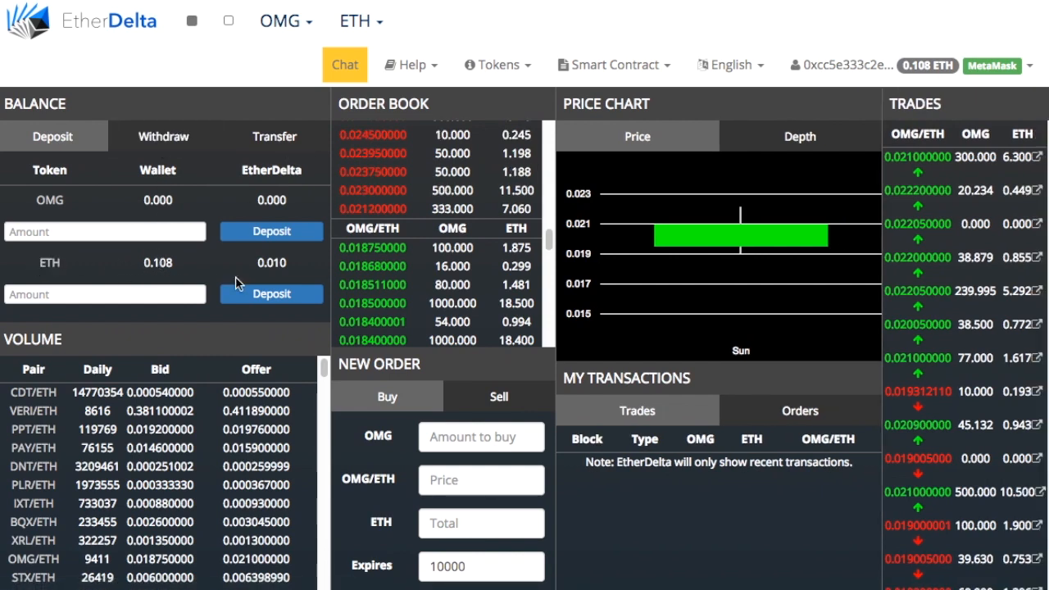
mouse_move(265, 258)
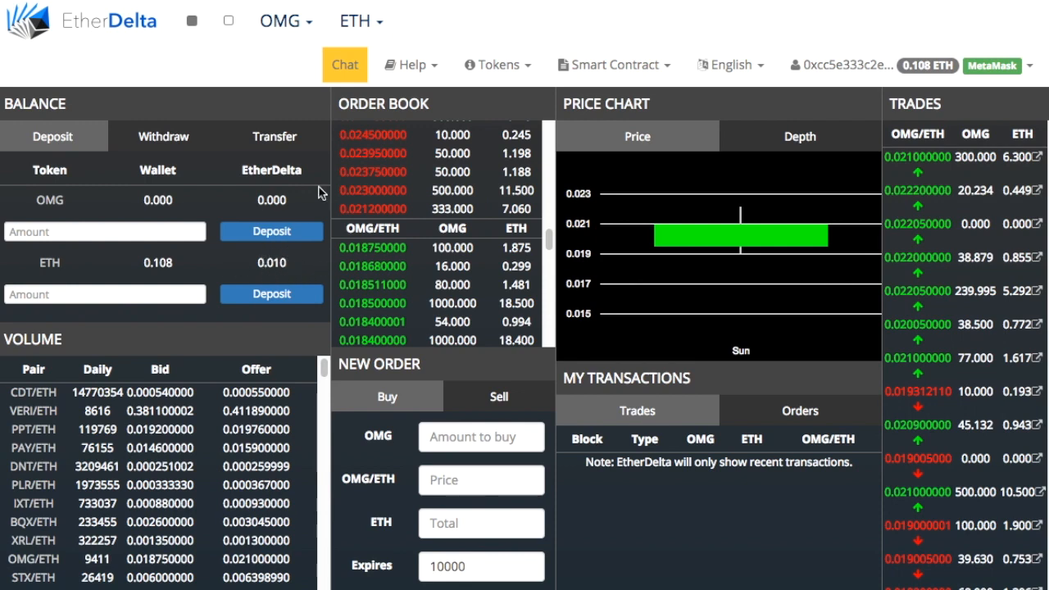
mouse_move(138, 272)
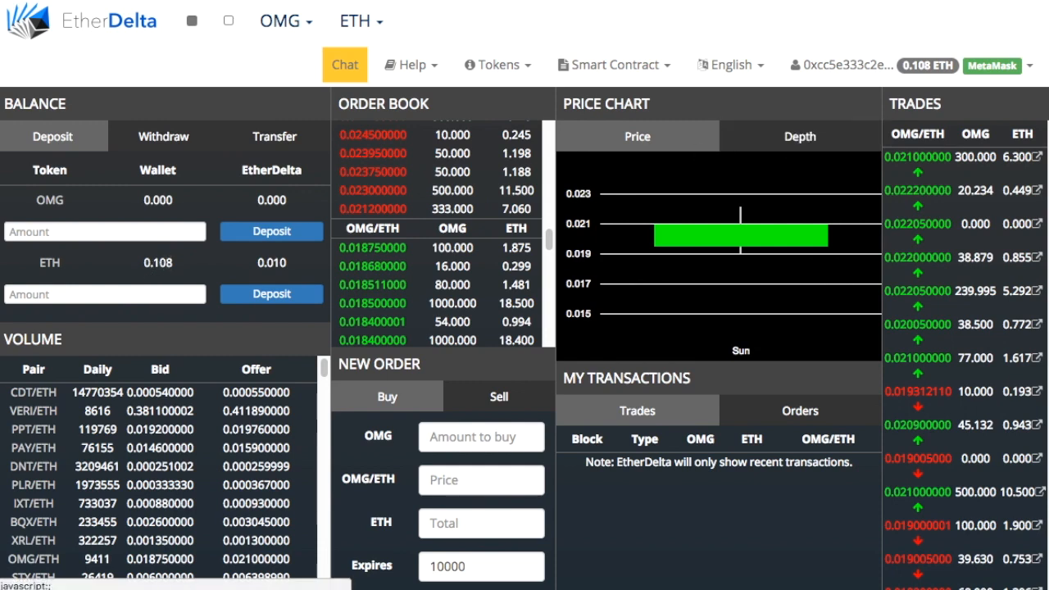
click(1011, 65)
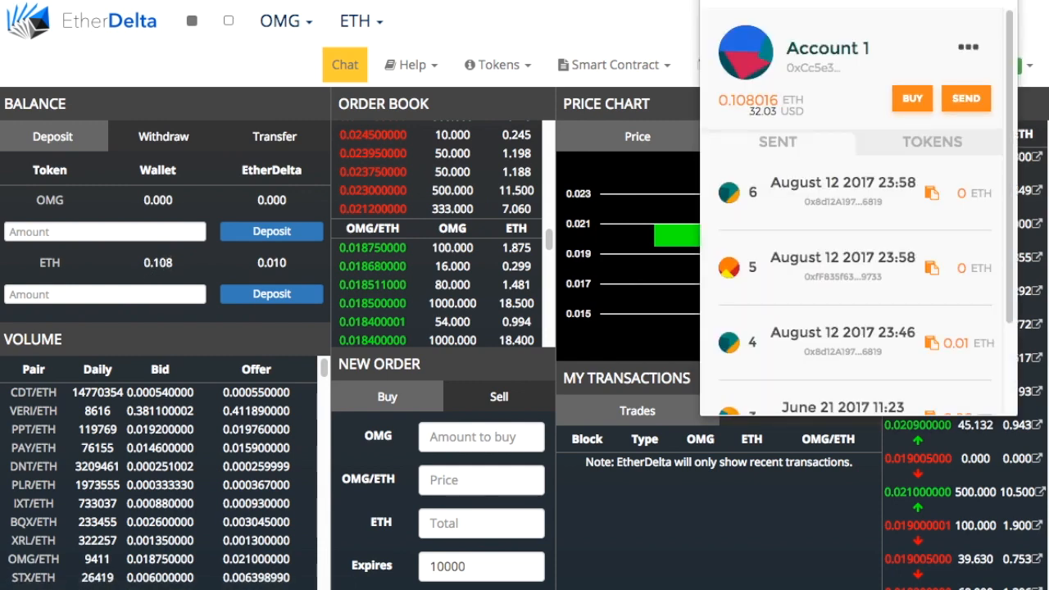
mouse_move(308, 269)
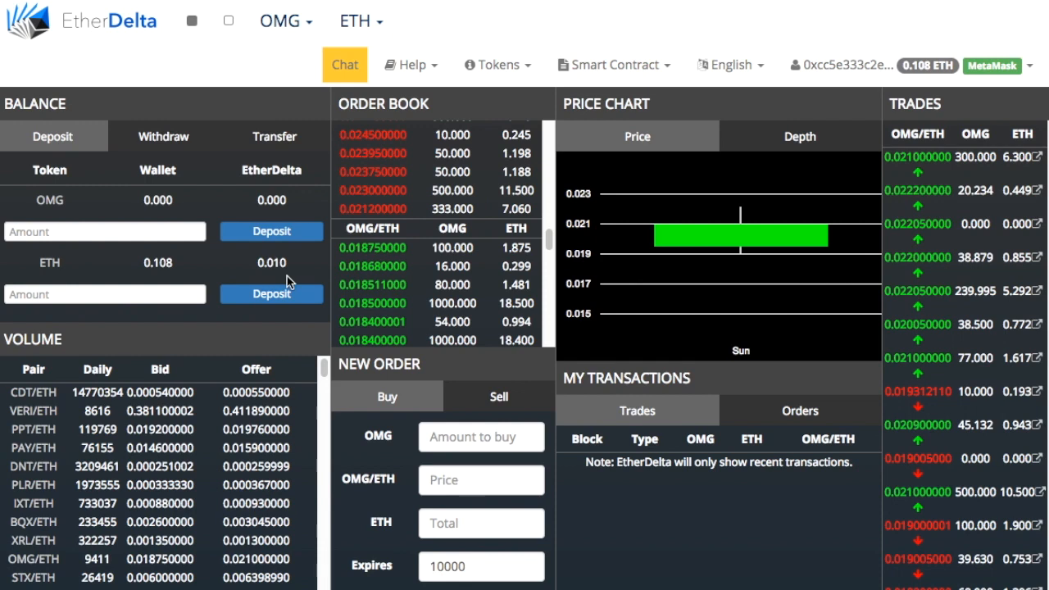
click(285, 20)
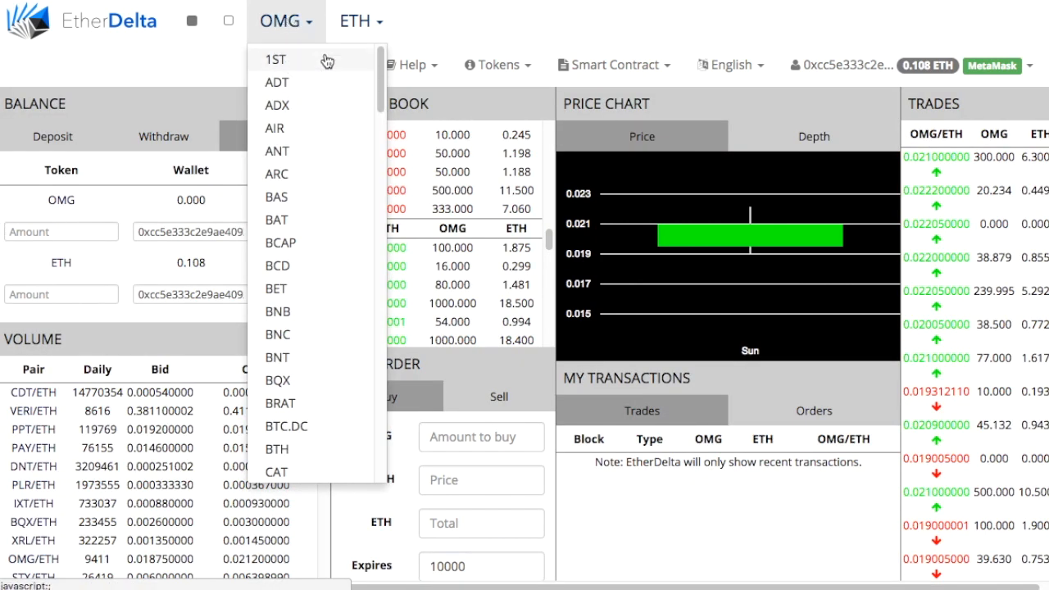
Choose to add an unlisted token and fetch KoreaCoin's contract address from its asset page
scroll(down, 3)
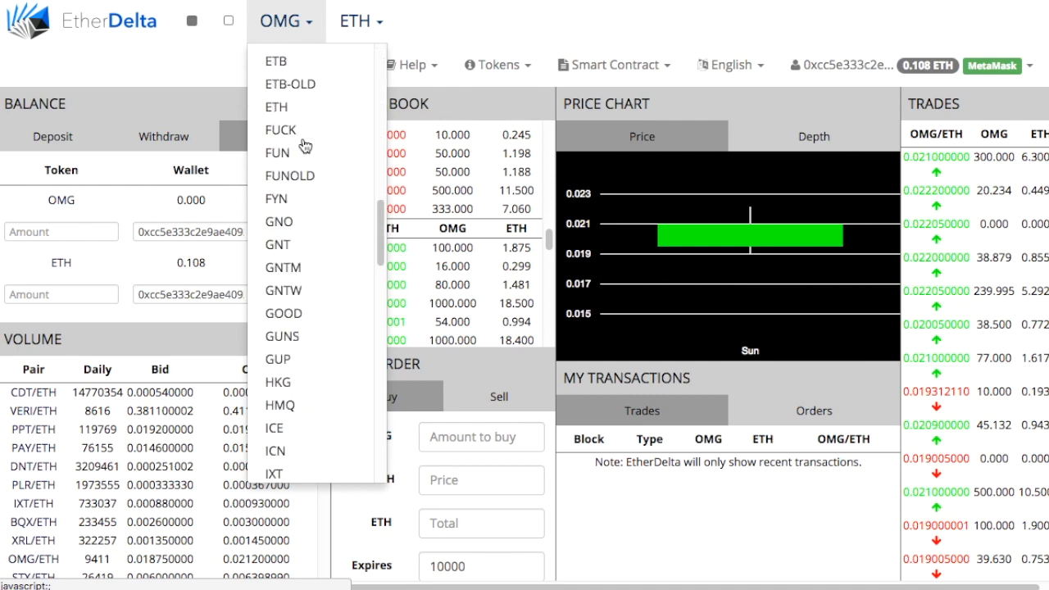
scroll(down, 3)
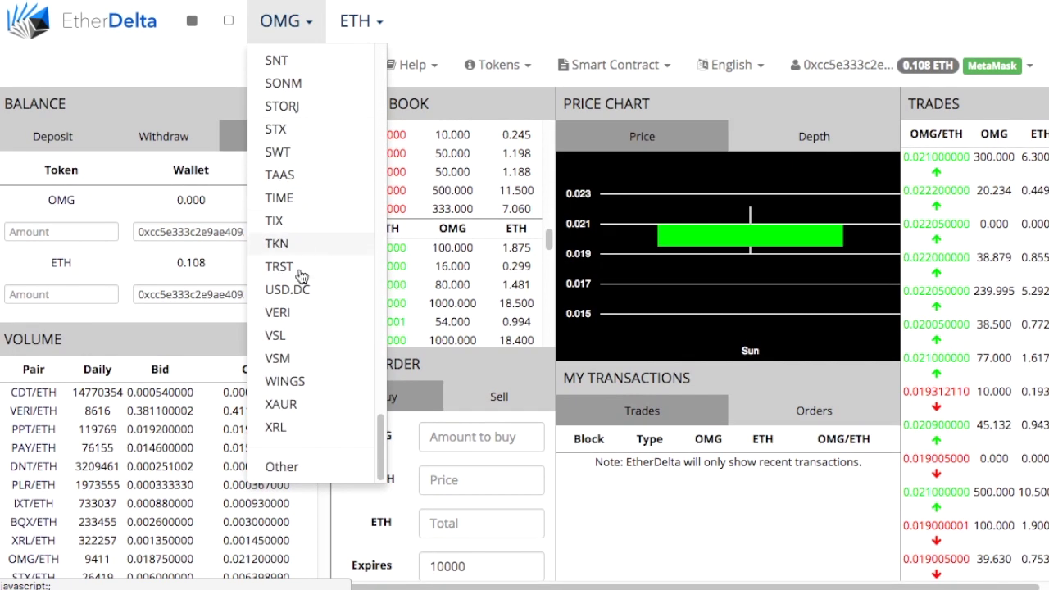
click(282, 466)
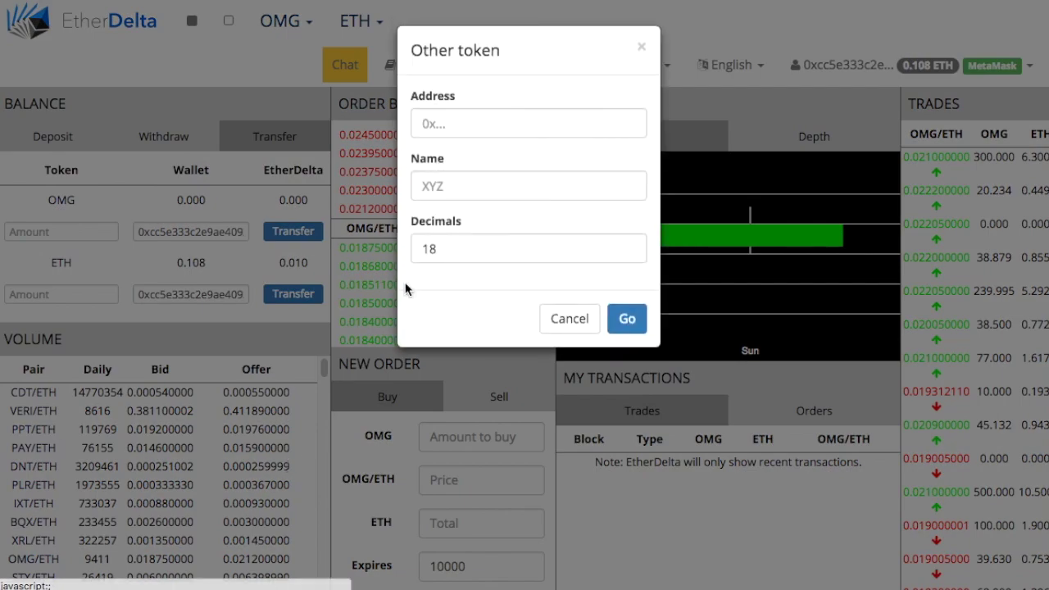
click(527, 122)
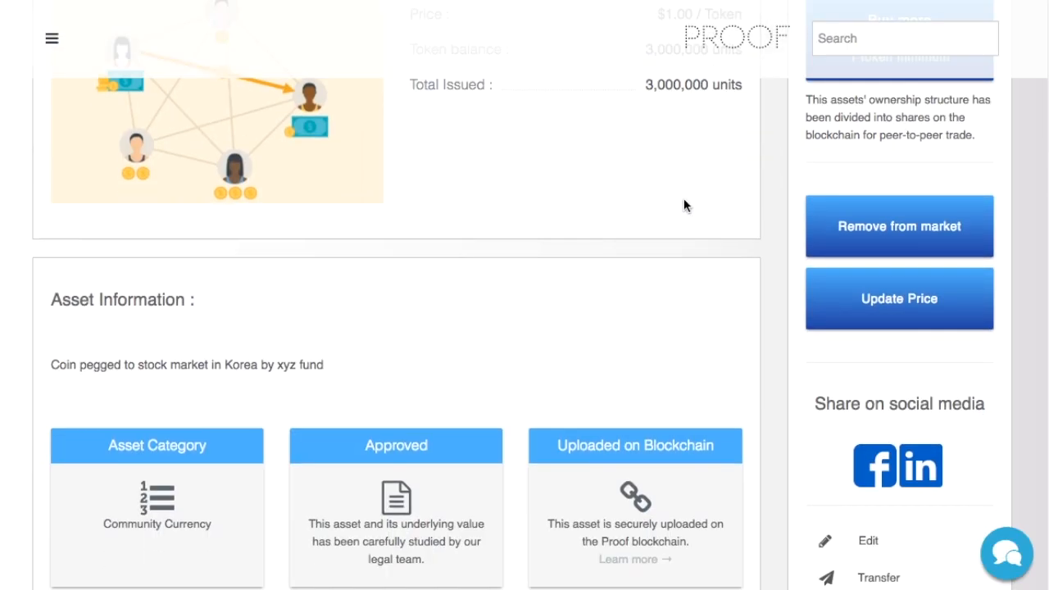
Add KoreaCoin as a custom token with 0 decimals and switch to the KoreaCoin/ETH market
scroll(down, 3)
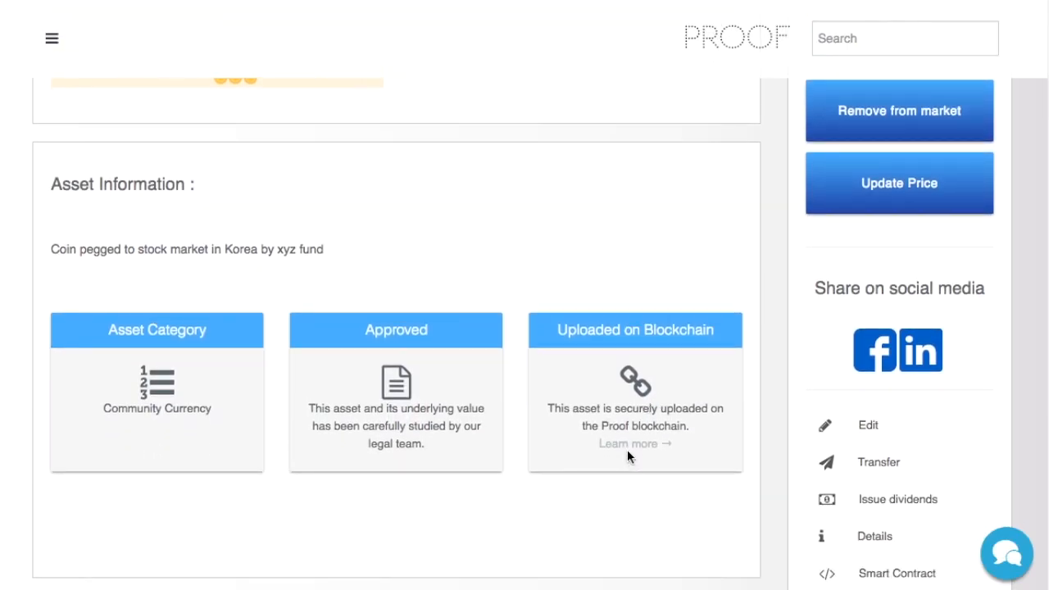
click(630, 442)
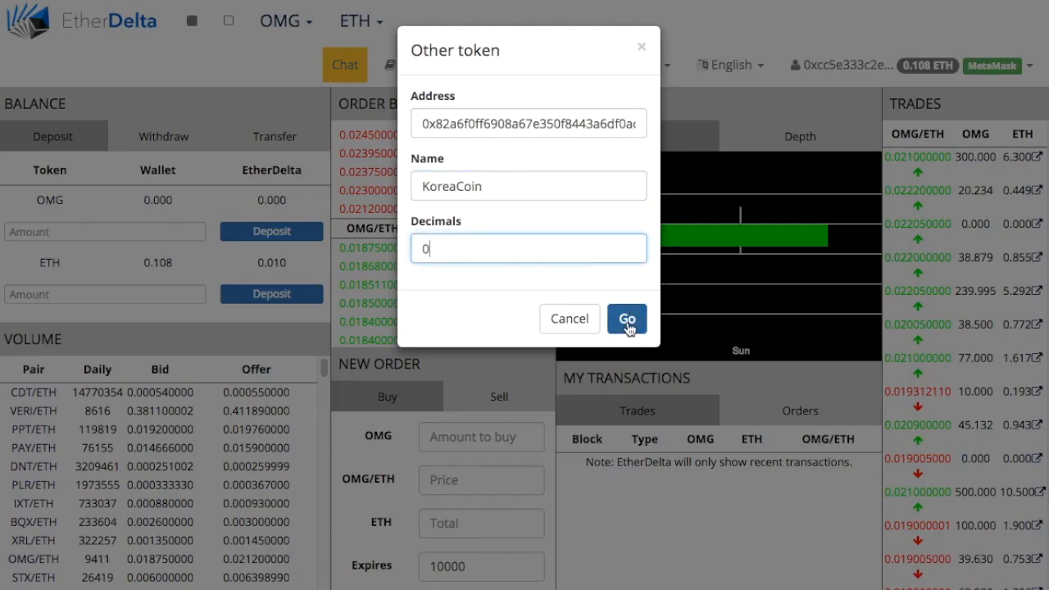
click(626, 317)
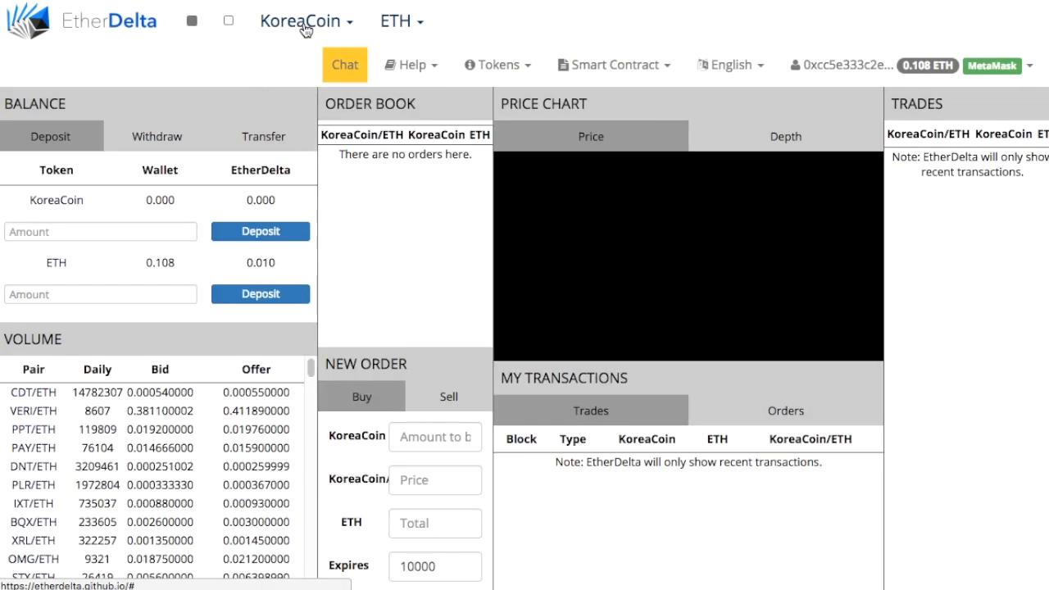
mouse_move(362, 6)
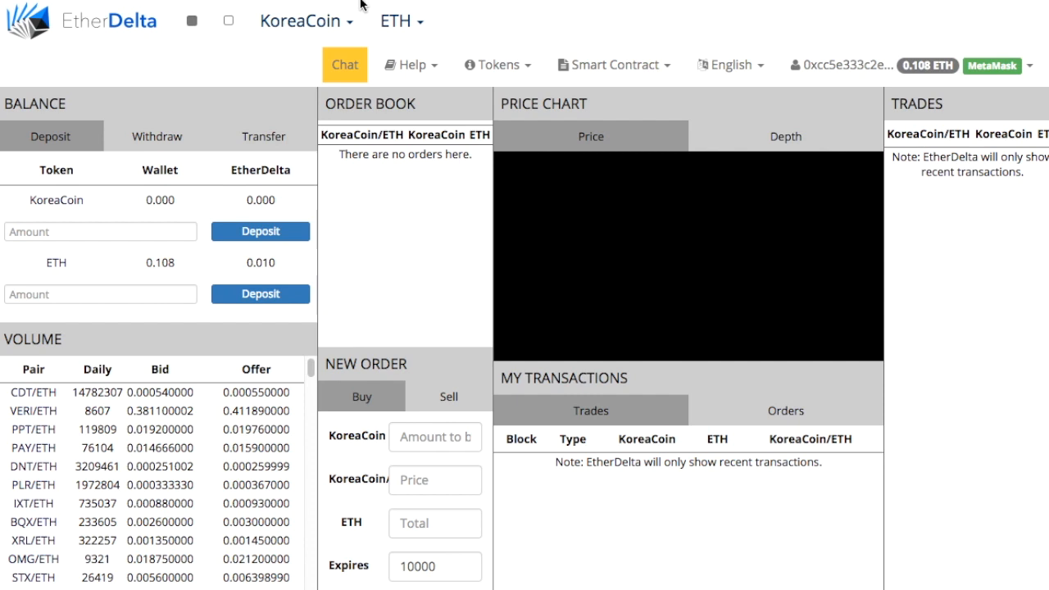
mouse_move(427, 320)
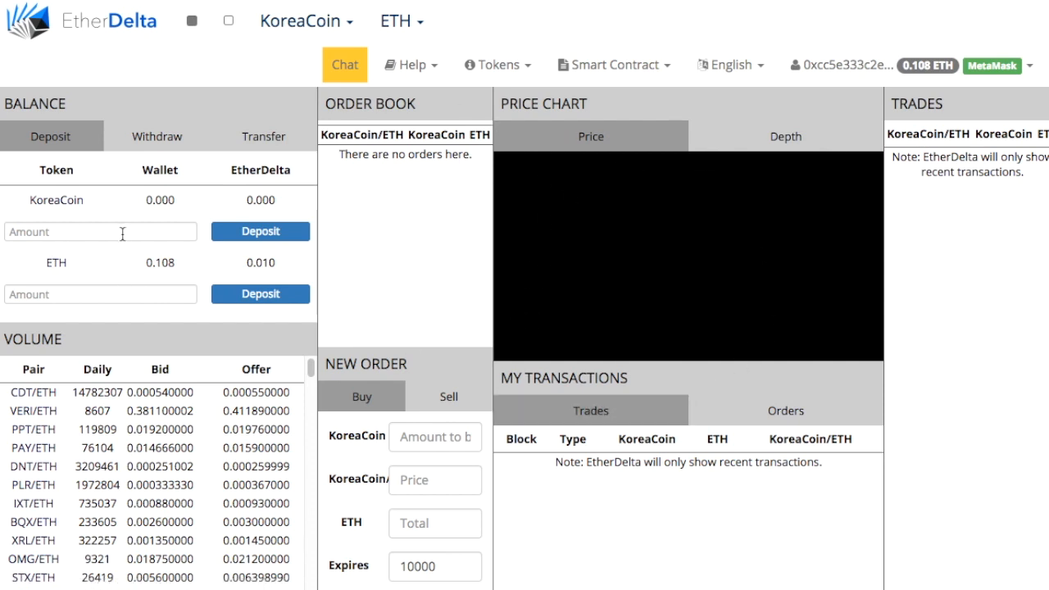
mouse_move(180, 229)
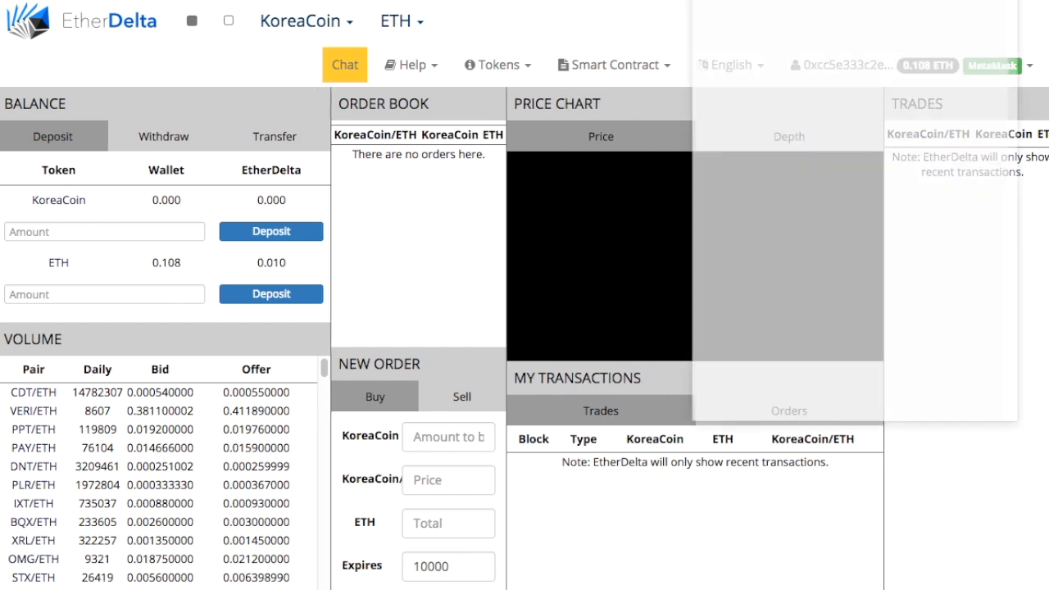
View the MetaMask account with 0.108016 ETH and copy its wallet address
click(993, 64)
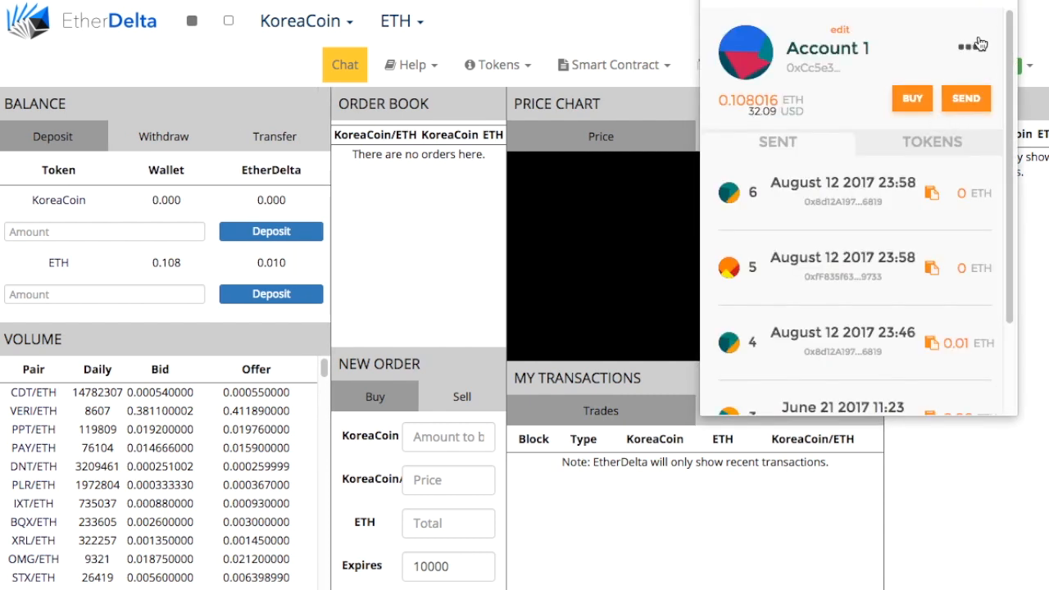
click(965, 43)
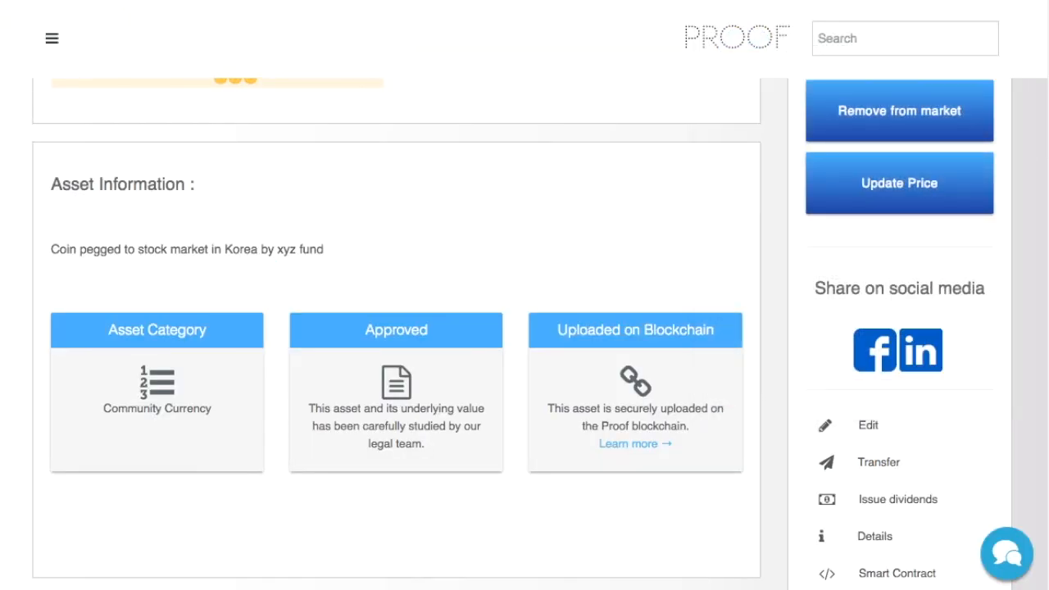
scroll(up, 3)
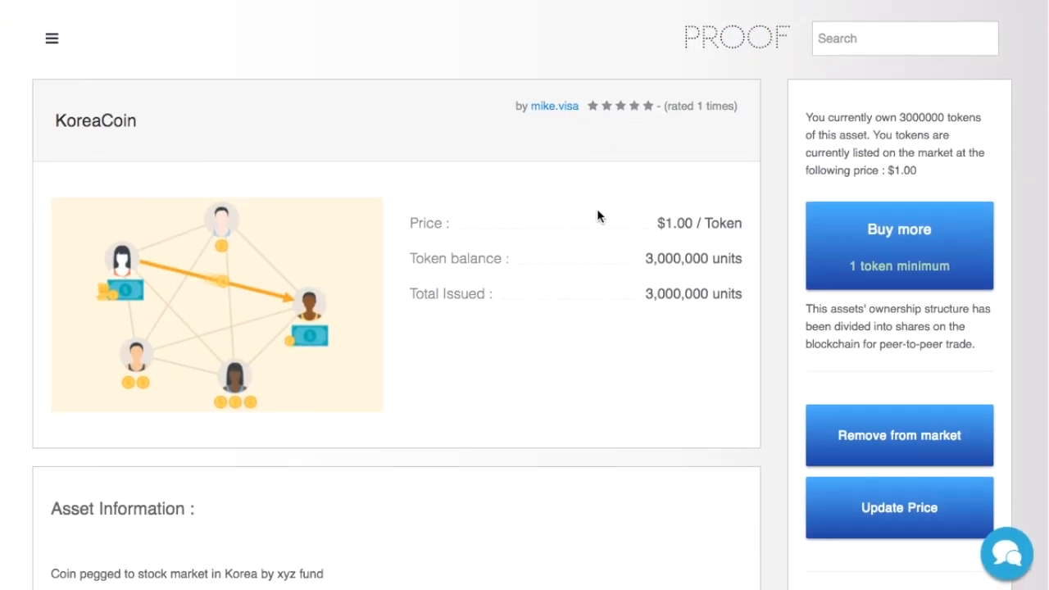
scroll(down, 3)
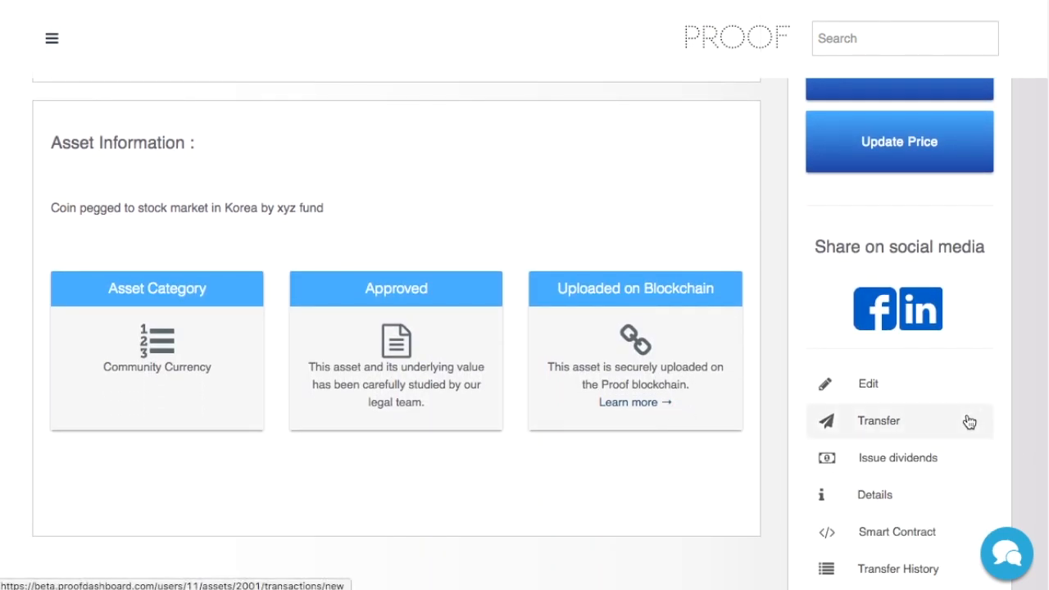
click(899, 421)
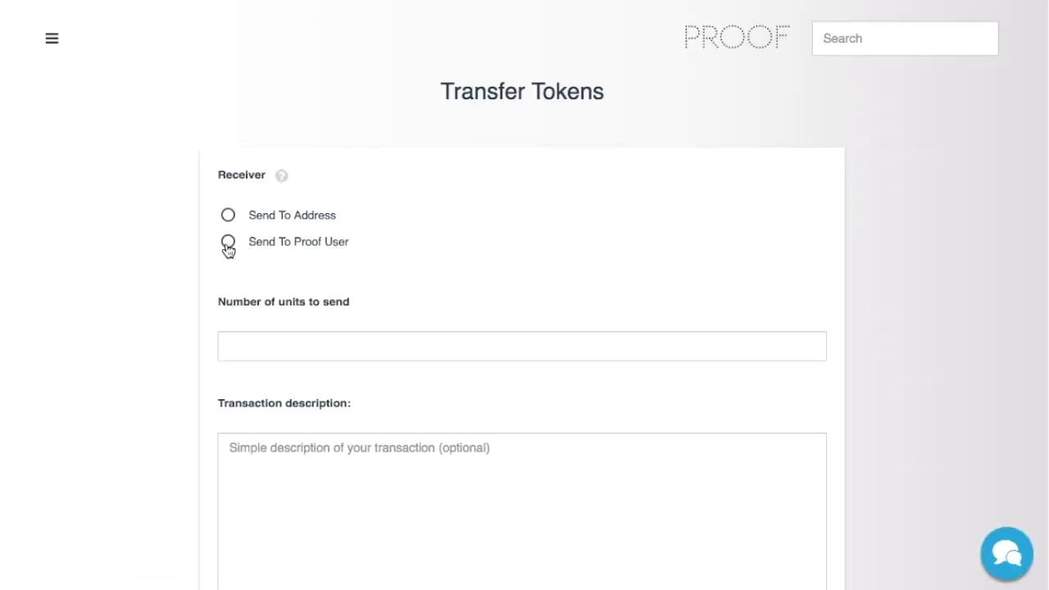
click(228, 214)
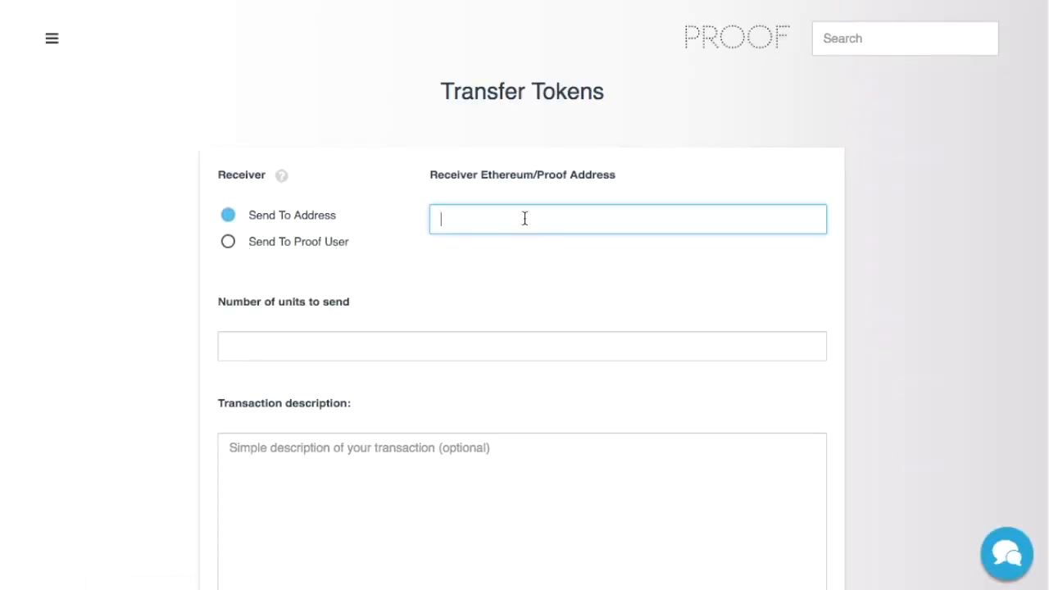
text(0xCc5d333C2E9AE40920740a33aFE0A8d3ea4fb78A)
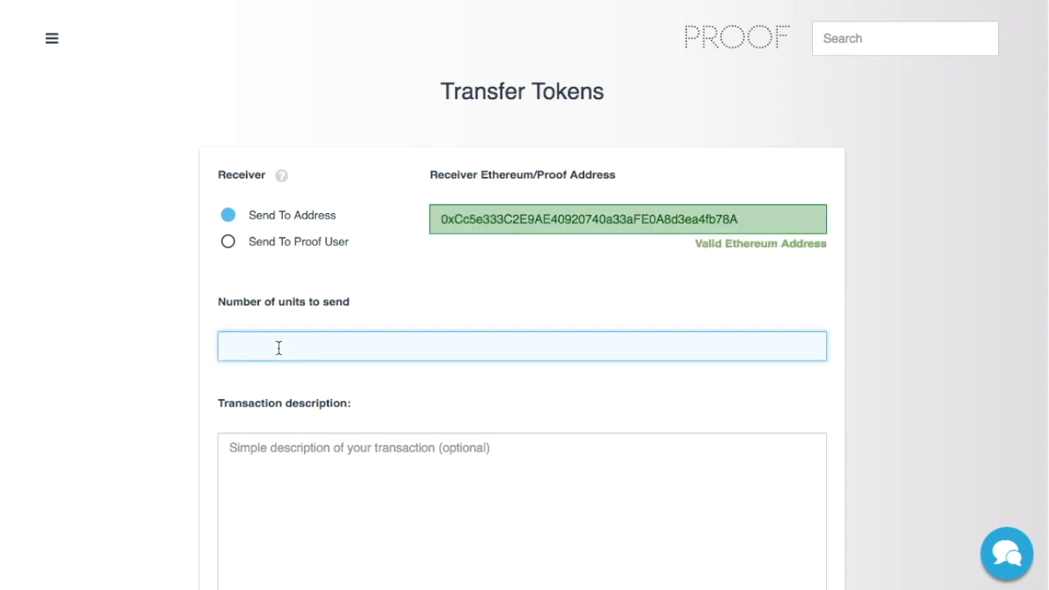
text(20000)
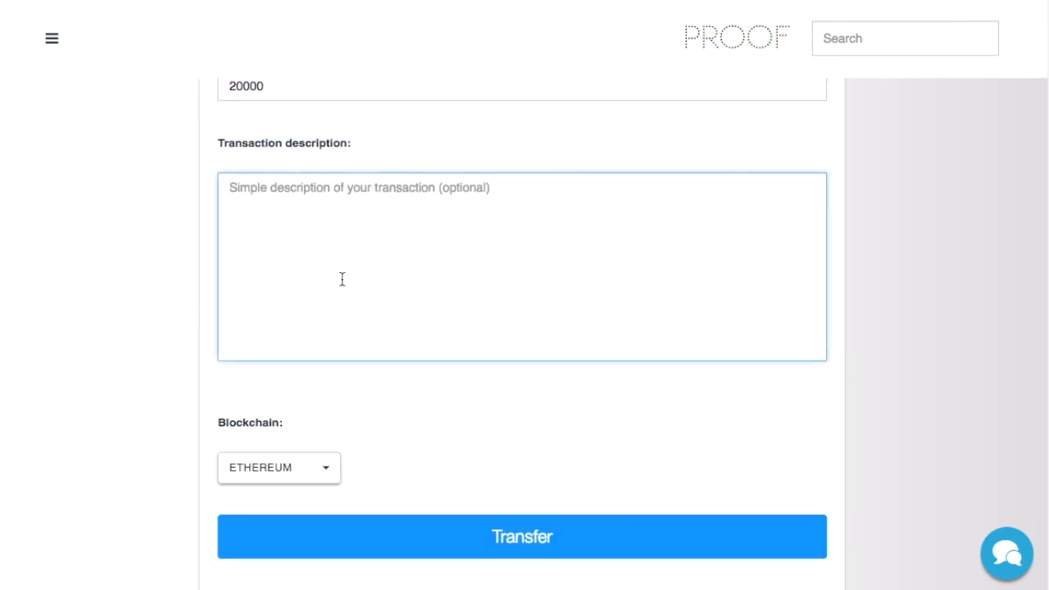
text(for)
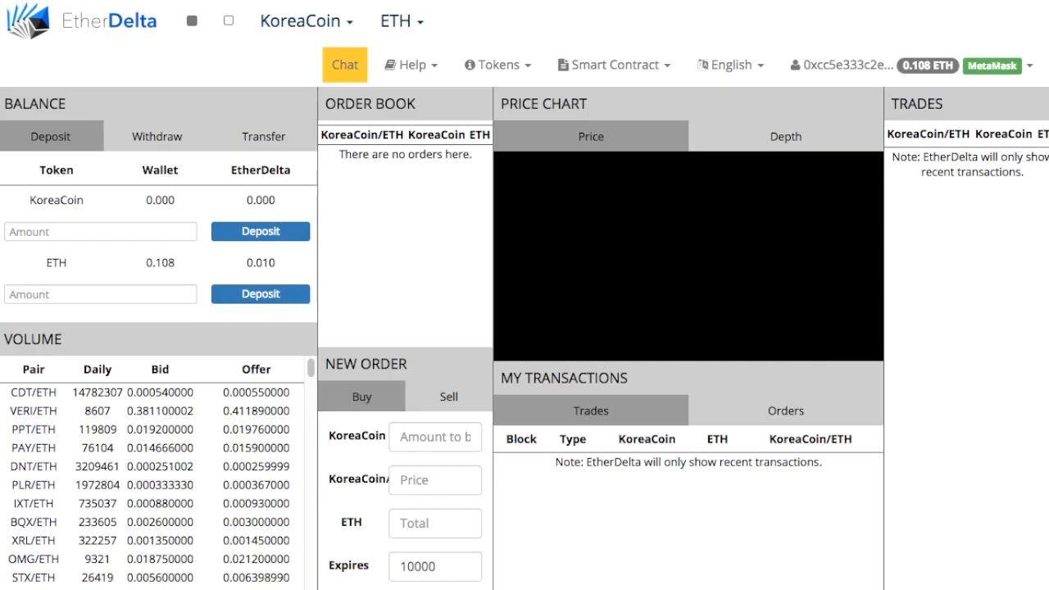
mouse_move(233, 231)
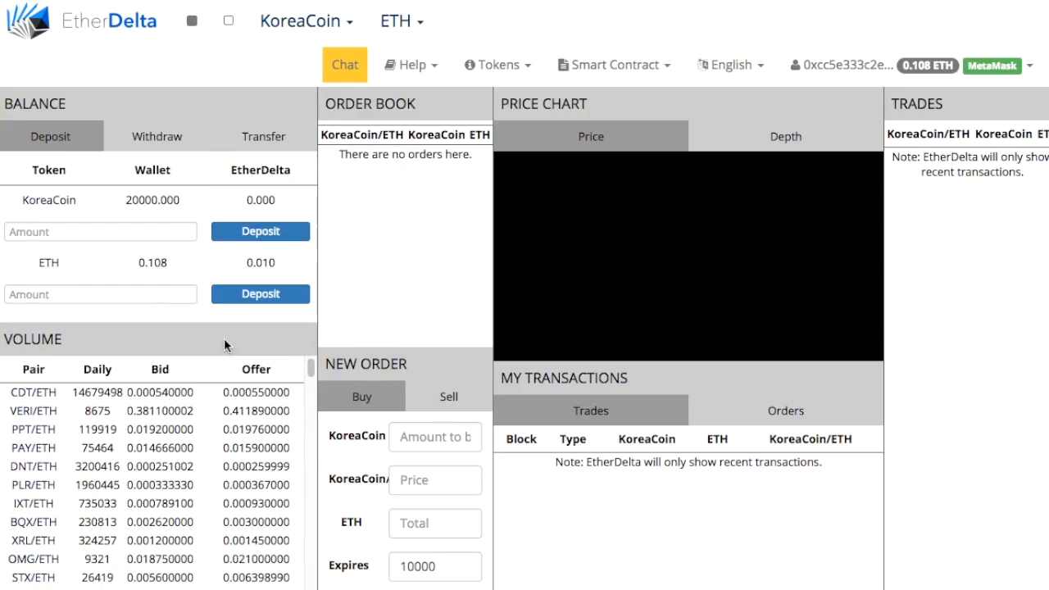
mouse_move(354, 289)
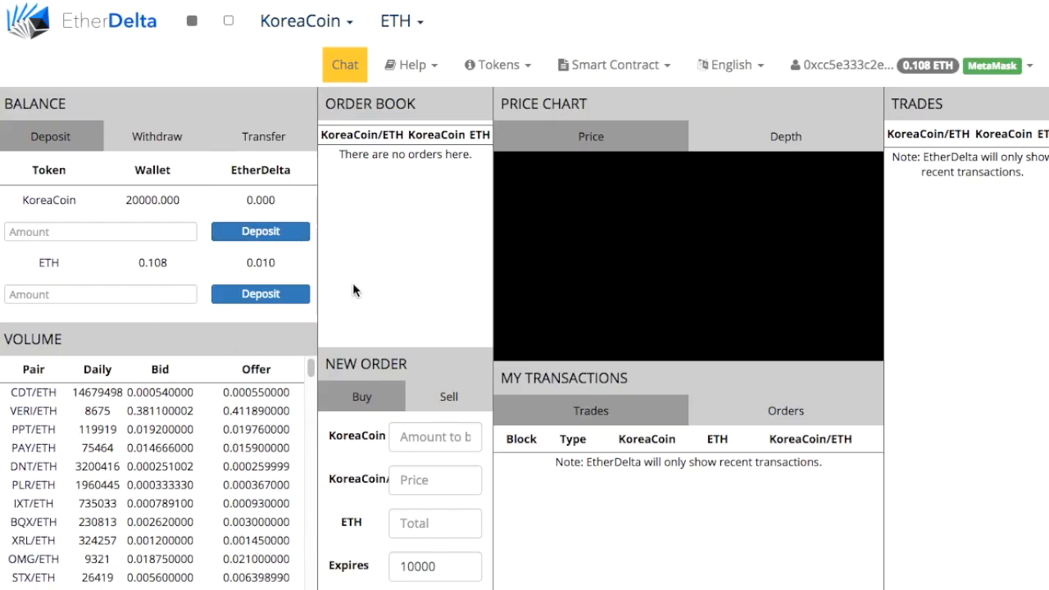
mouse_move(139, 227)
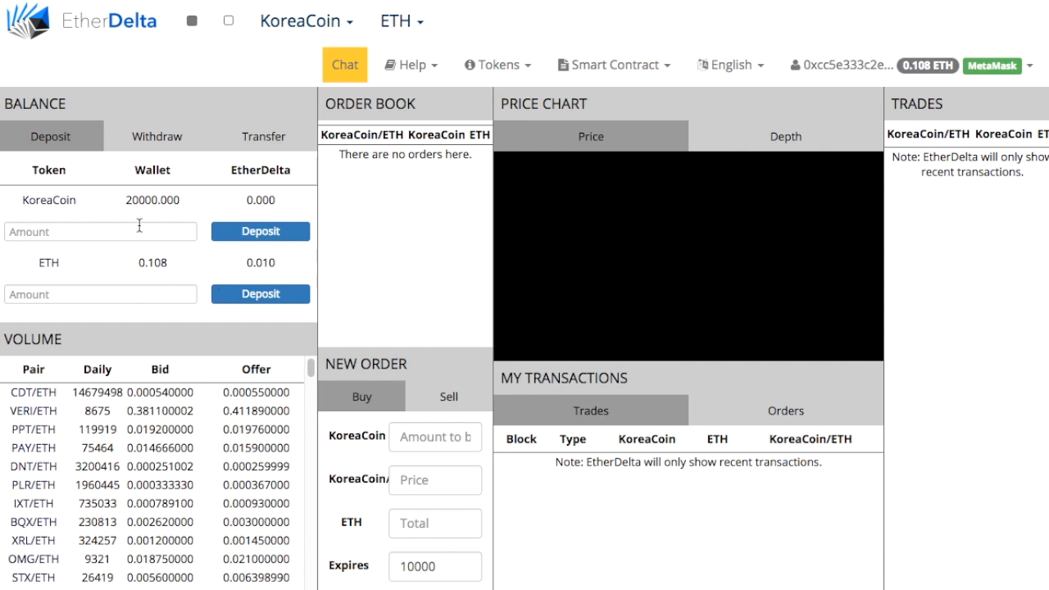
mouse_move(141, 205)
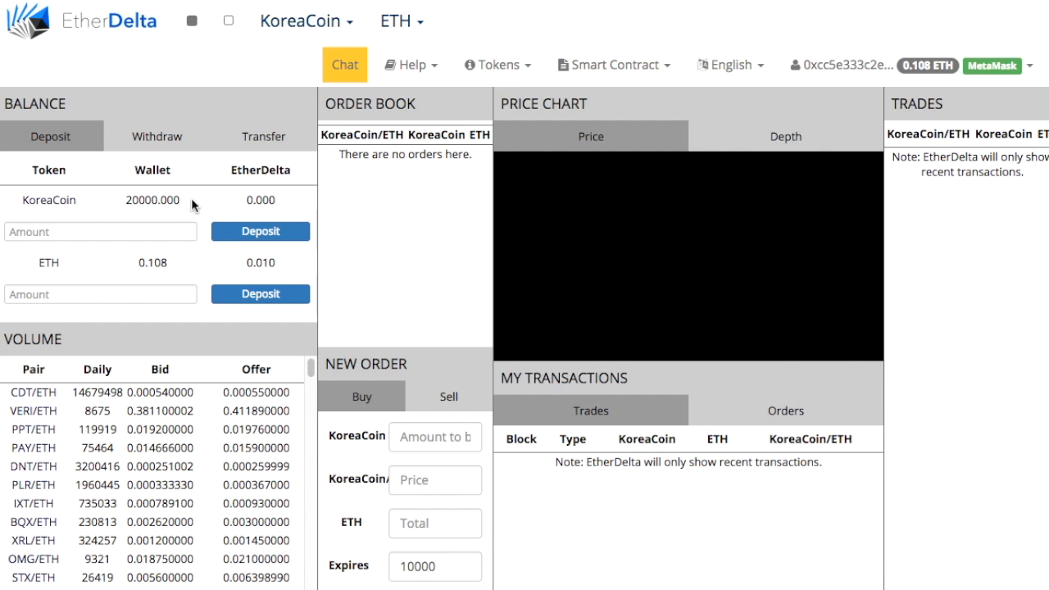
mouse_move(272, 164)
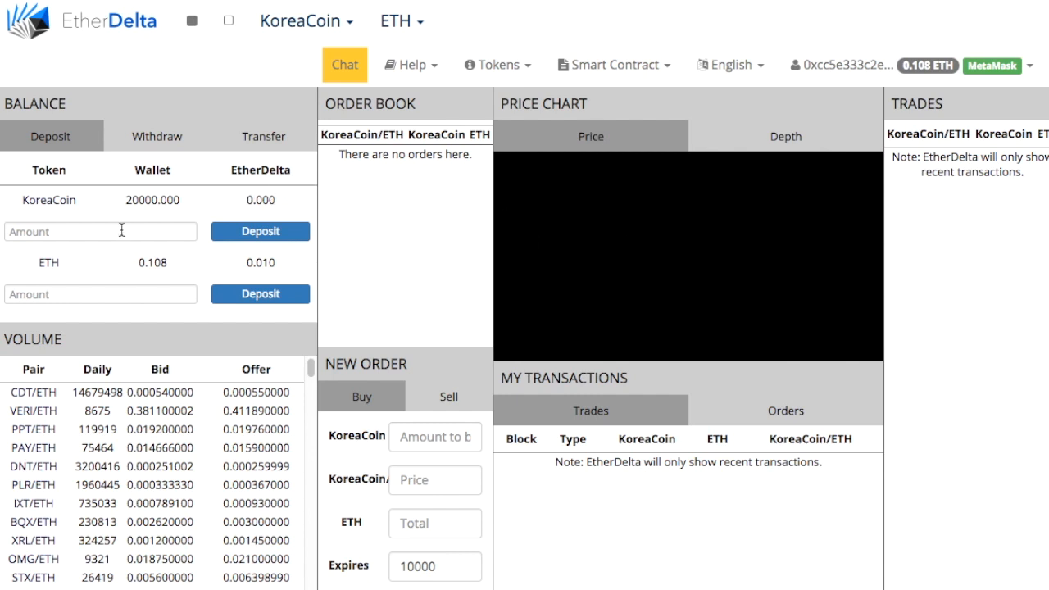
Deposit 20000 KoreaCoin and approve both MetaMask deposit transactions
click(100, 231)
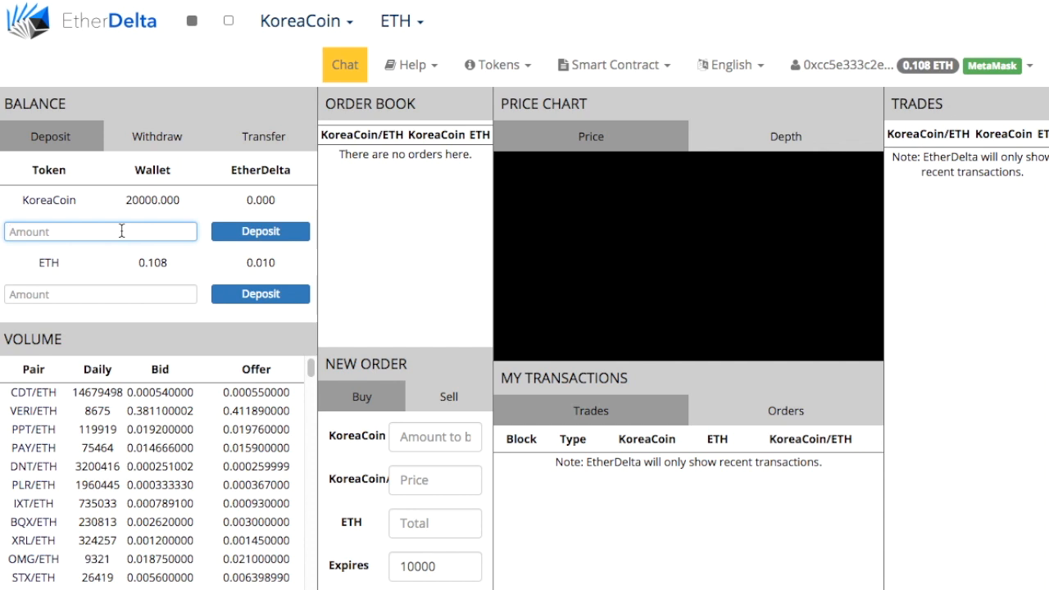
text(20000)
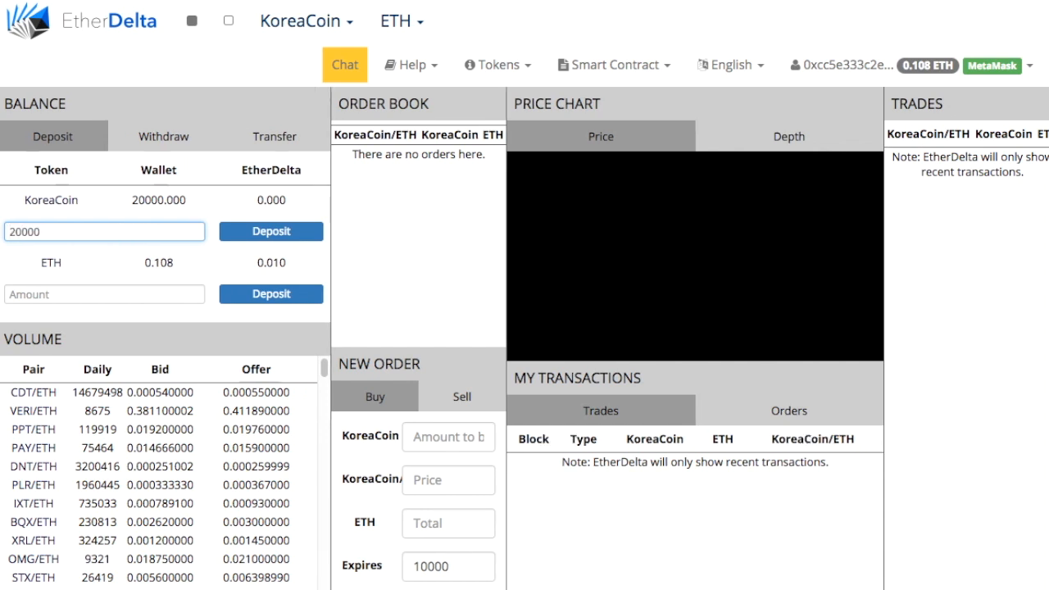
mouse_move(264, 246)
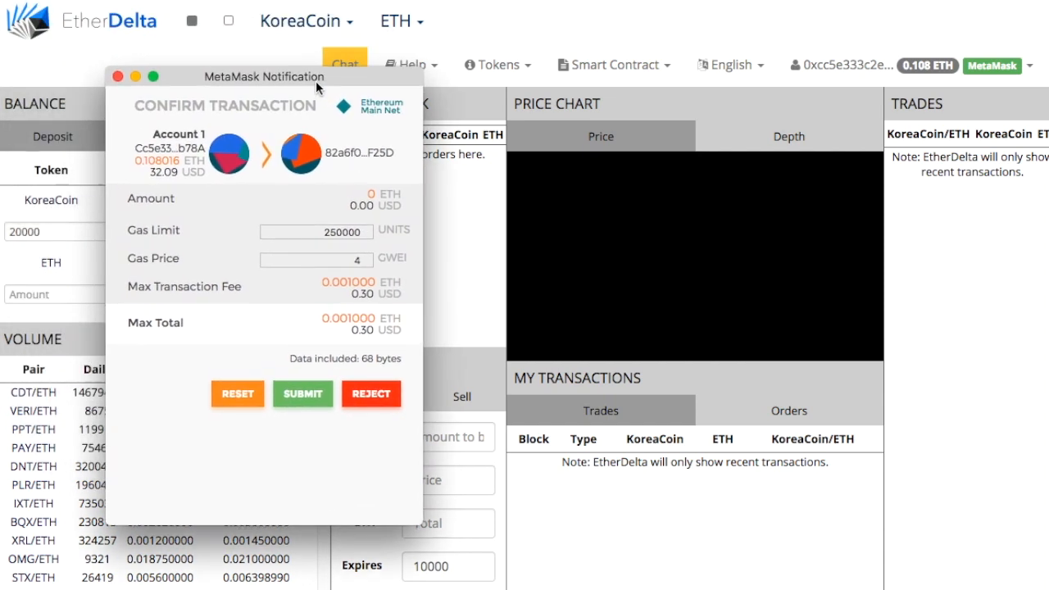
mouse_move(233, 302)
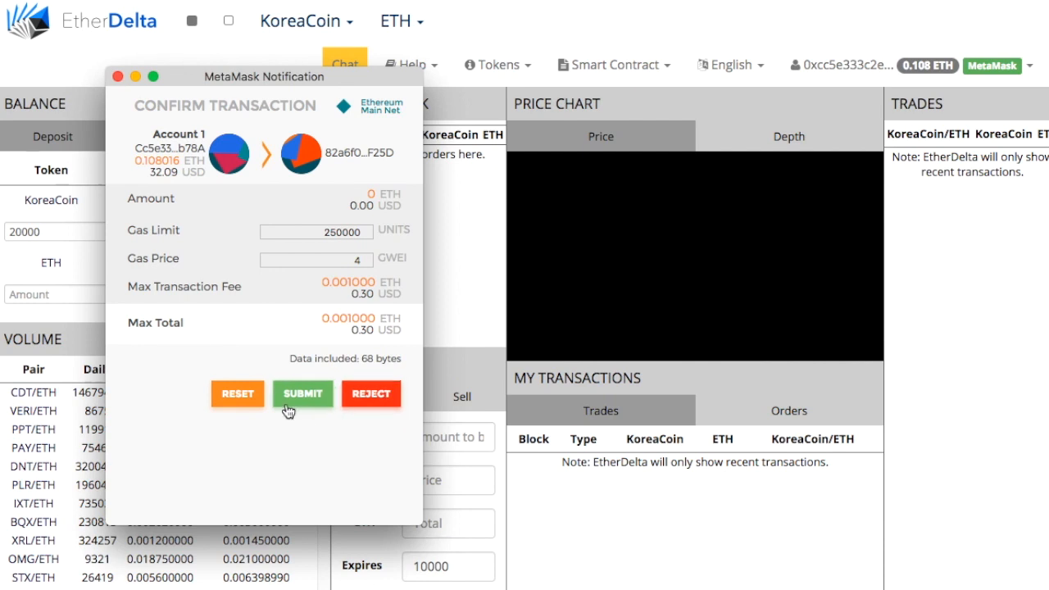
click(301, 393)
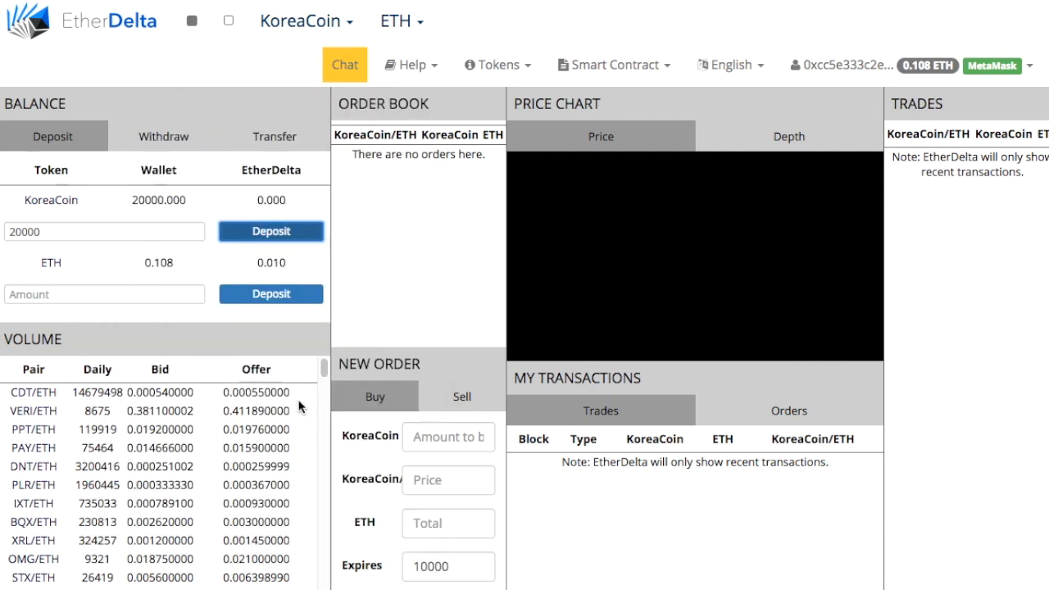
click(271, 231)
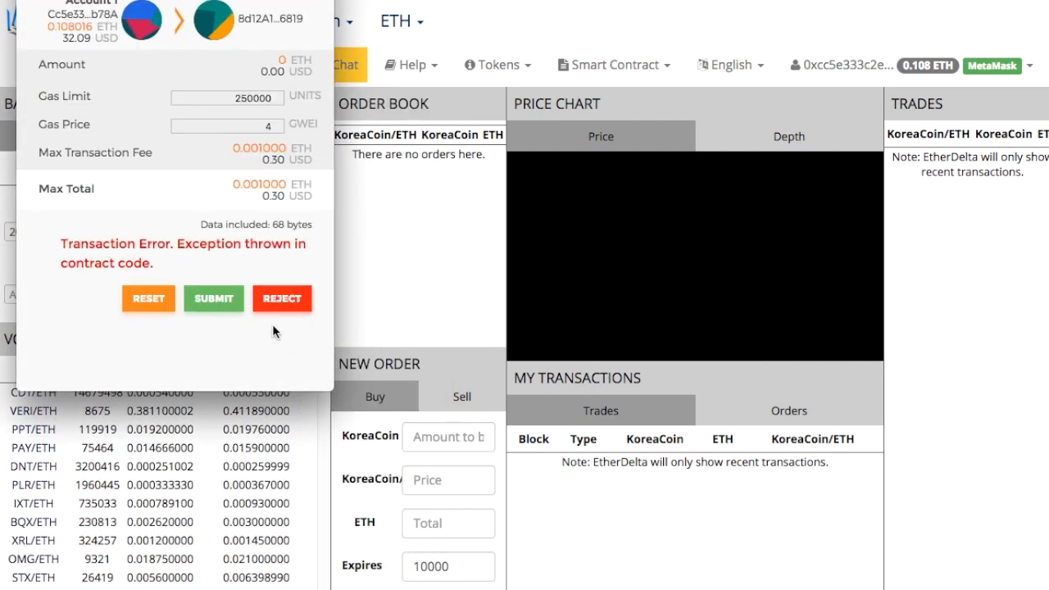
click(213, 298)
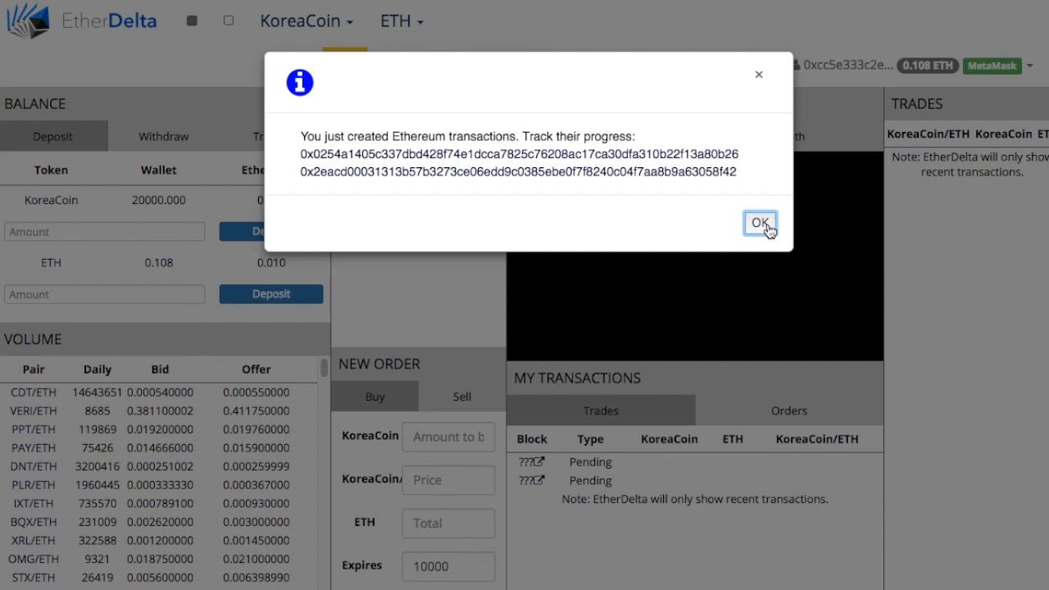
click(758, 223)
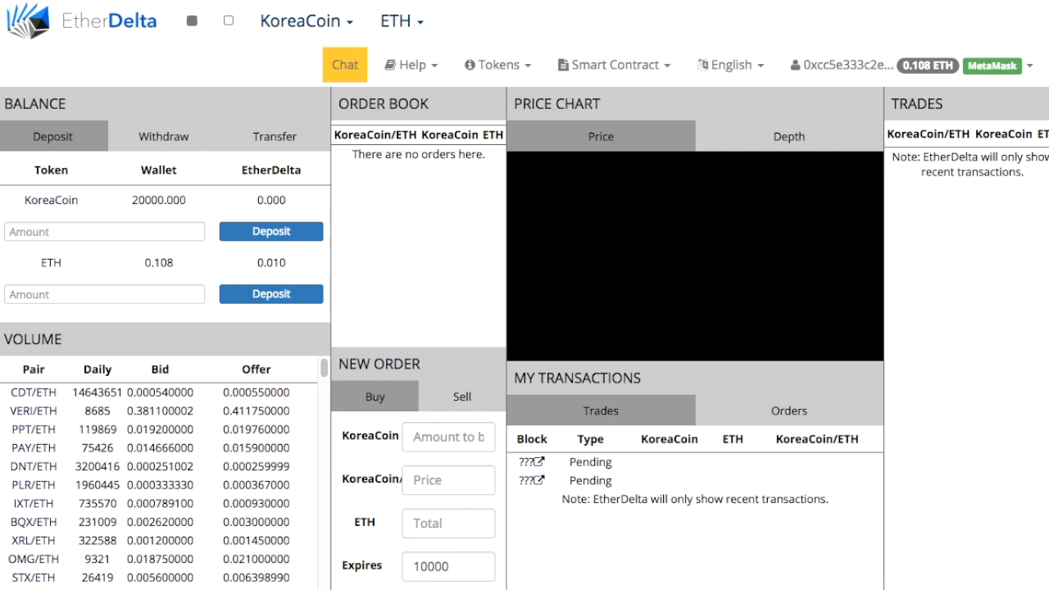
mouse_move(180, 214)
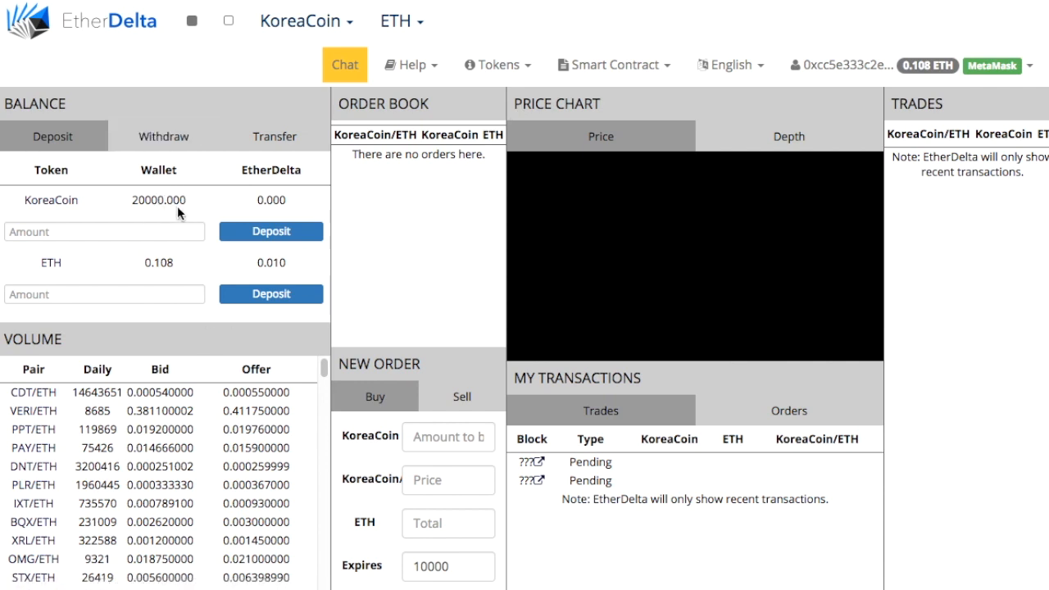
mouse_move(213, 203)
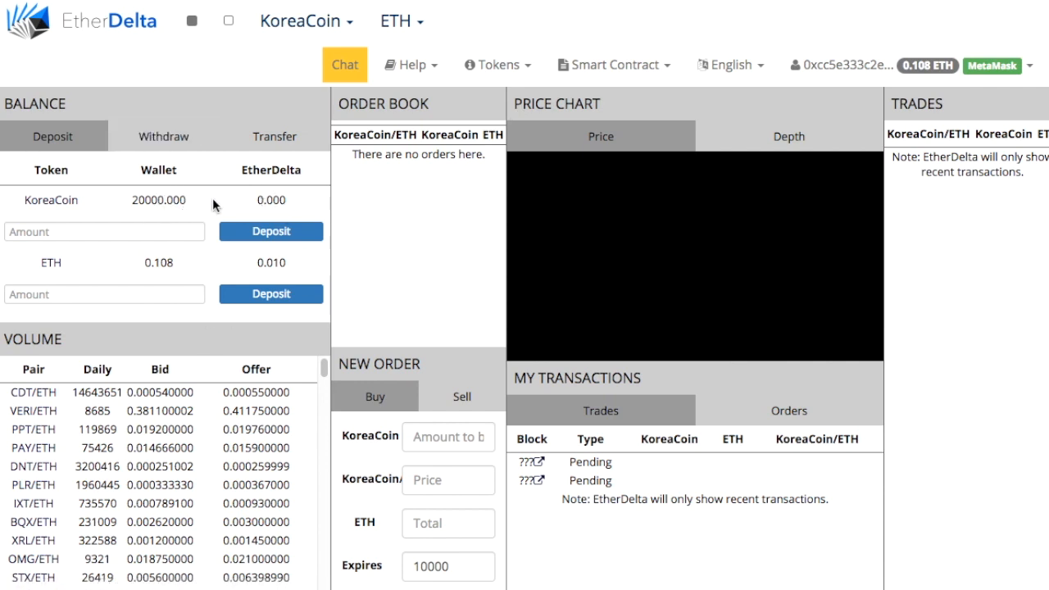
mouse_move(335, 207)
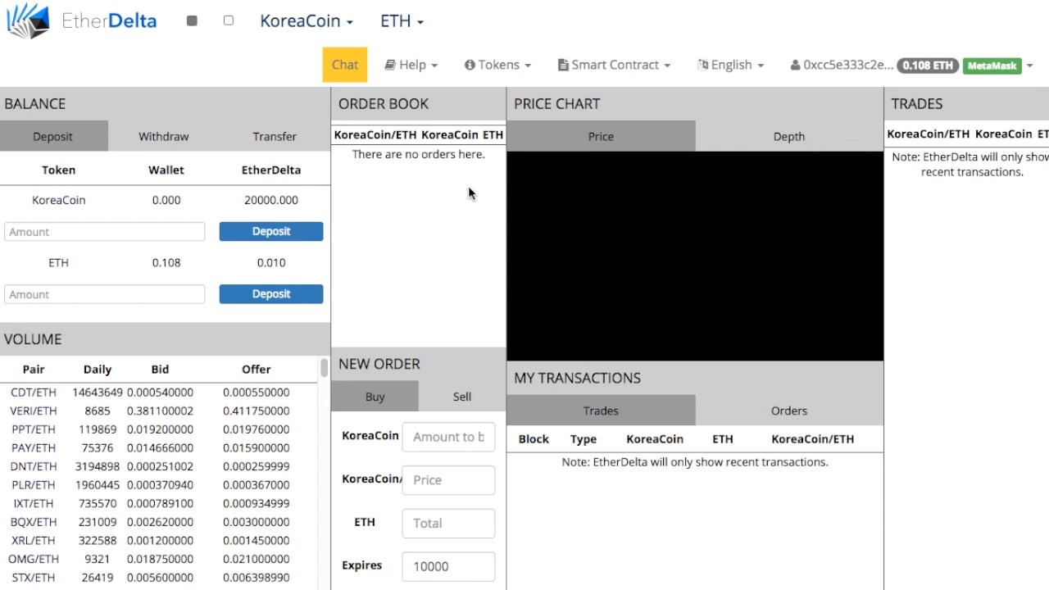
mouse_move(337, 210)
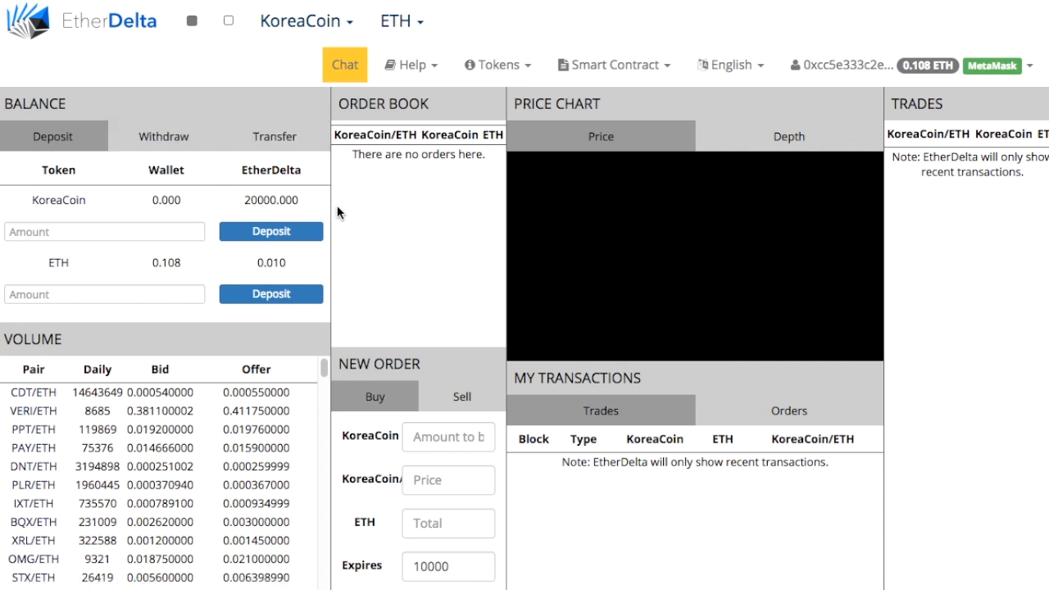
mouse_move(251, 240)
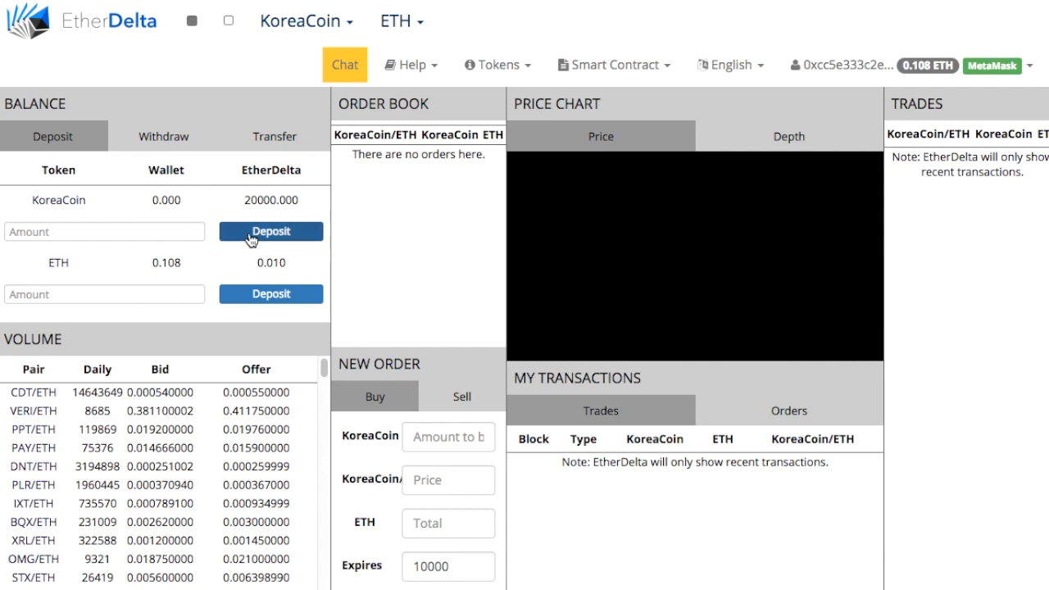
mouse_move(243, 210)
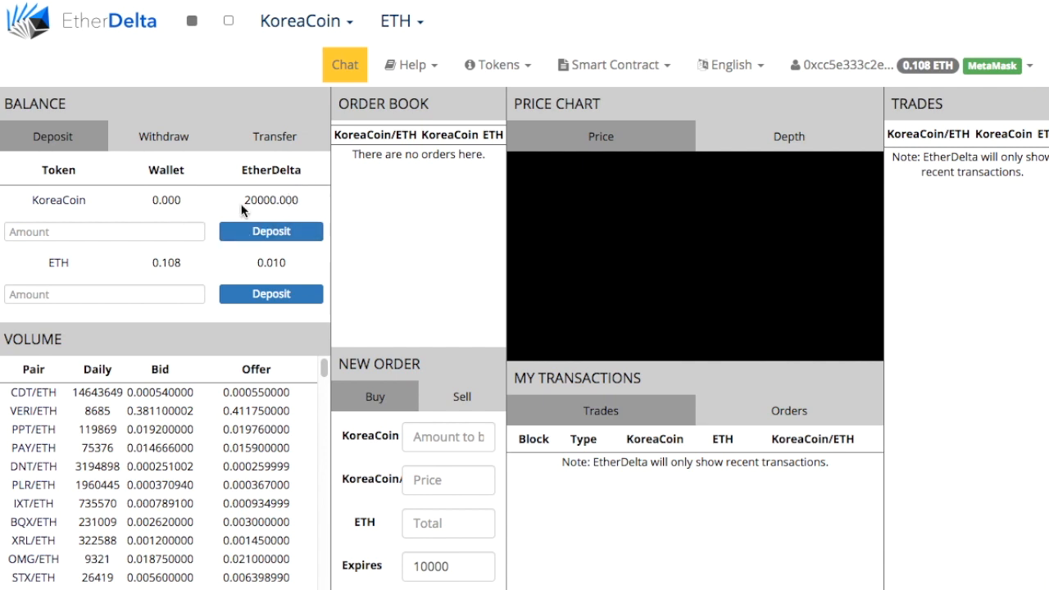
mouse_move(344, 246)
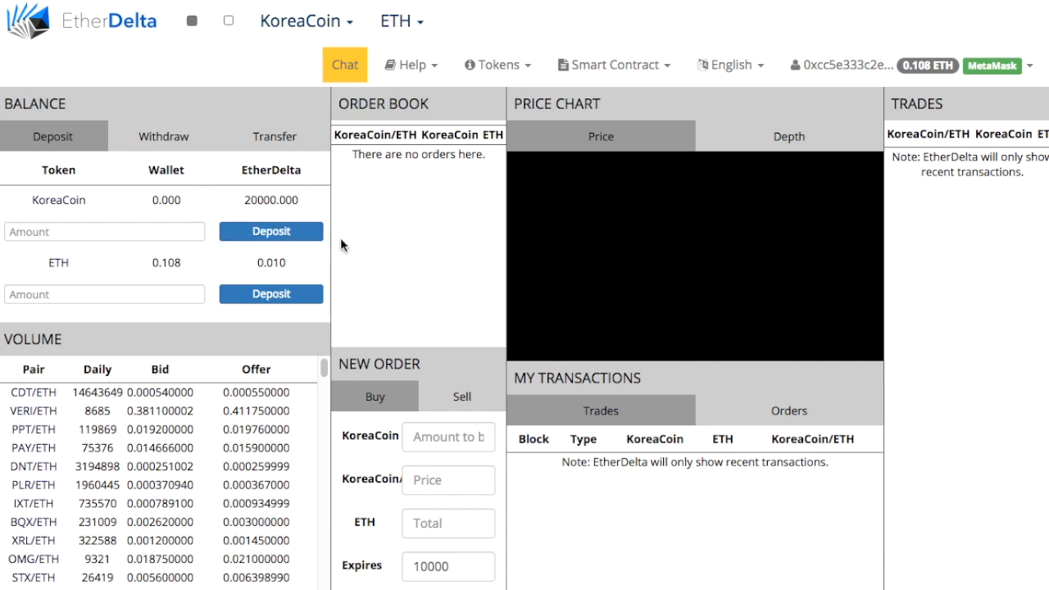
mouse_move(270, 191)
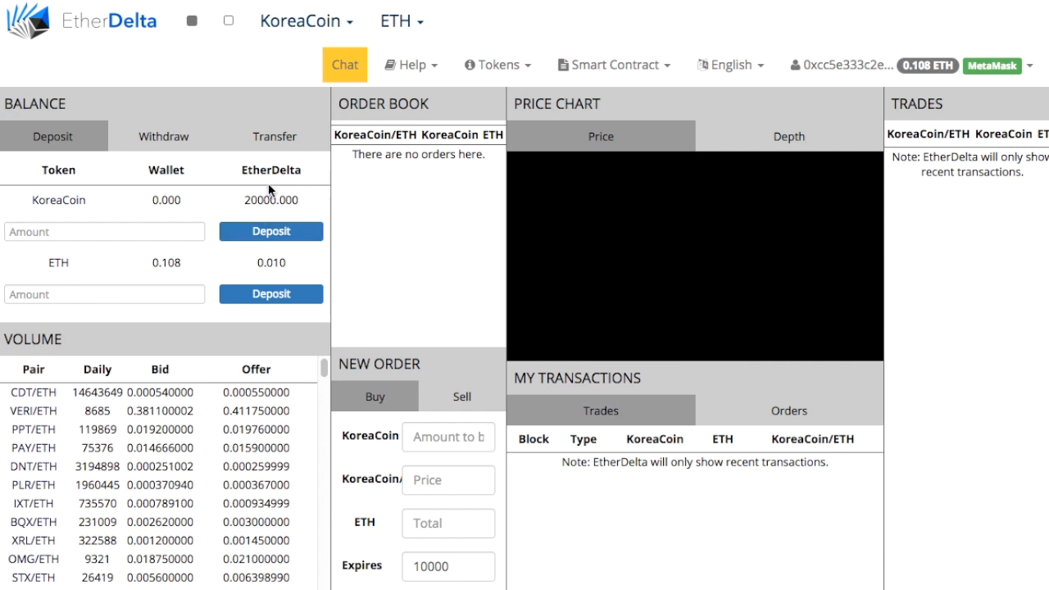
mouse_move(273, 206)
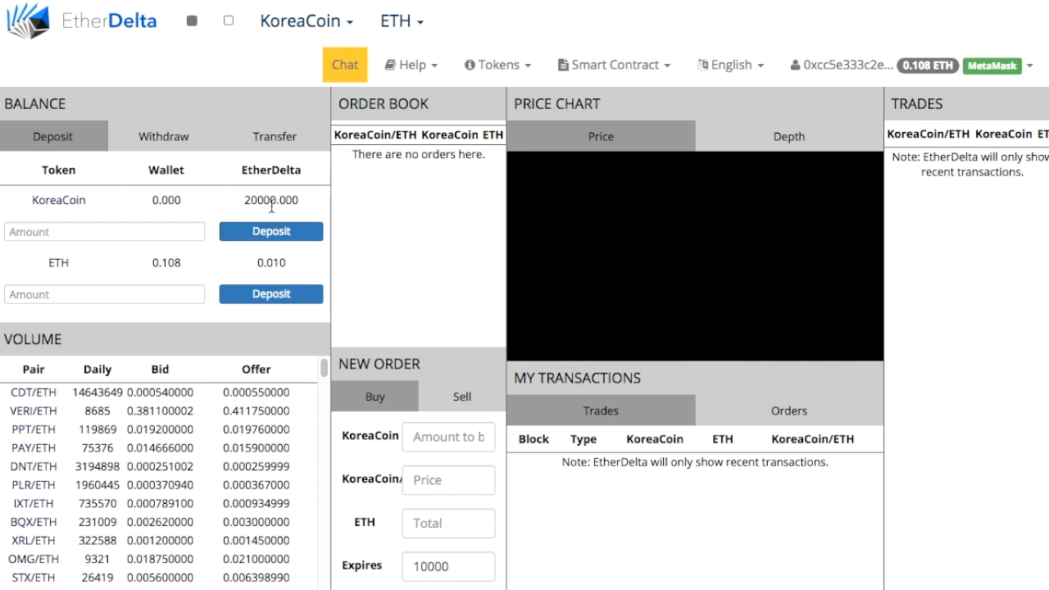
mouse_move(472, 348)
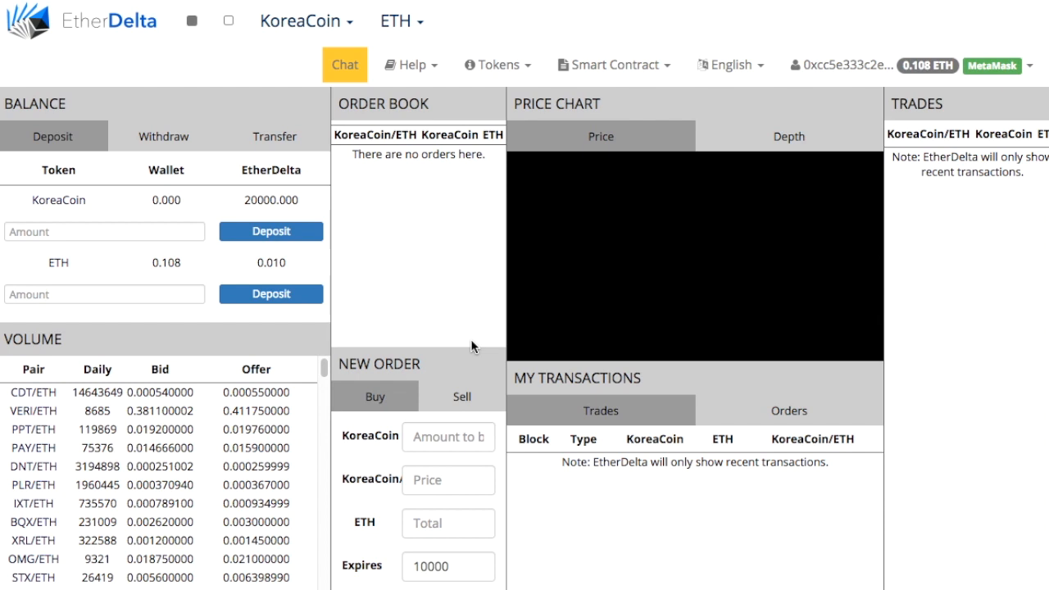
Submit a sell order of 10000 KoreaCoin at 0.01 ETH each
click(463, 398)
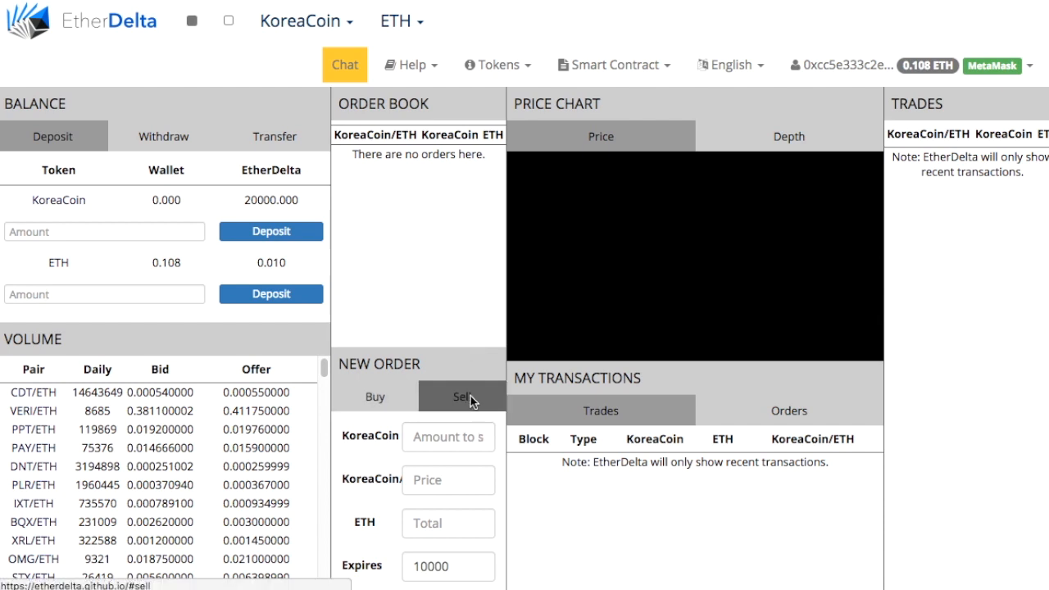
click(449, 436)
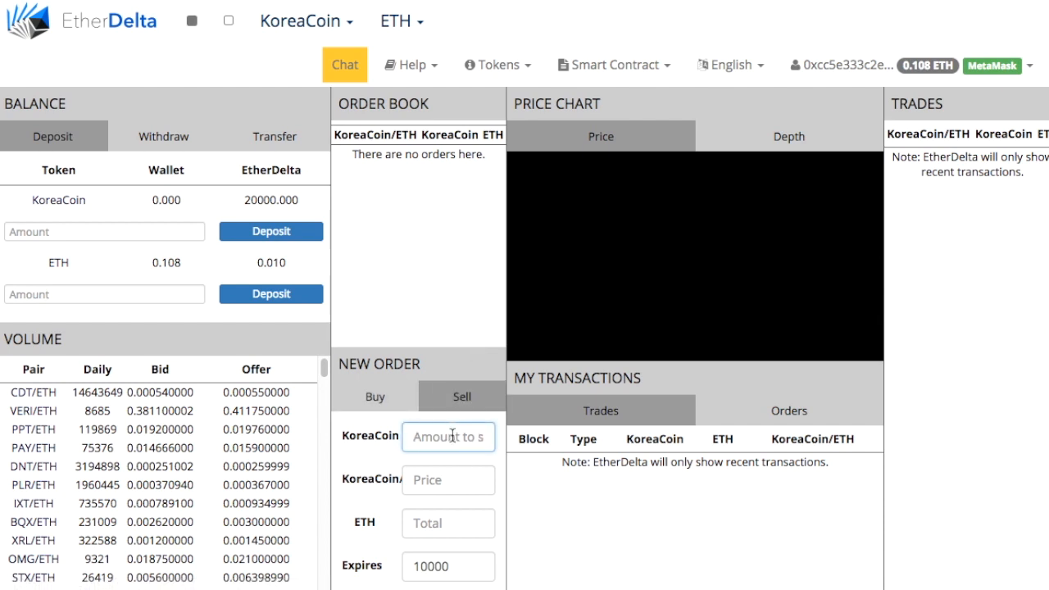
text(10000)
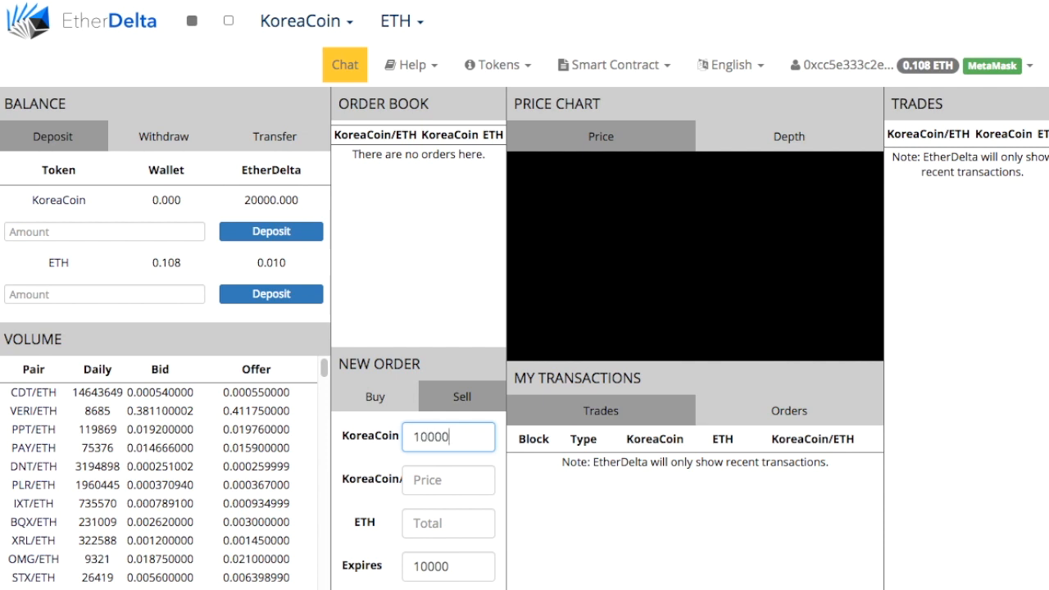
mouse_move(421, 479)
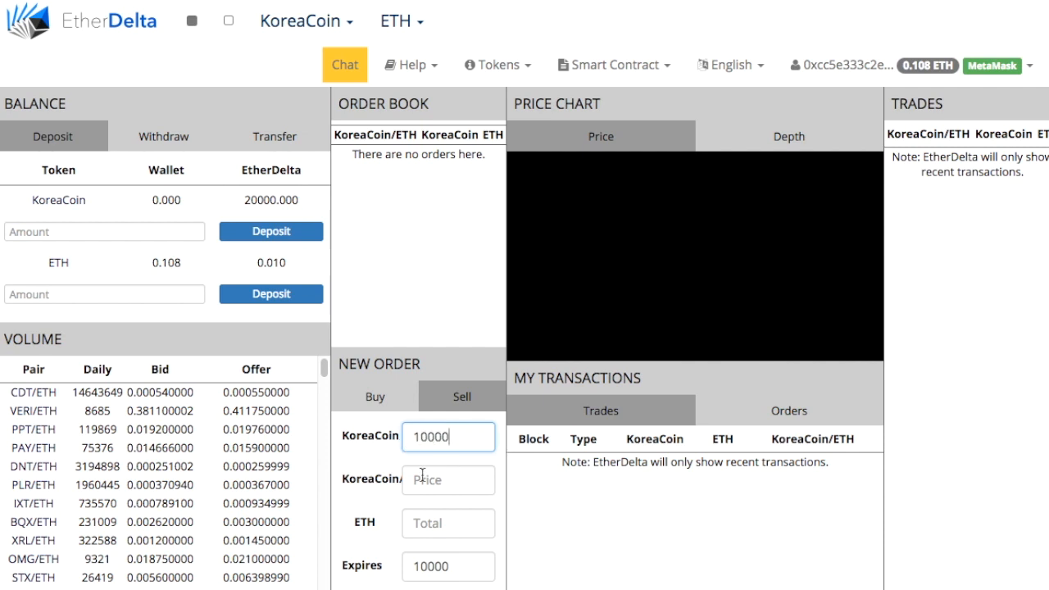
click(447, 480)
text(.)
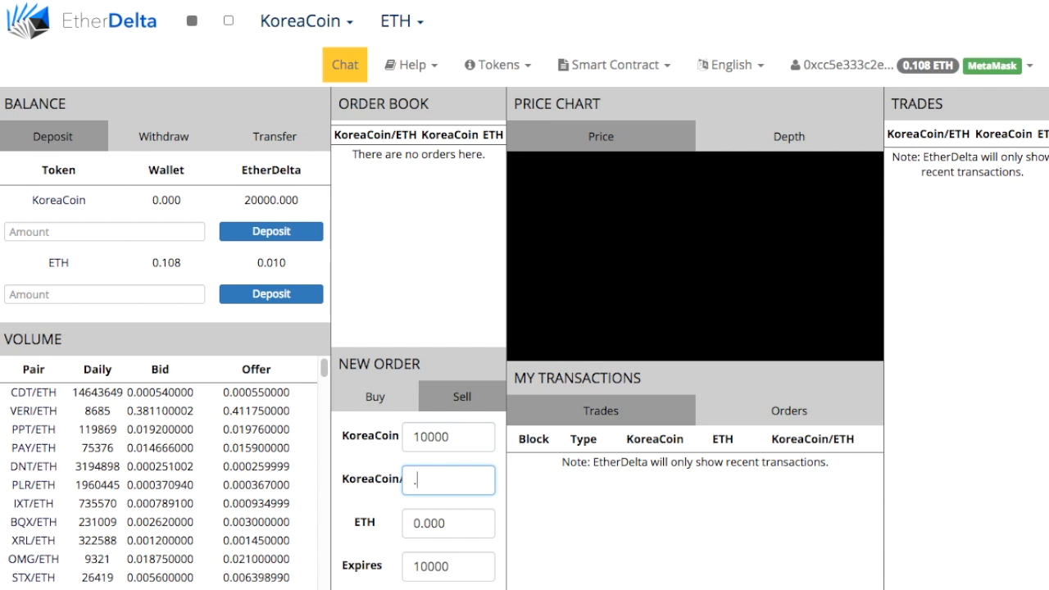
text(01)
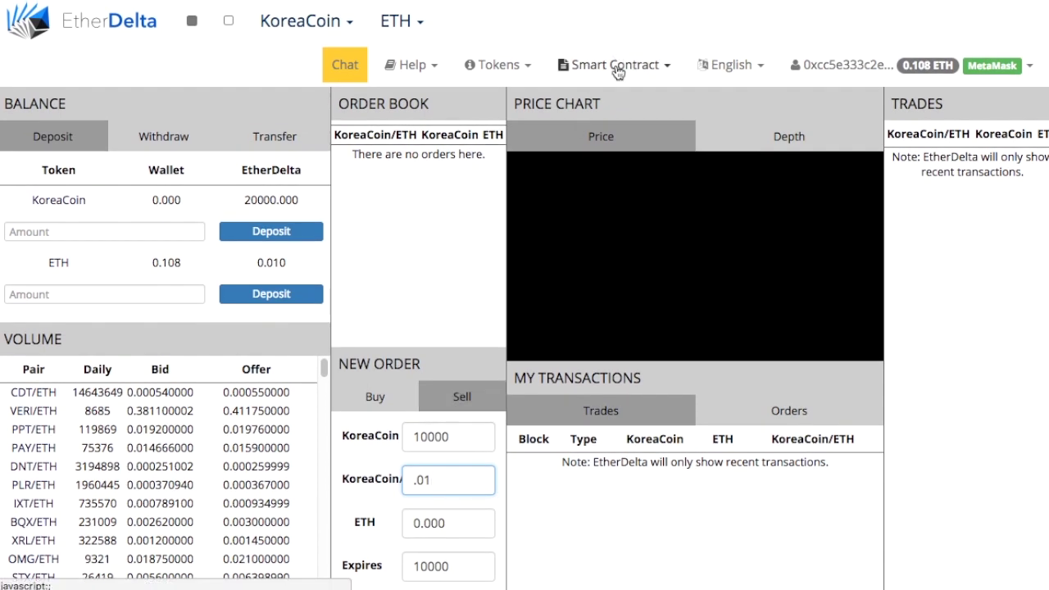
mouse_move(439, 505)
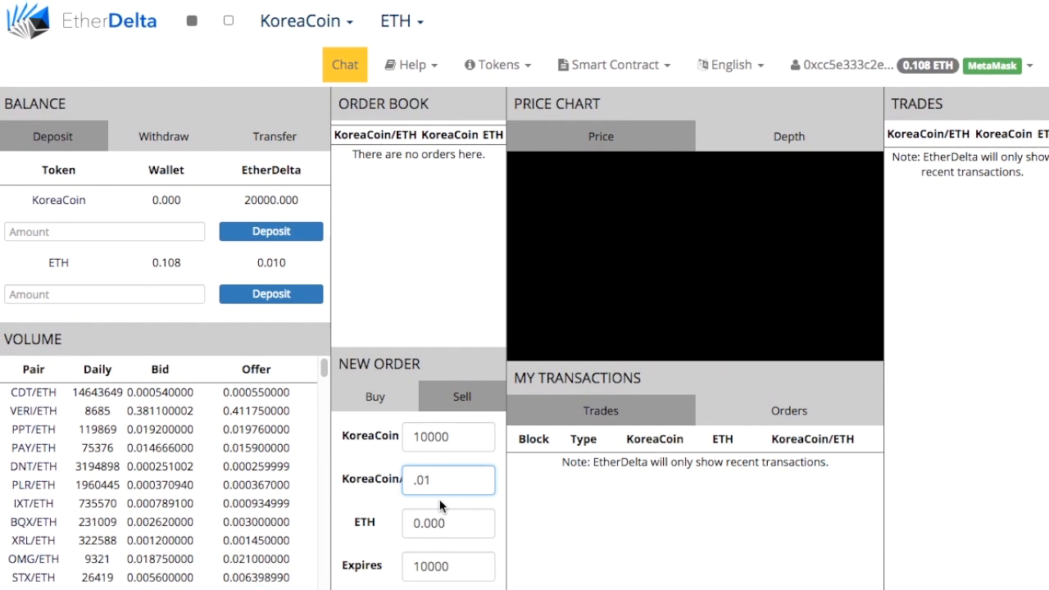
mouse_move(455, 536)
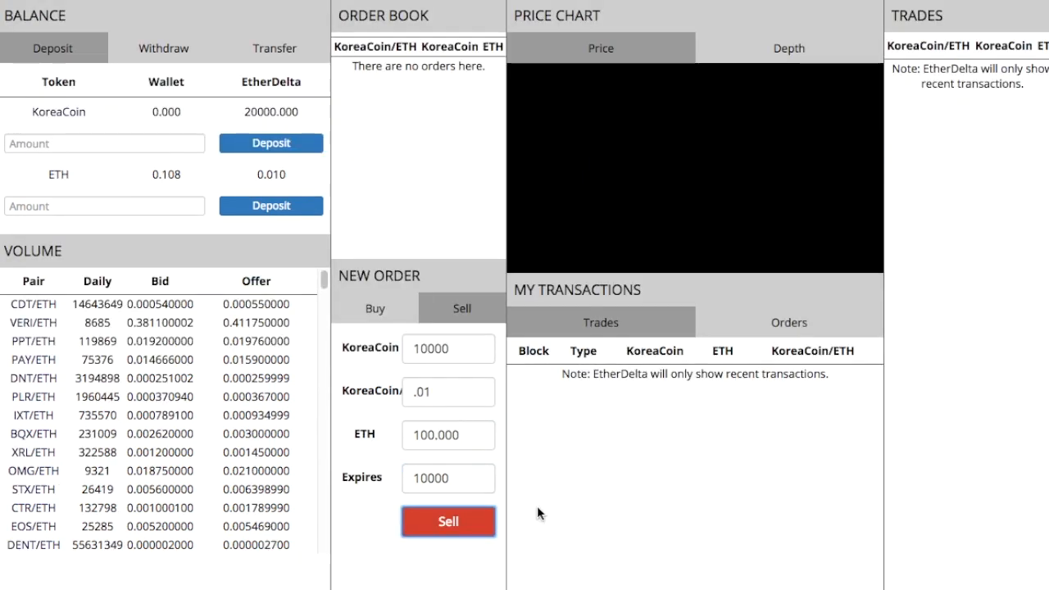
mouse_move(466, 479)
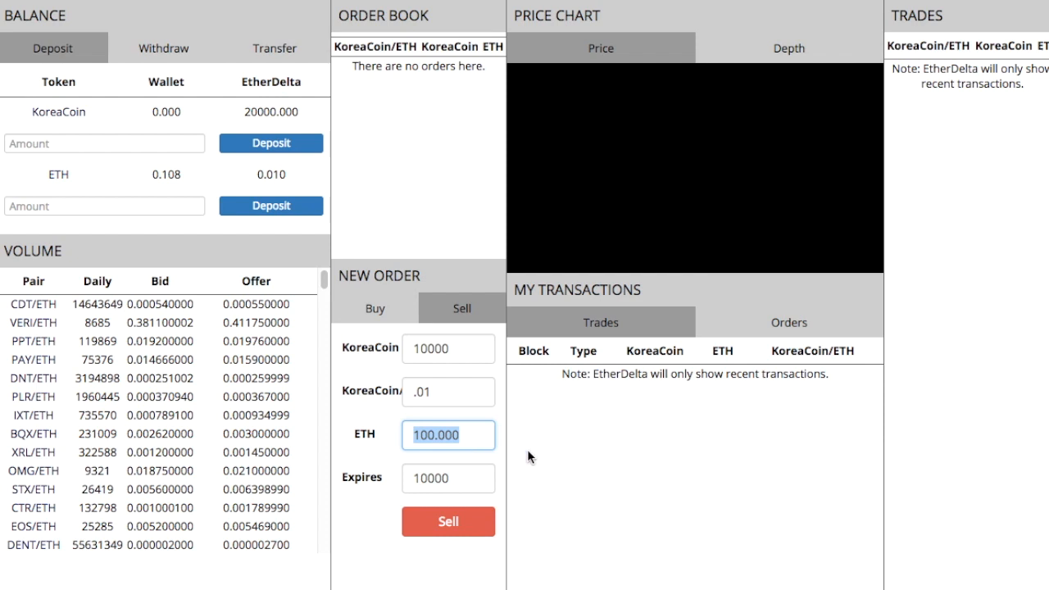
click(448, 521)
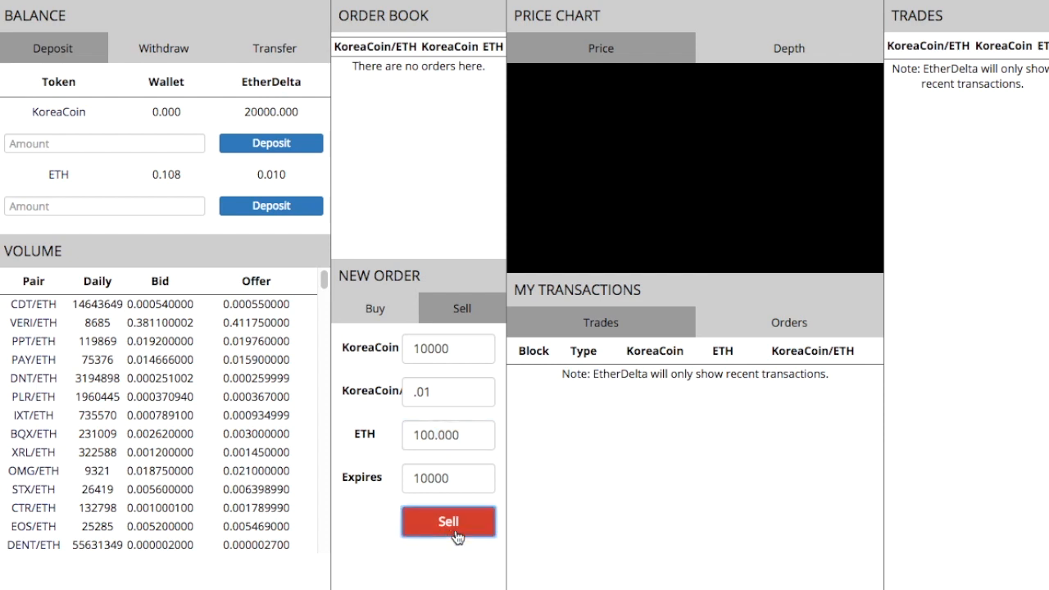
Sign the sell order in MetaMask so it is sent to the order book
click(447, 521)
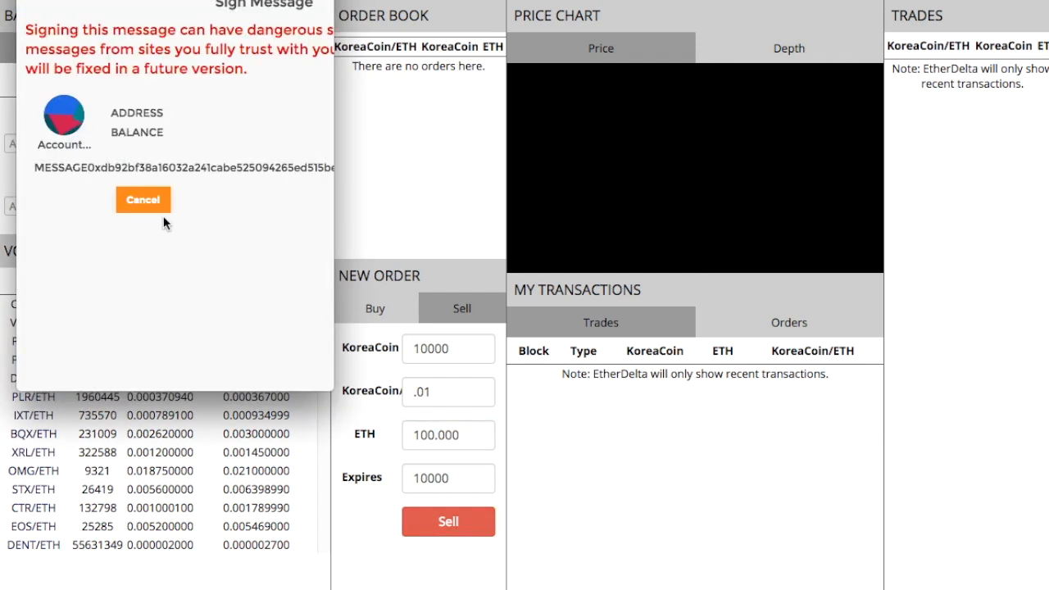
mouse_move(316, 315)
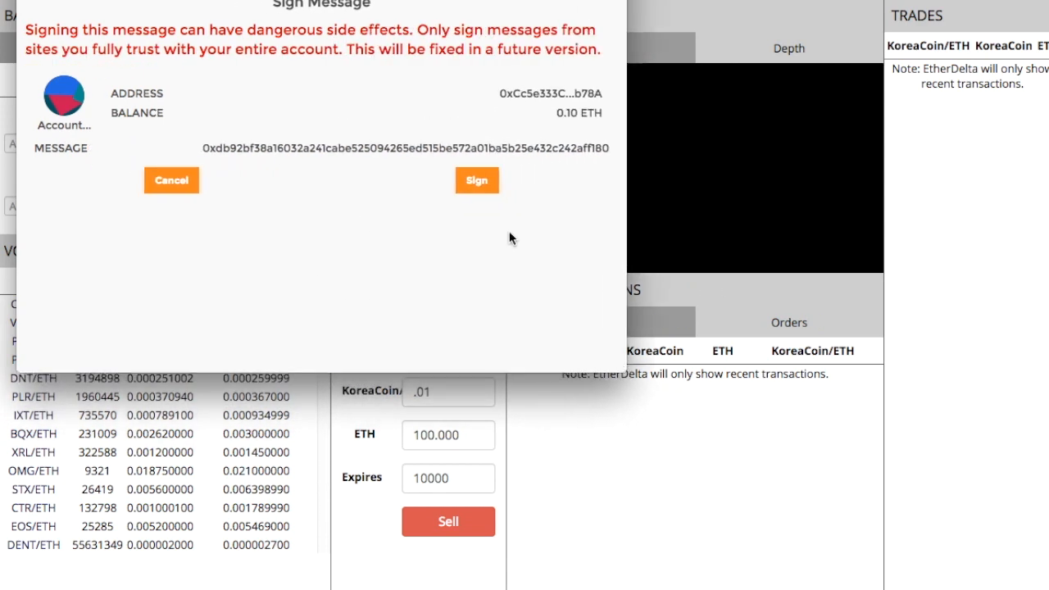
click(475, 178)
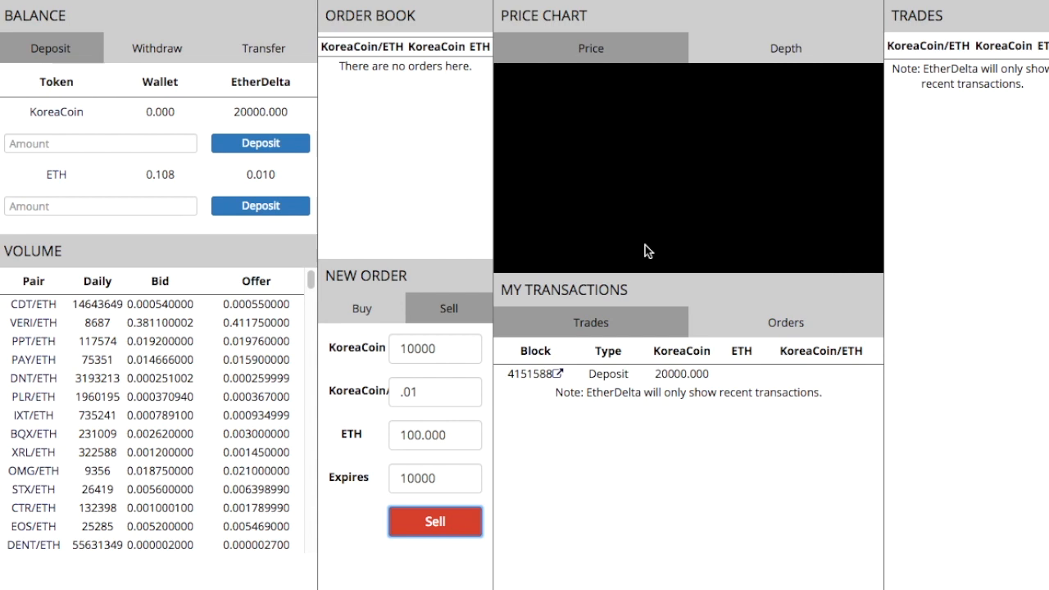
click(432, 521)
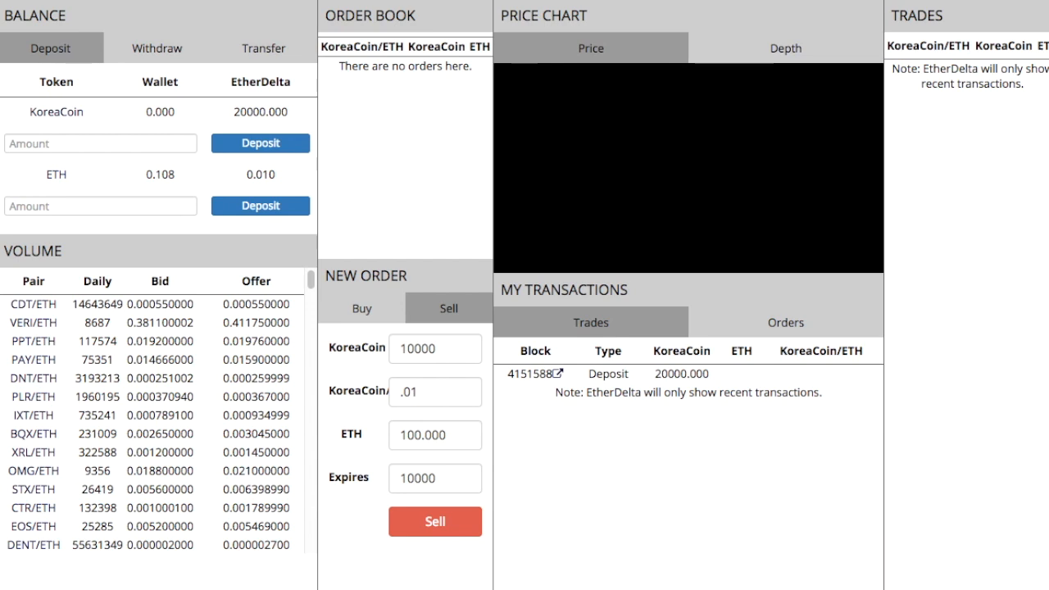
mouse_move(607, 269)
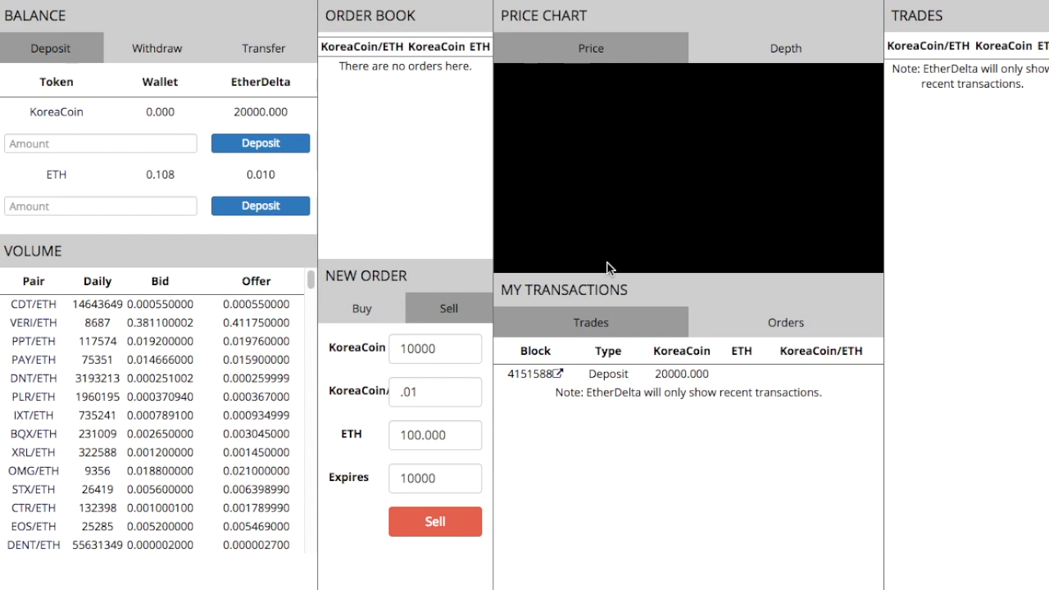
mouse_move(423, 131)
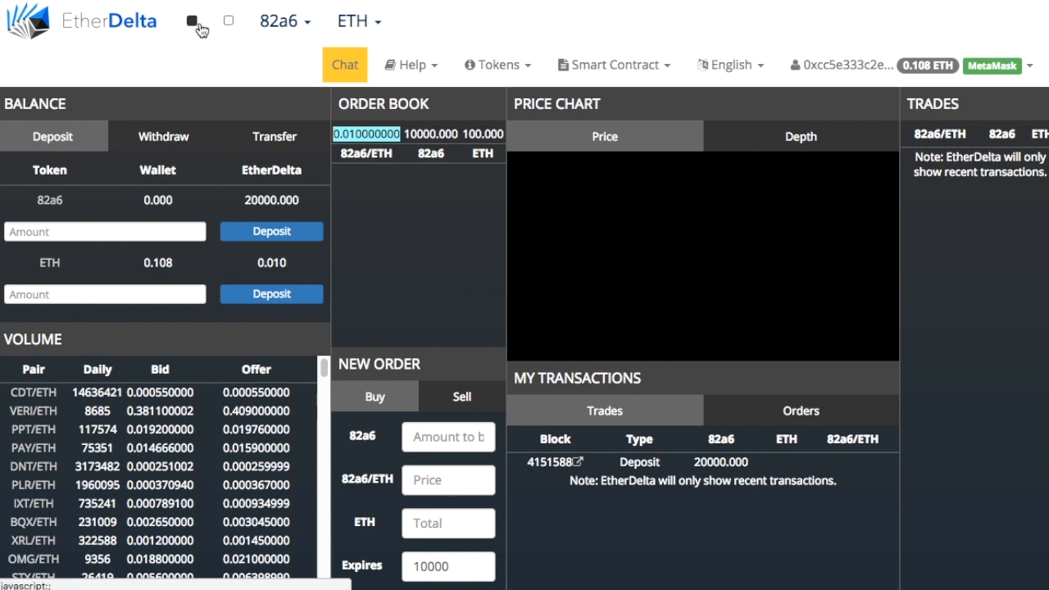
mouse_move(217, 31)
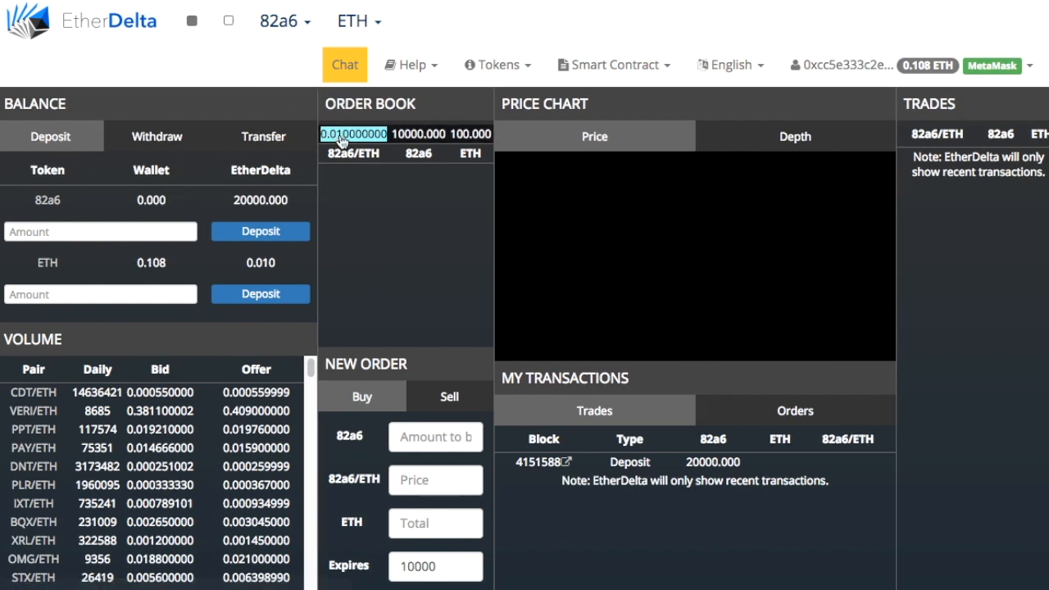
mouse_move(426, 310)
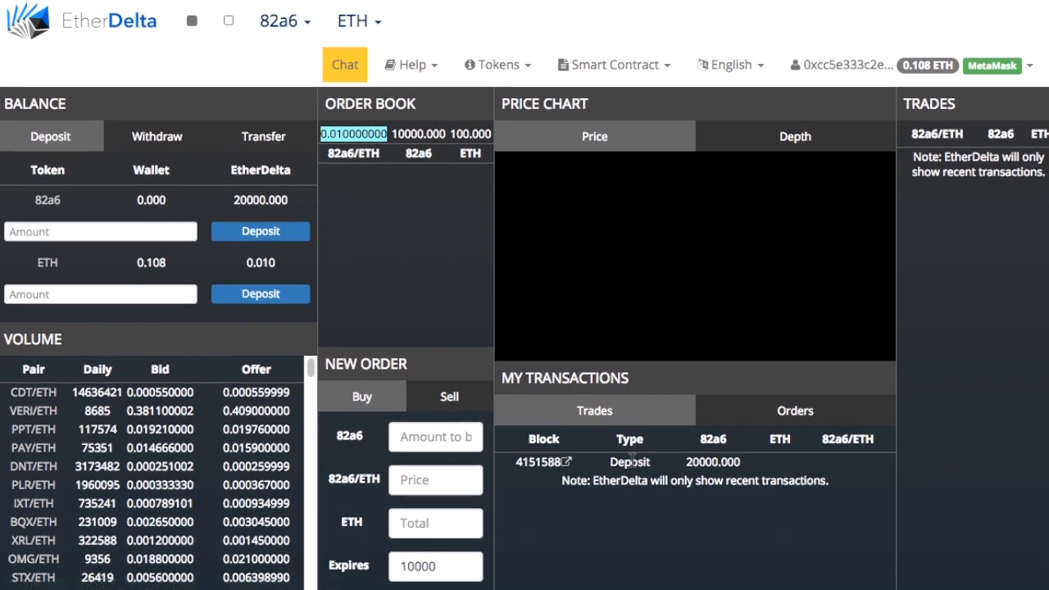
mouse_move(369, 121)
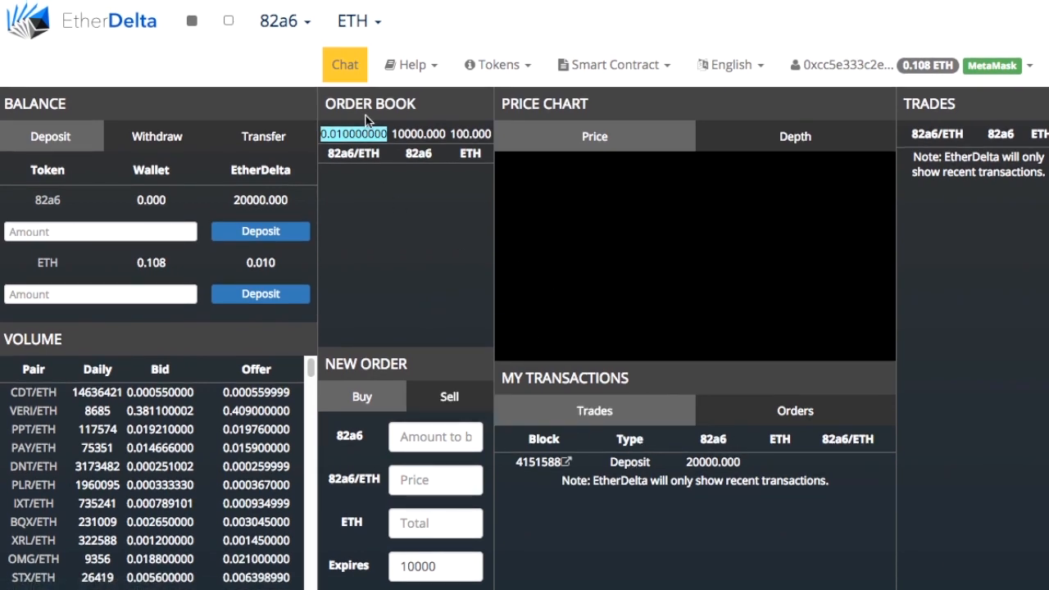
mouse_move(397, 139)
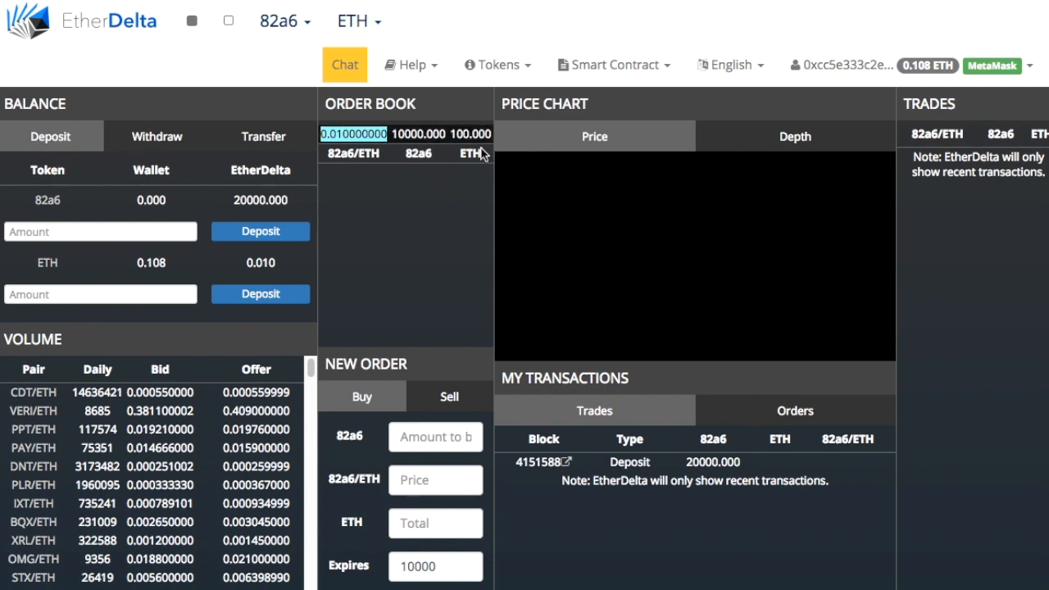
mouse_move(397, 230)
text(.005)
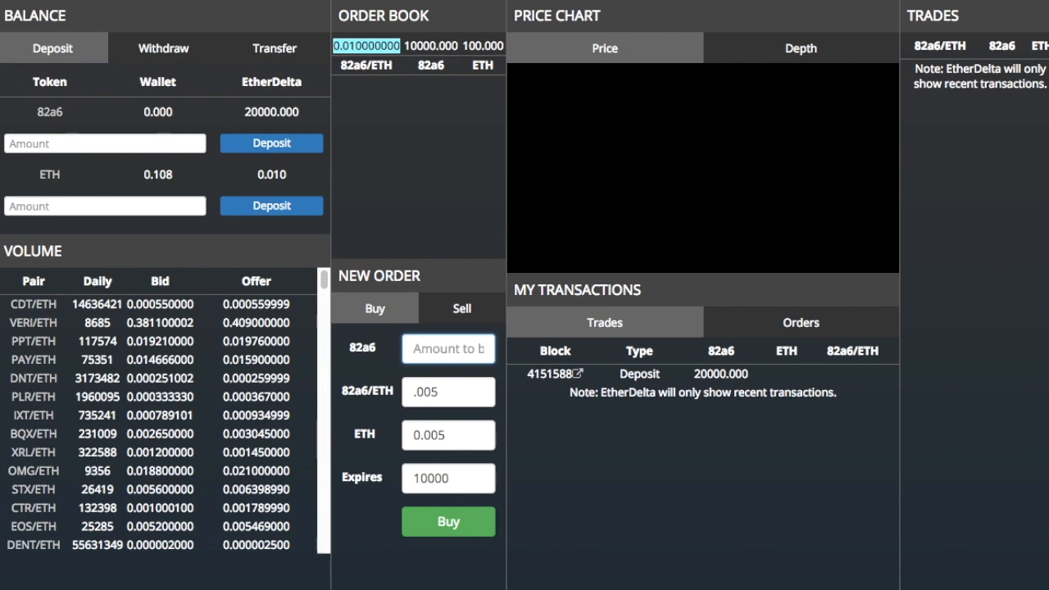
Submit and sign a buy order for 2 KoreaCoin at 0.005 ETH each
text(2)
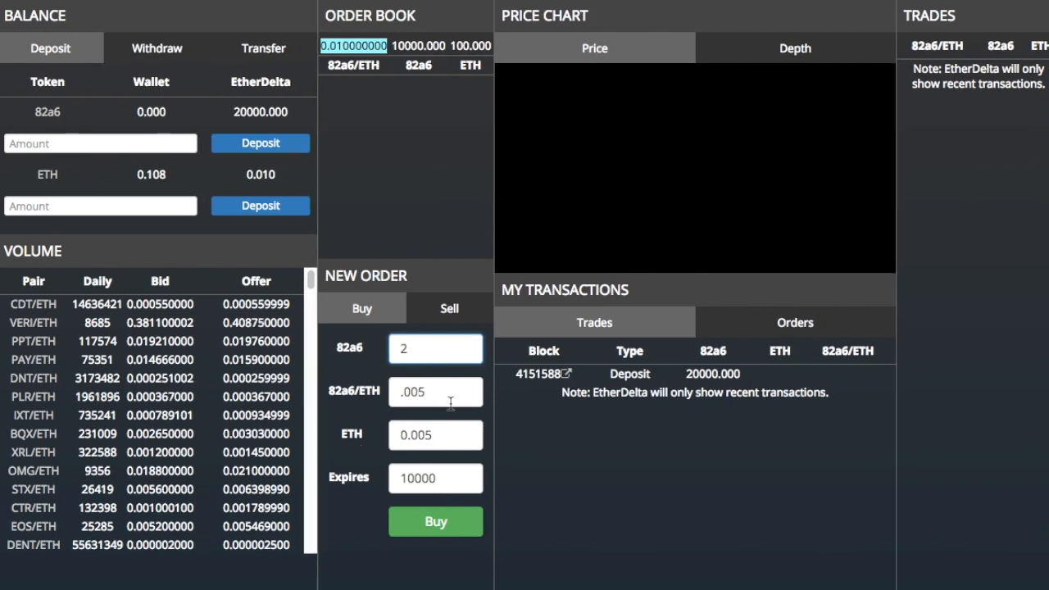
click(436, 521)
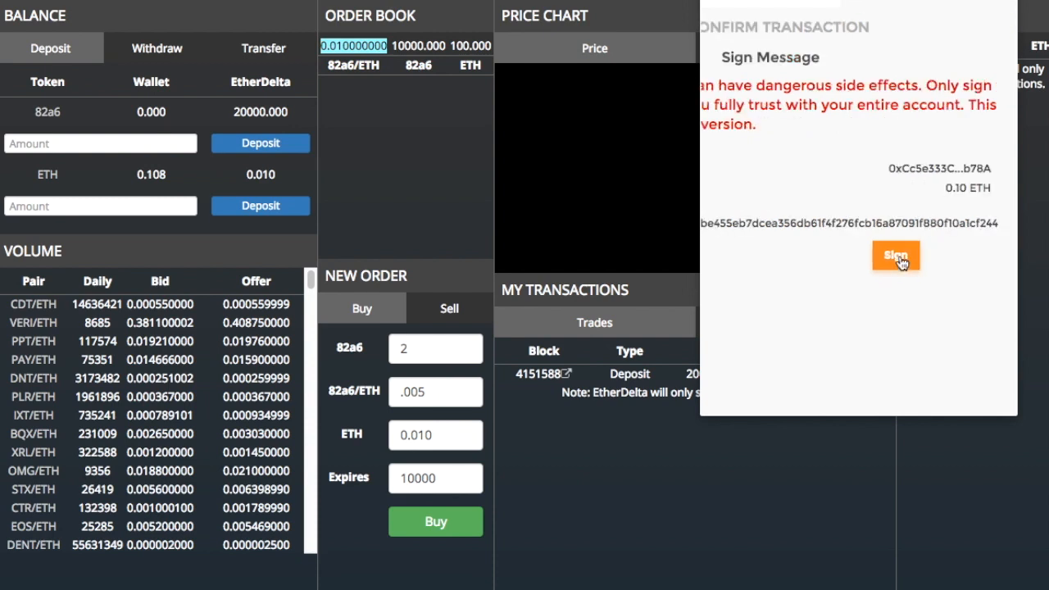
click(895, 256)
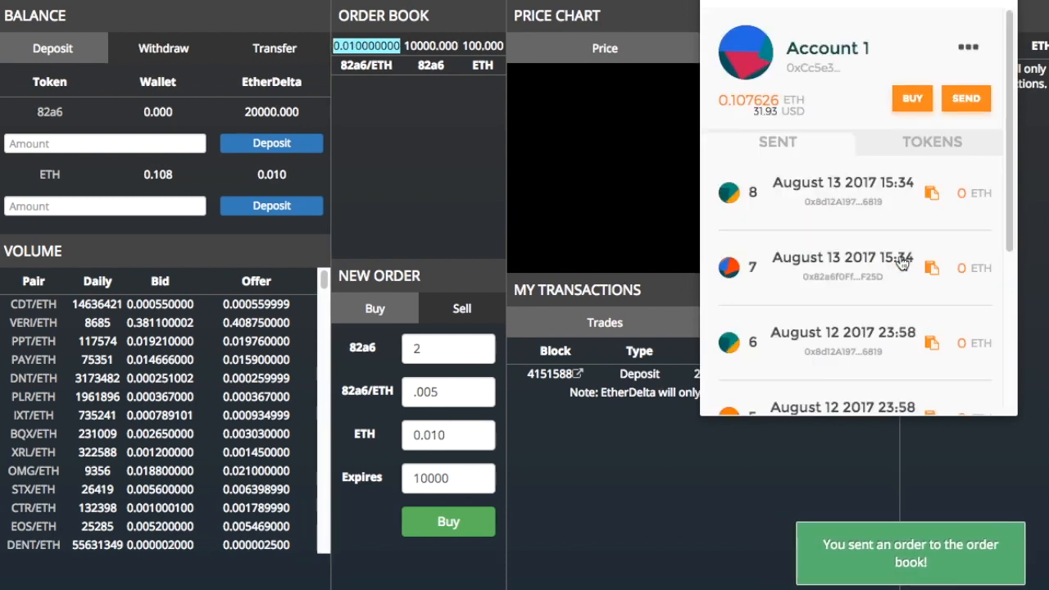
mouse_move(746, 359)
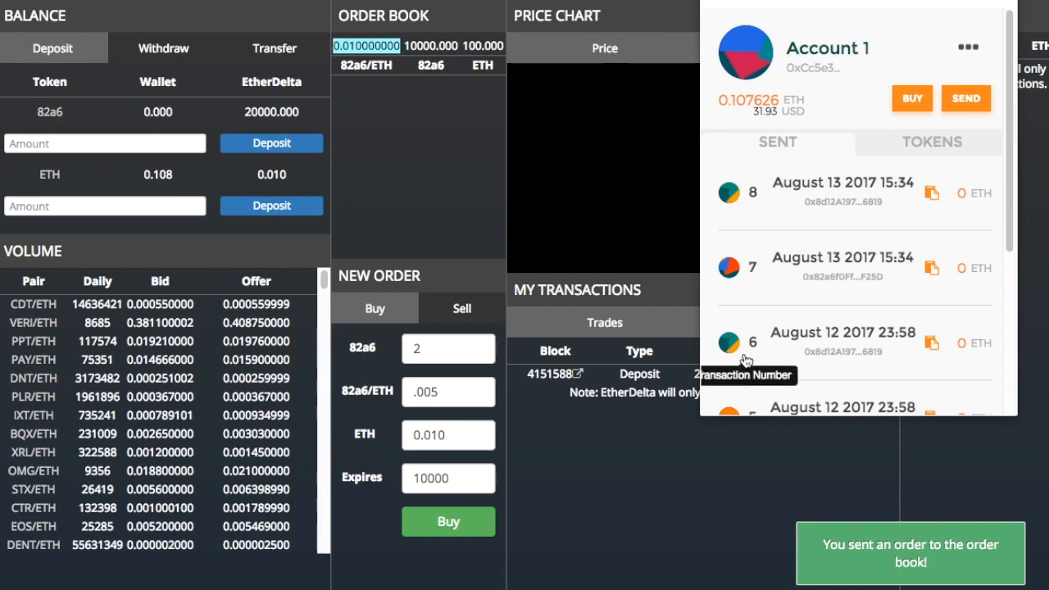
mouse_move(613, 508)
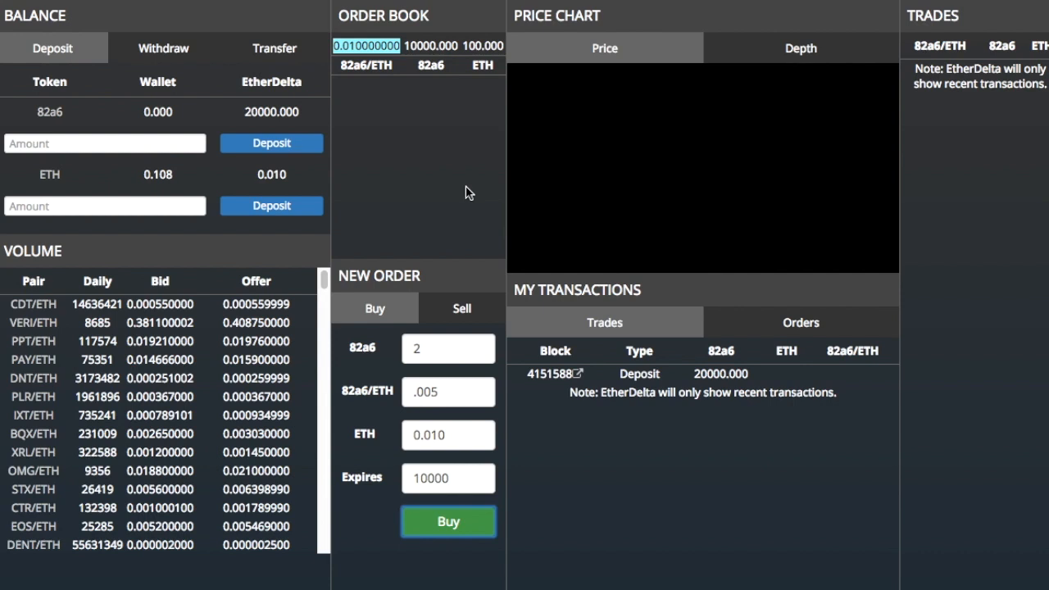
click(448, 521)
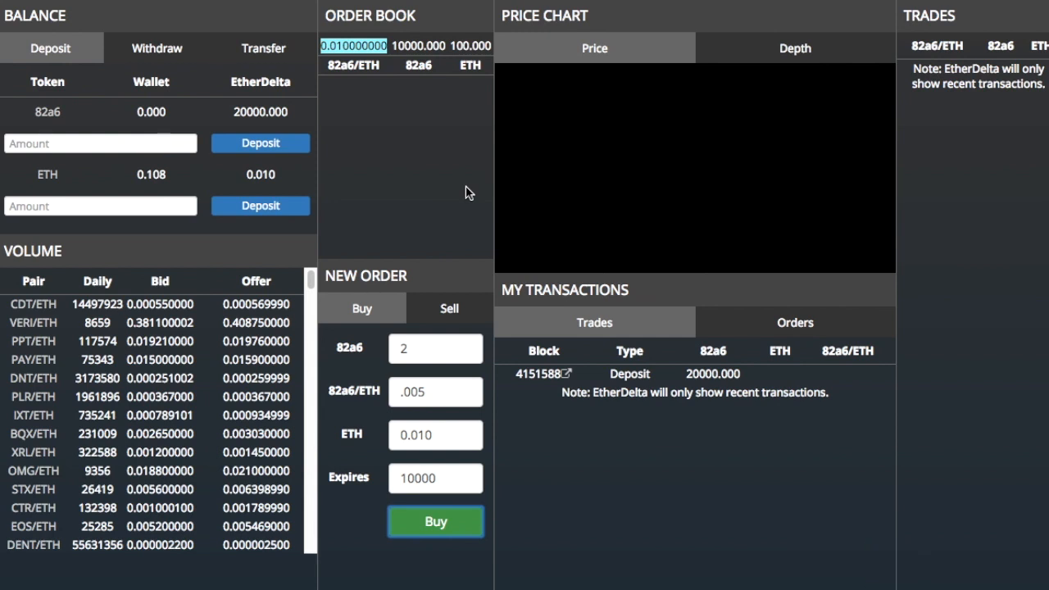
Submit and sign a buy order for 1 KoreaCoin at 0.01 ETH
click(436, 392)
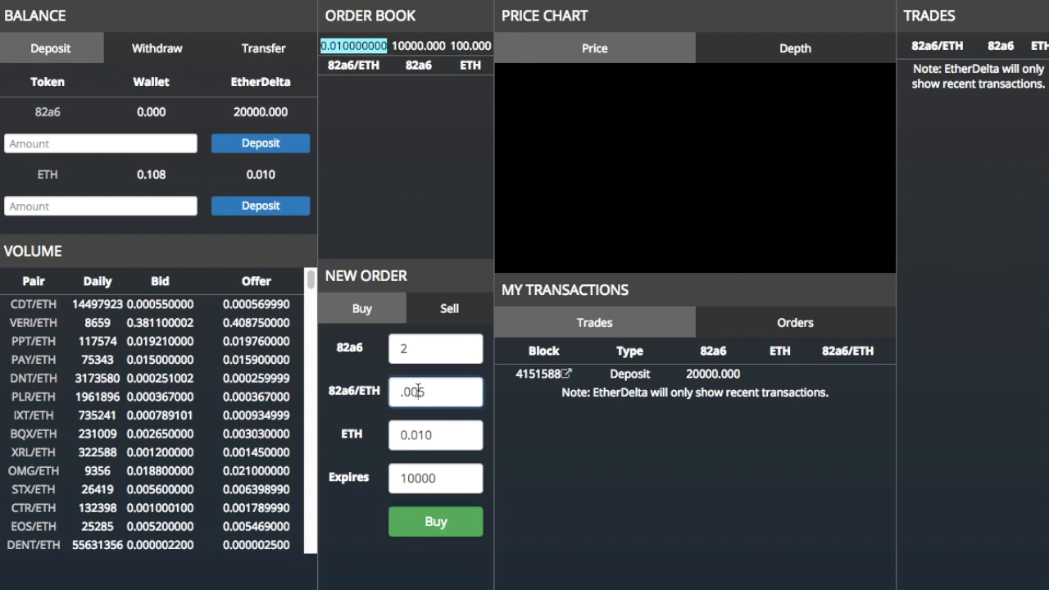
text(.05)
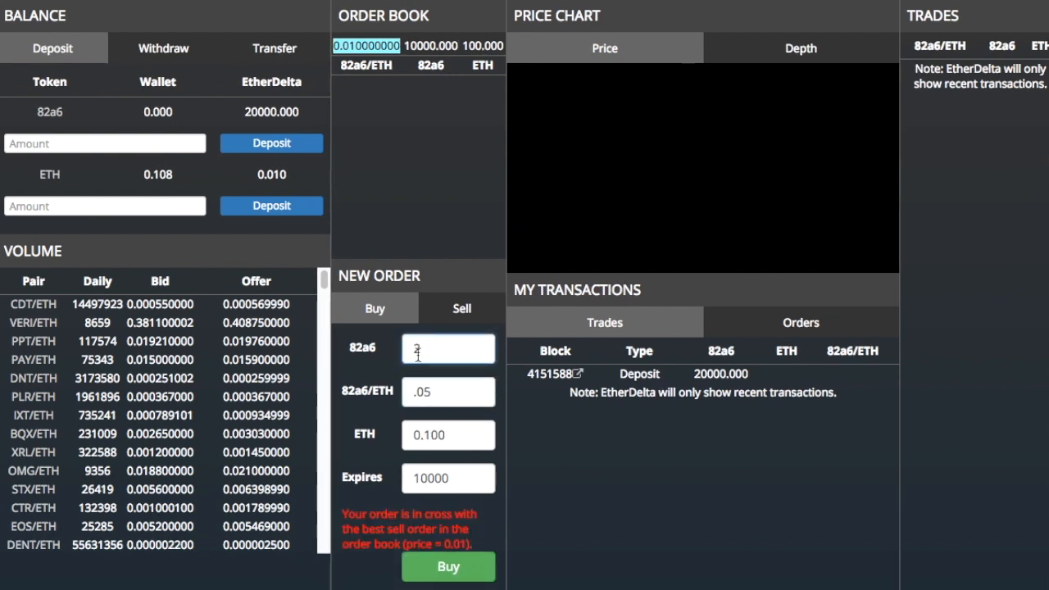
text(1)
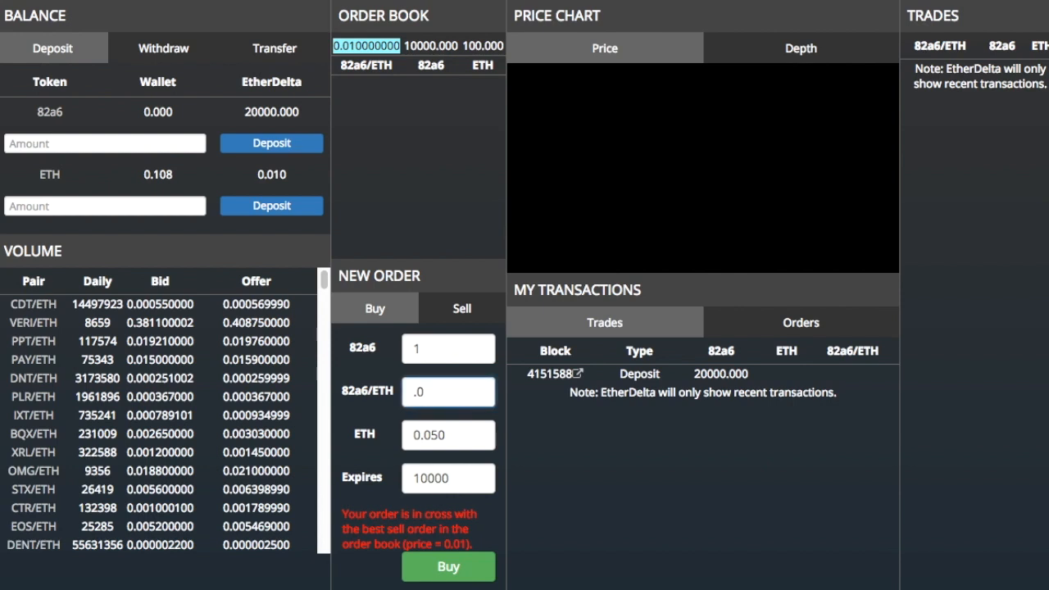
text(1)
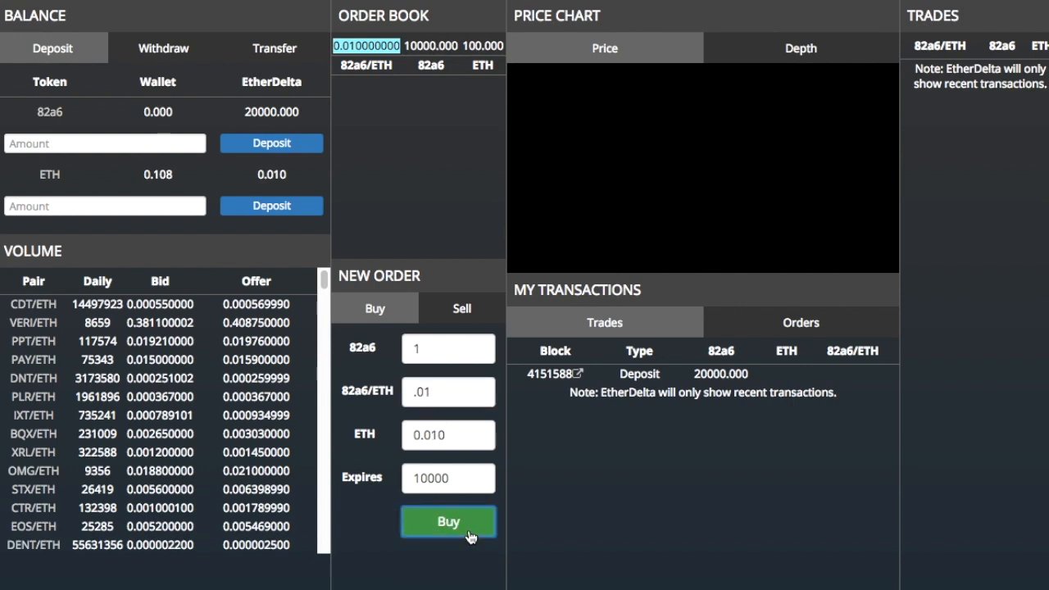
mouse_move(233, 220)
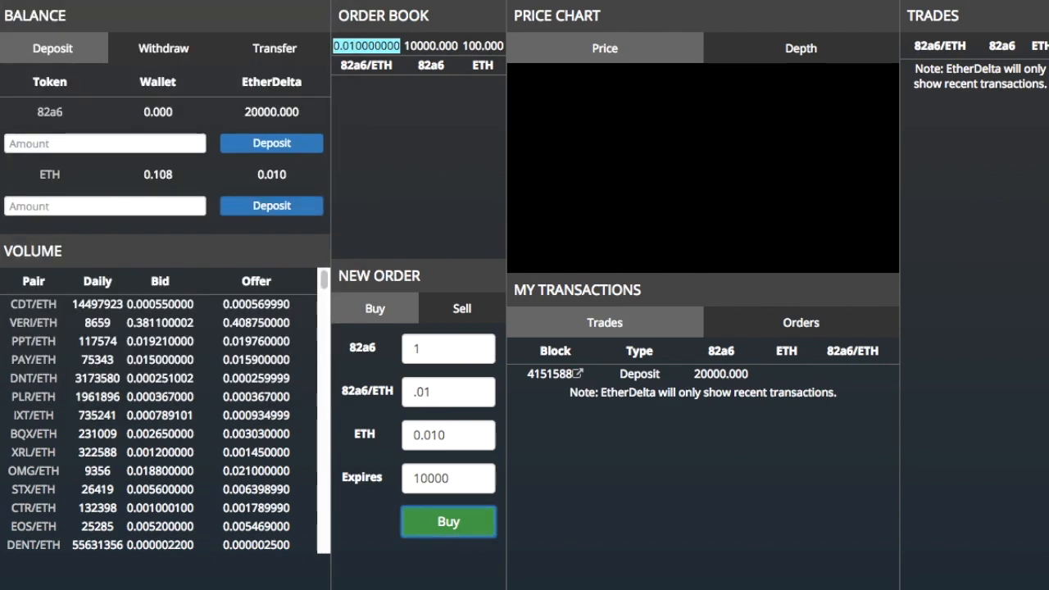
click(447, 522)
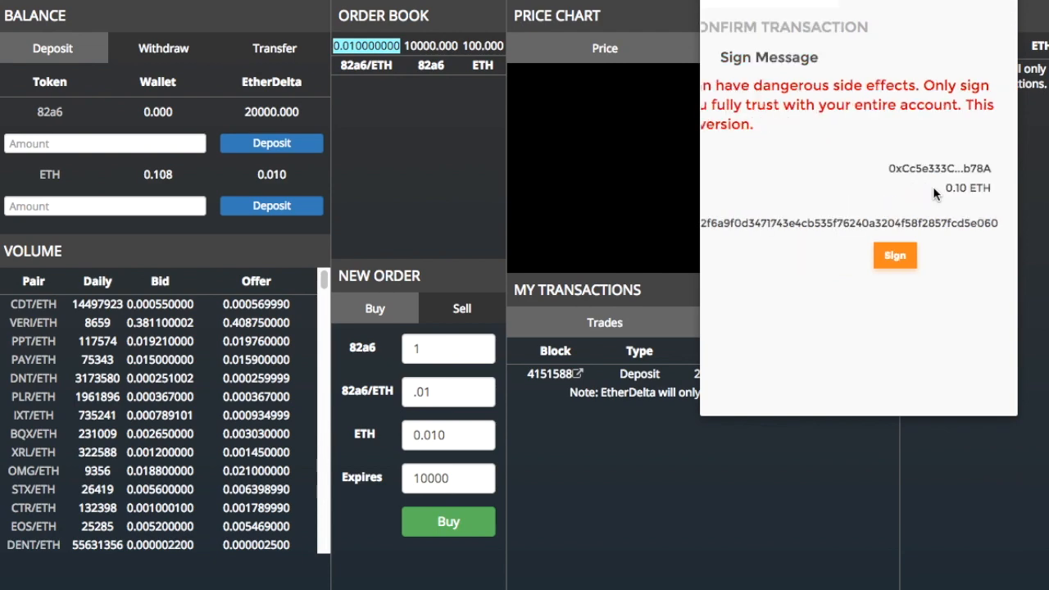
click(895, 256)
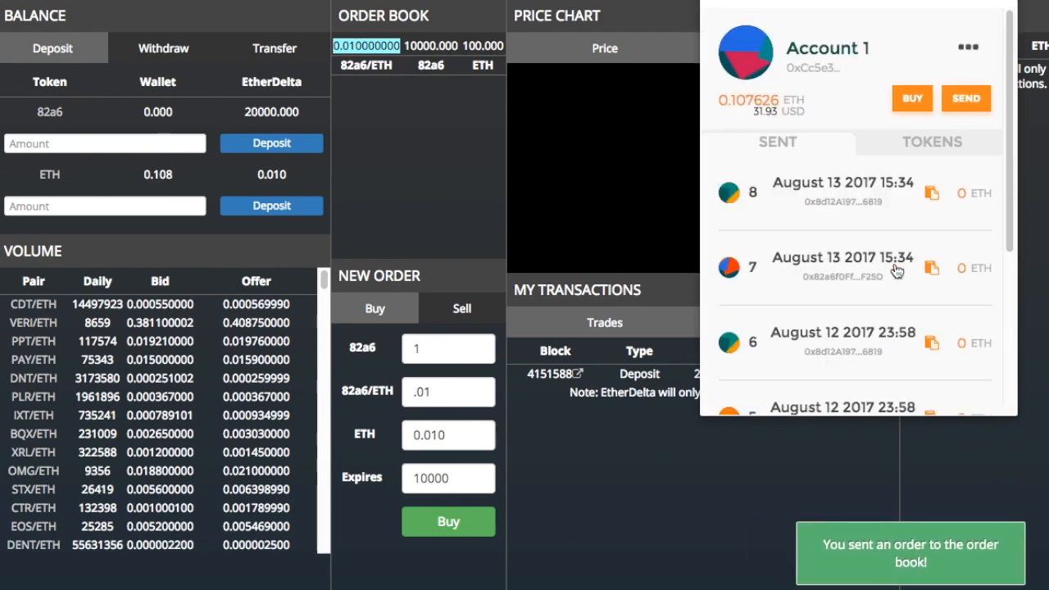
mouse_move(624, 467)
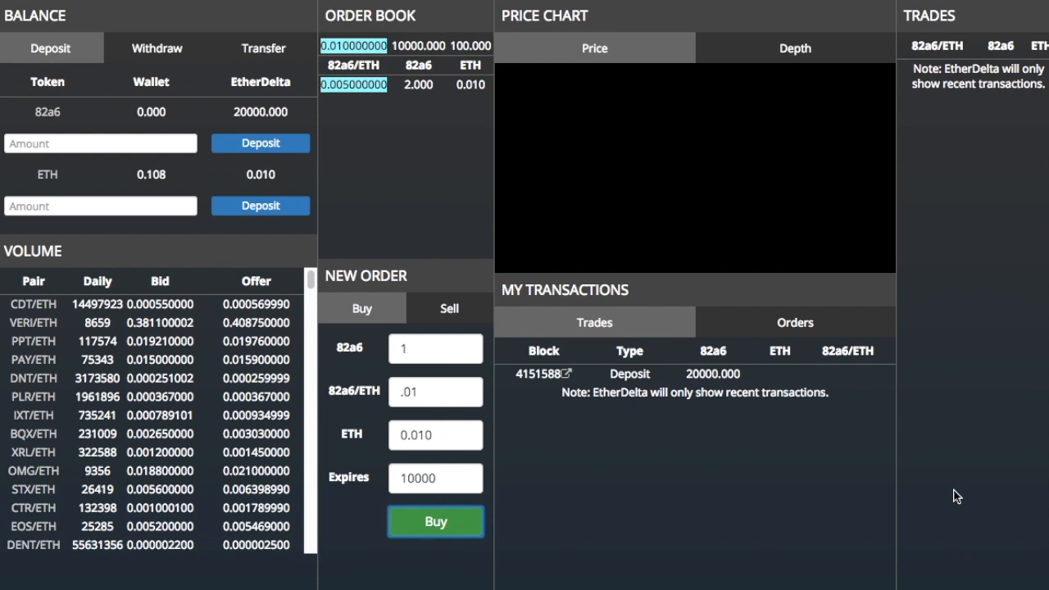
mouse_move(975, 334)
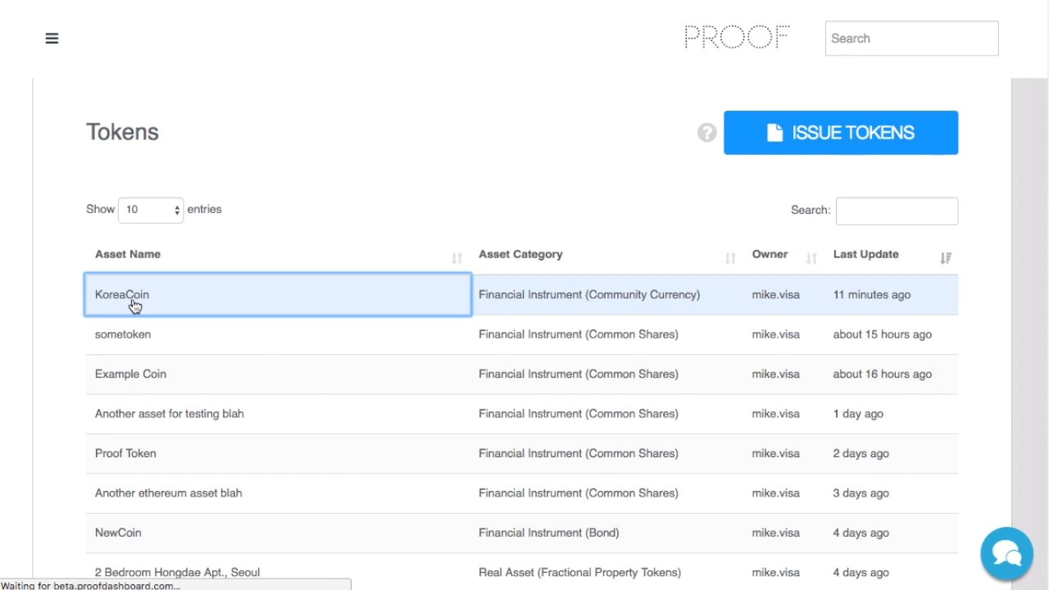
Open the KoreaCoin asset page and view its Solidity smart contract source
click(121, 295)
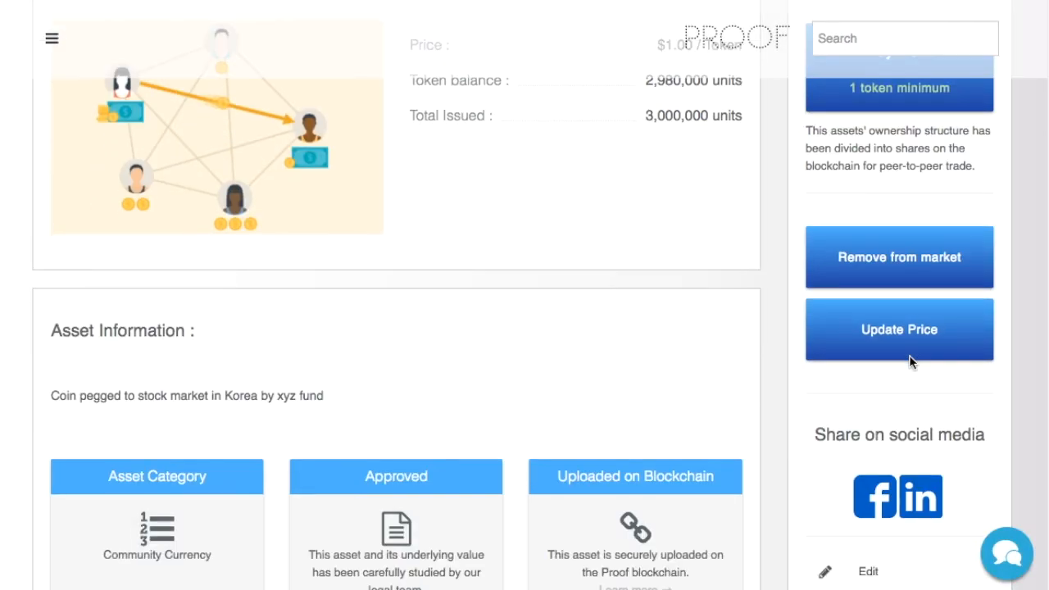
scroll(down, 3)
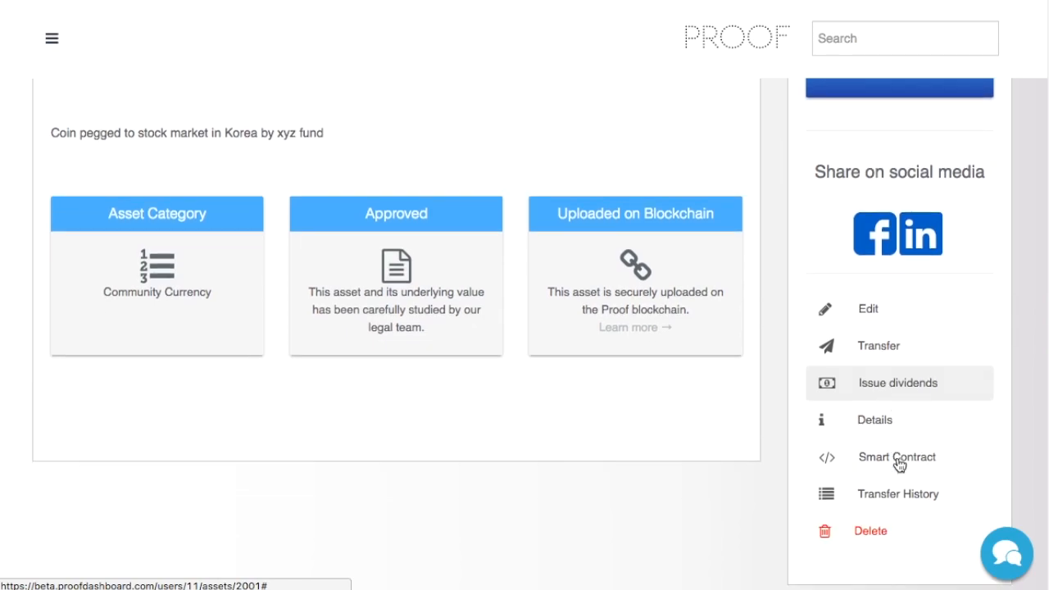
click(895, 457)
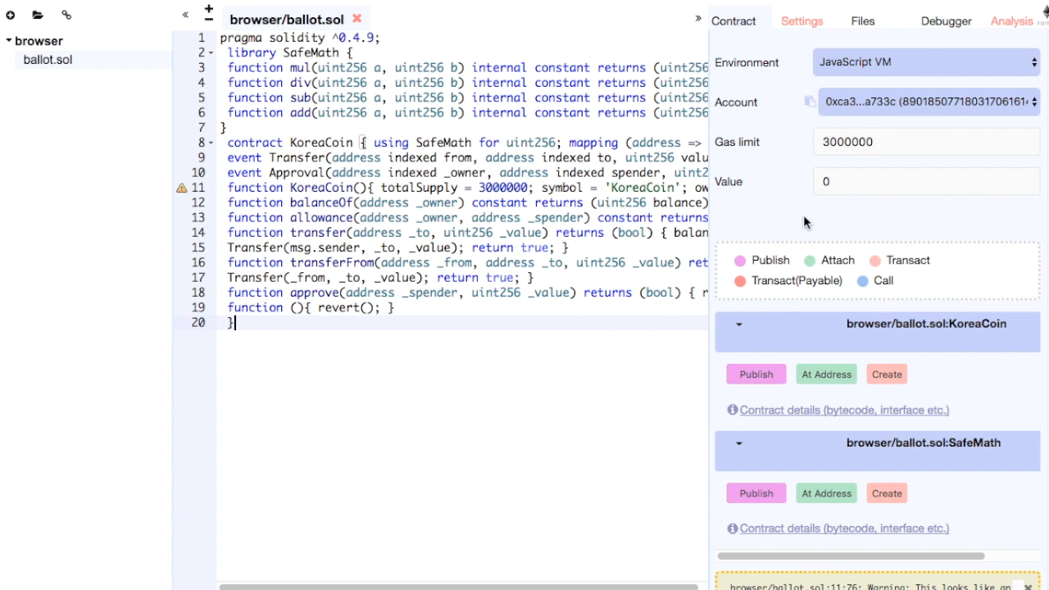
Change the Remix deployment environment from JavaScript VM to Injected Web3
click(928, 62)
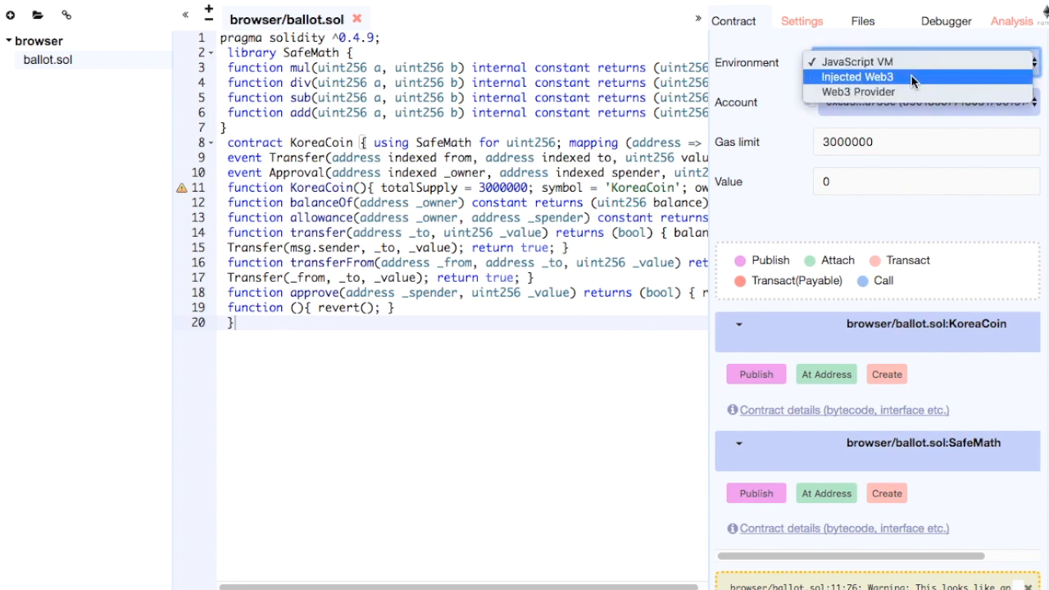
click(859, 62)
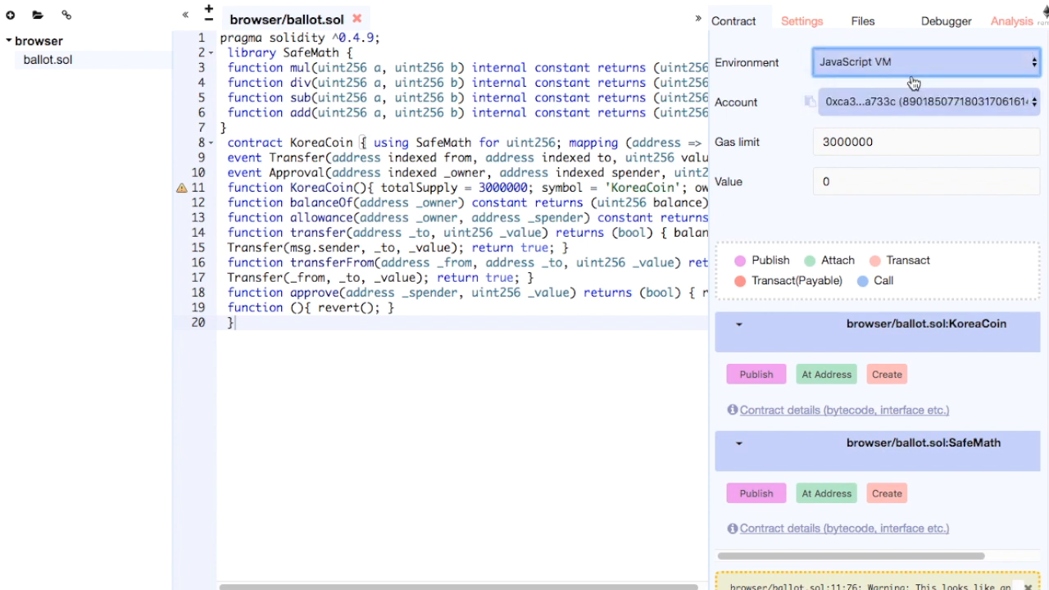
mouse_move(970, 21)
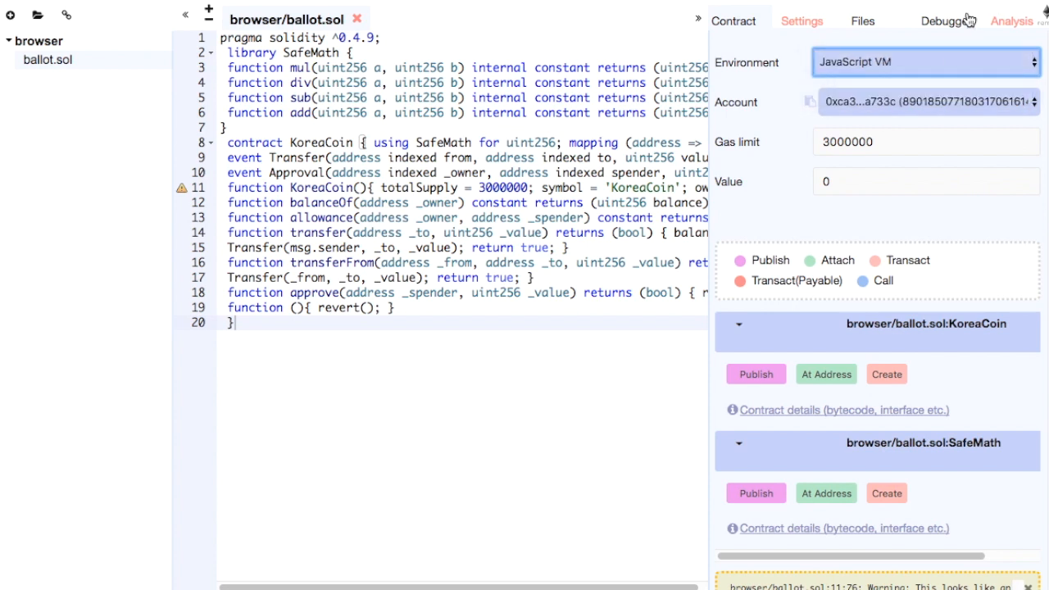
click(926, 62)
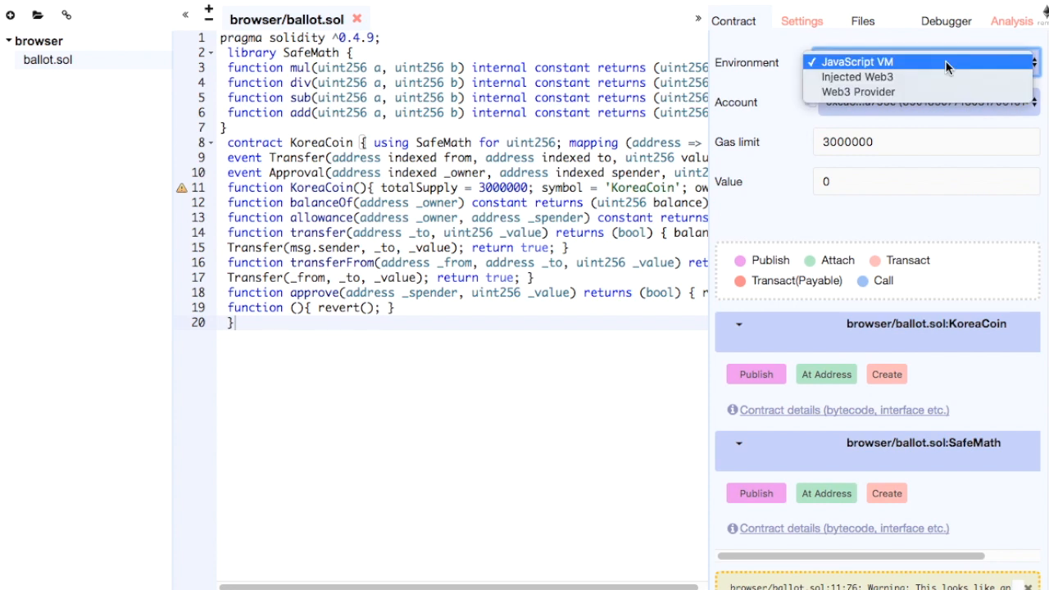
click(856, 63)
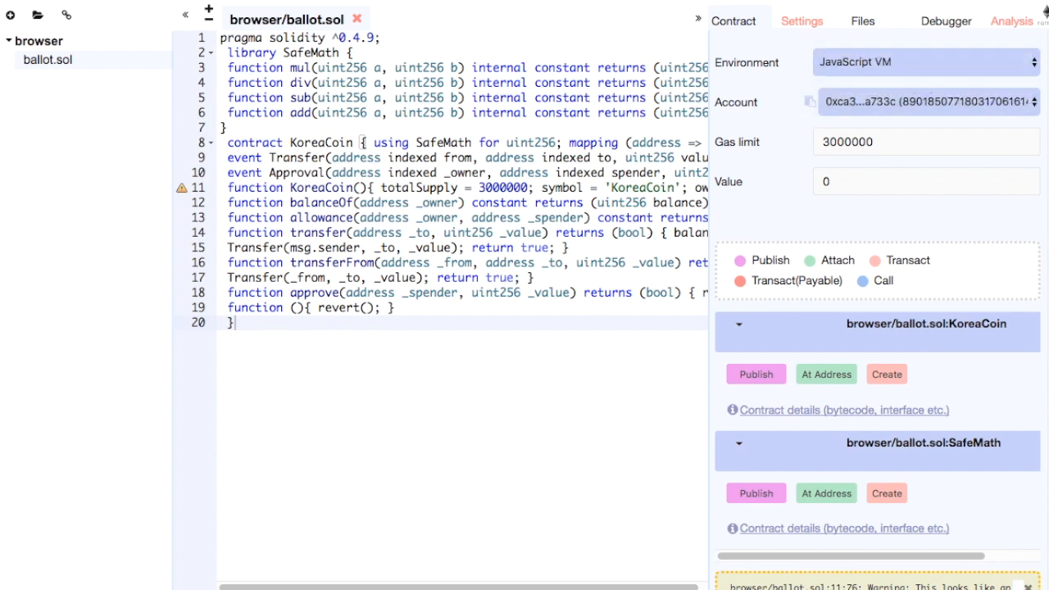
click(926, 63)
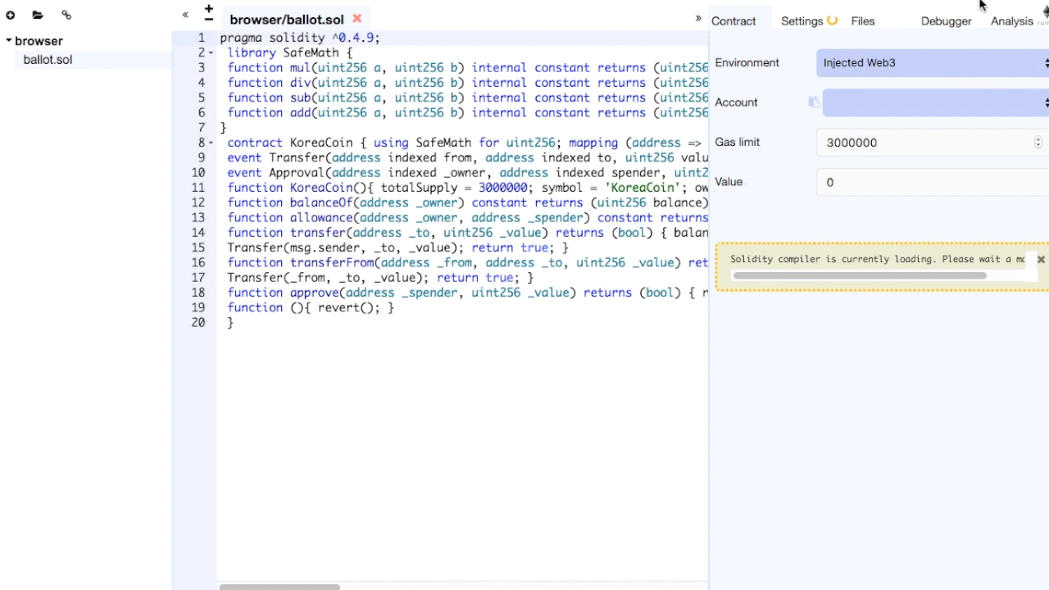
mouse_move(826, 226)
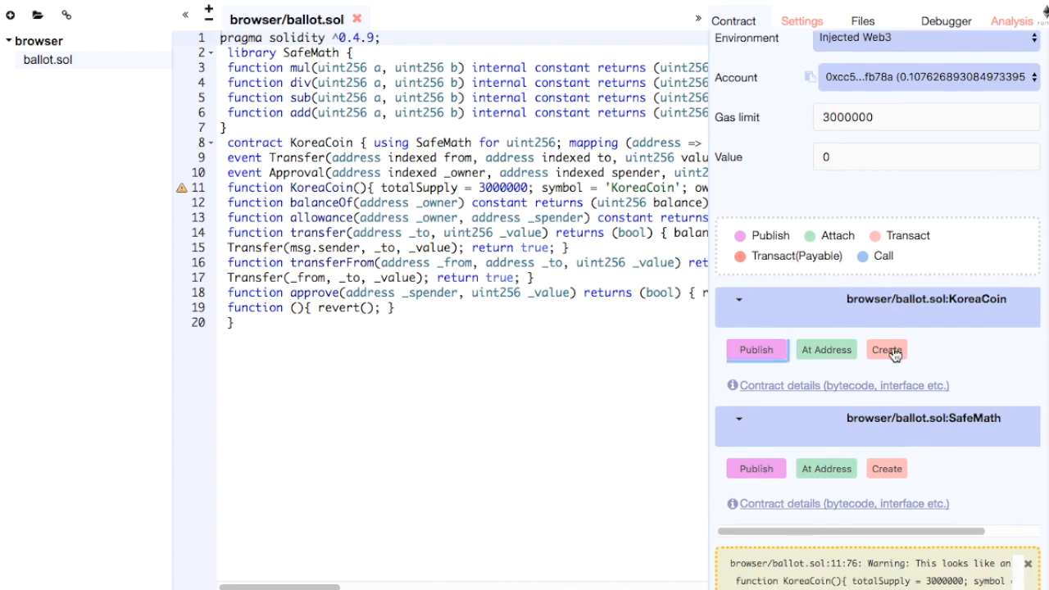
Create the KoreaCoin contract and approve its creation transaction in MetaMask
click(887, 349)
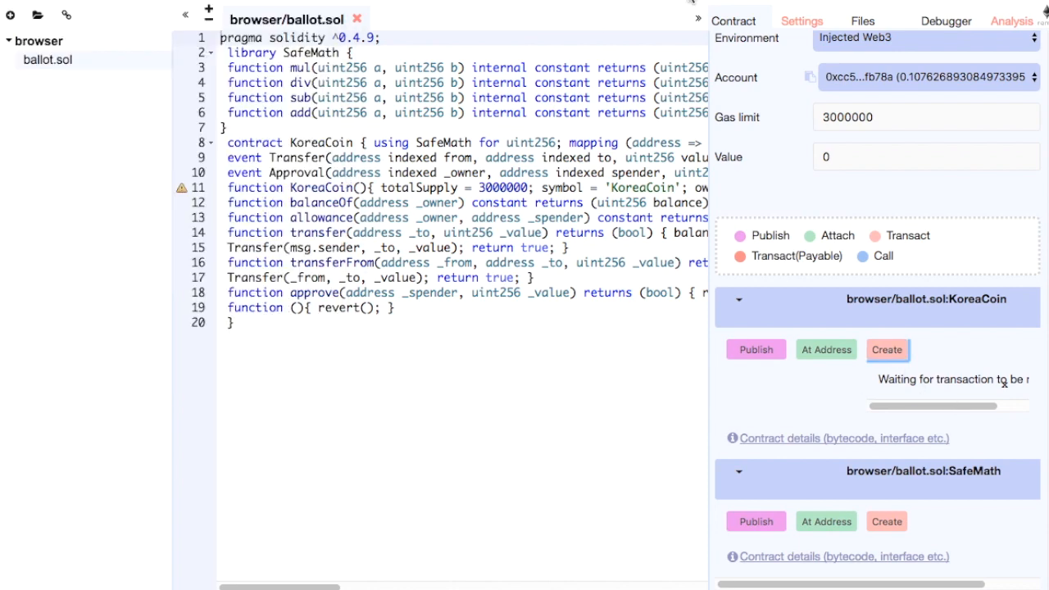
click(886, 351)
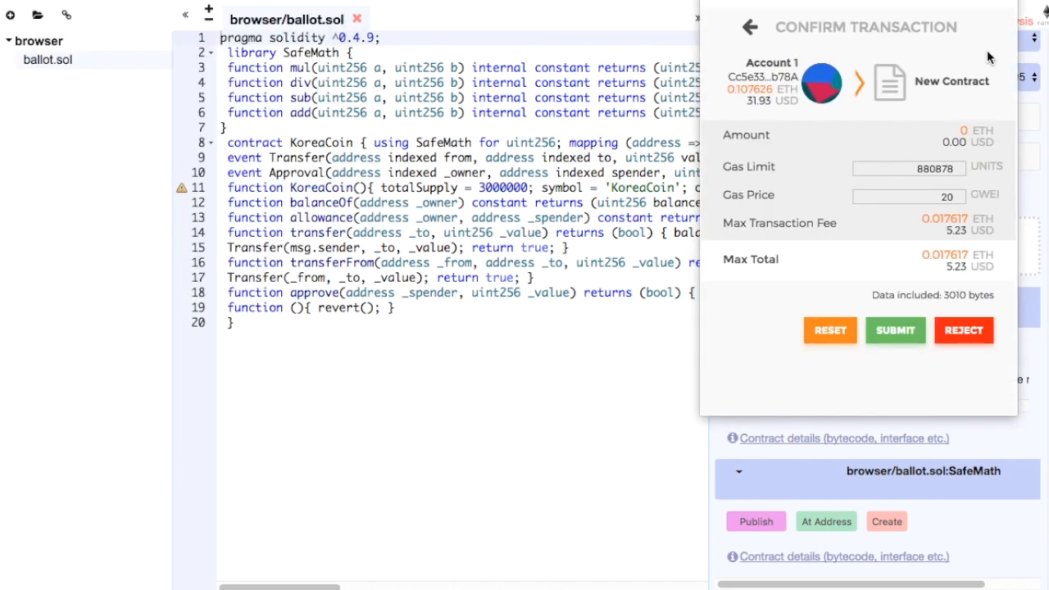
mouse_move(895, 331)
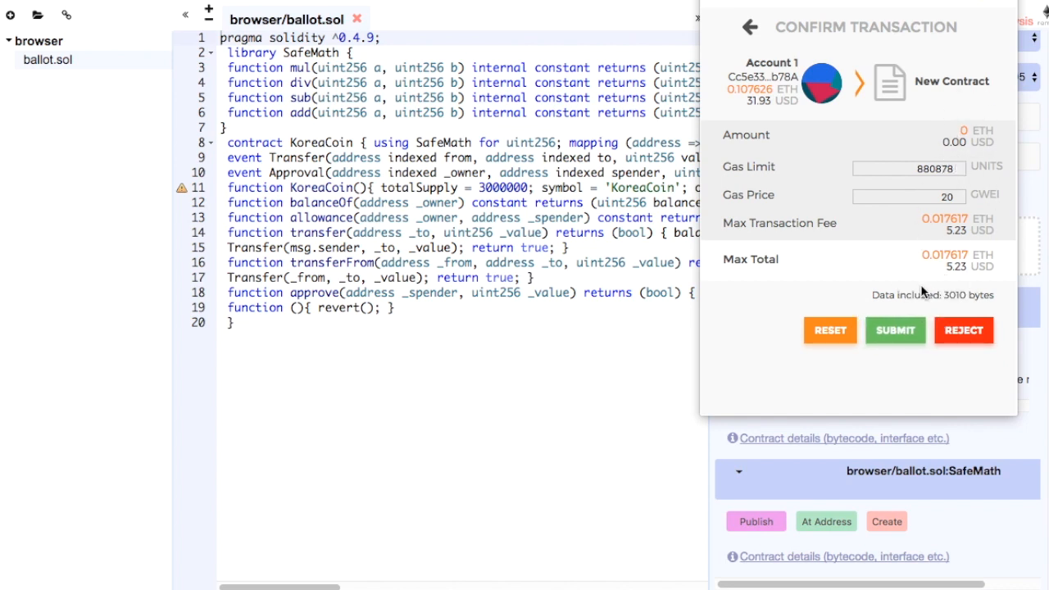
mouse_move(895, 331)
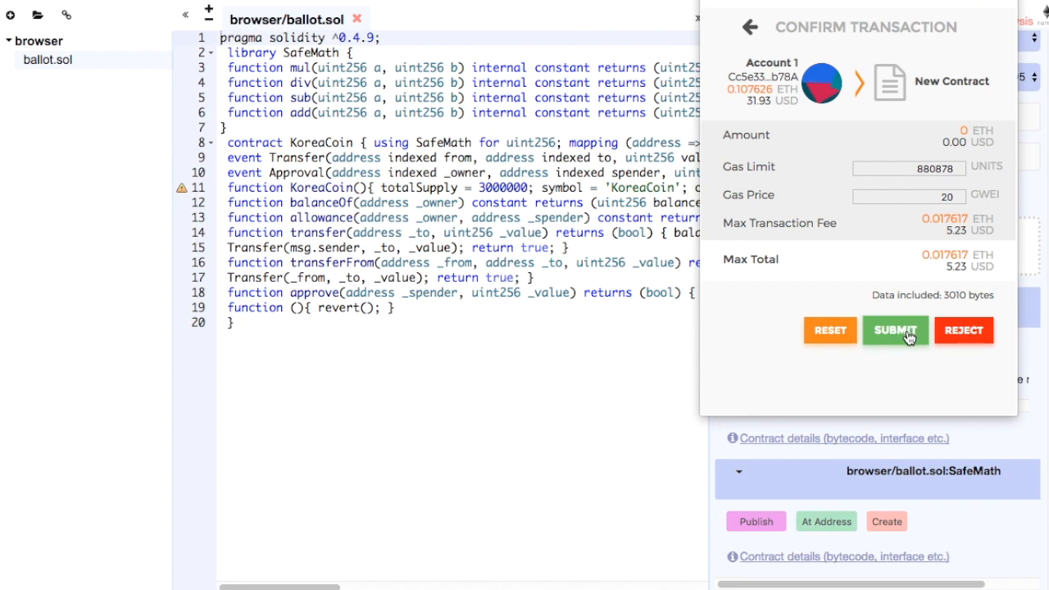
mouse_move(908, 334)
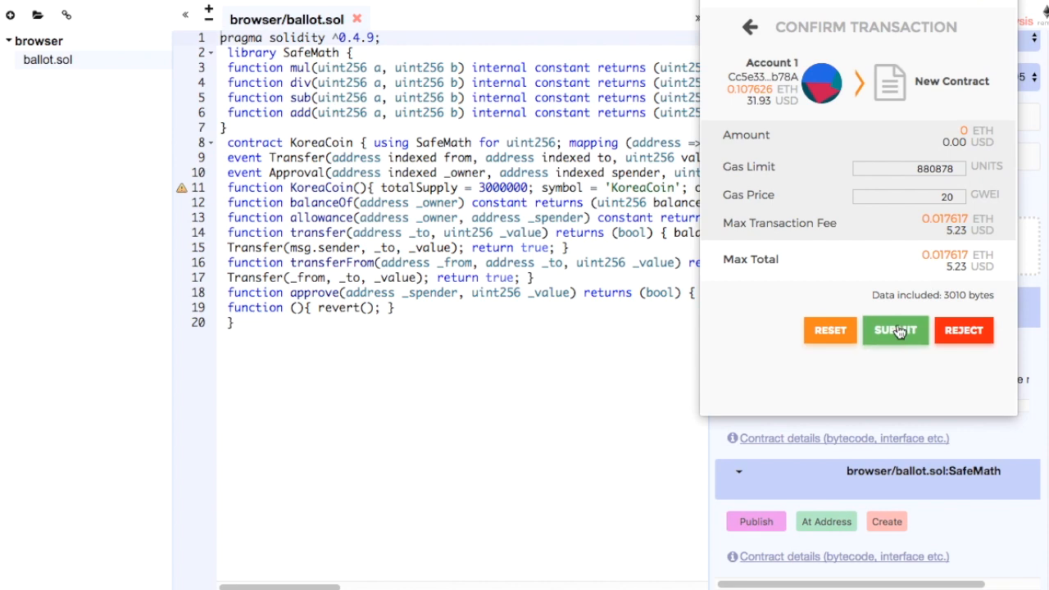
click(895, 330)
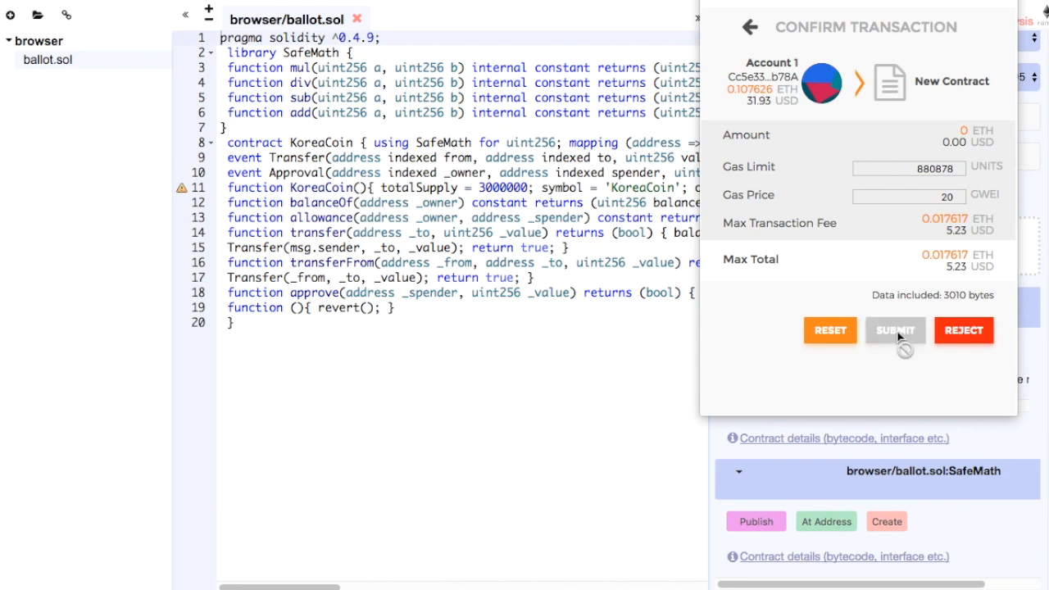
click(895, 331)
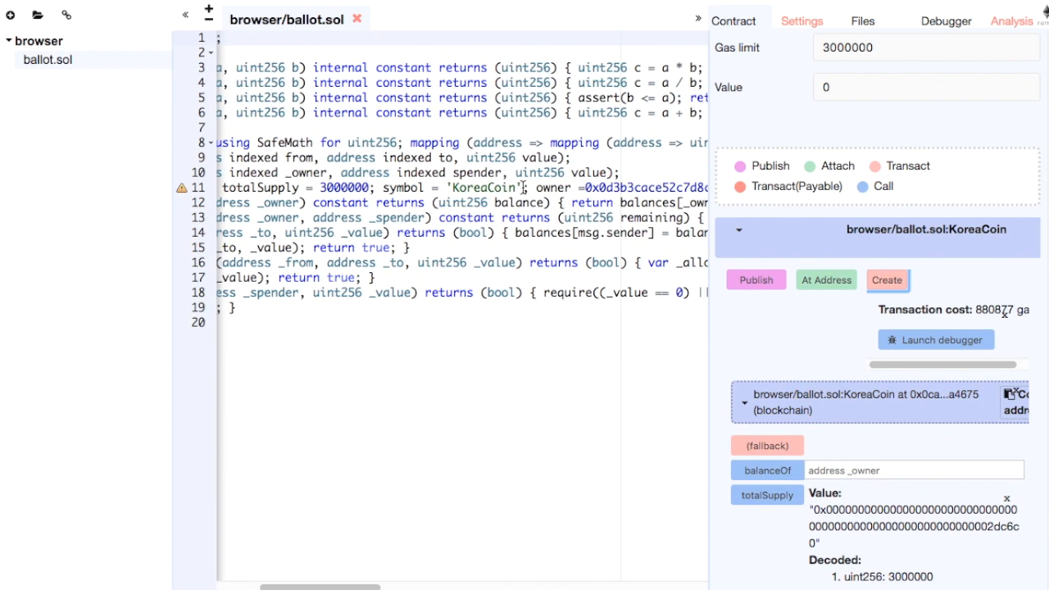
Scroll the editor to read the constructor line assigning 3000000 supply to the owner address
scroll(right, 3)
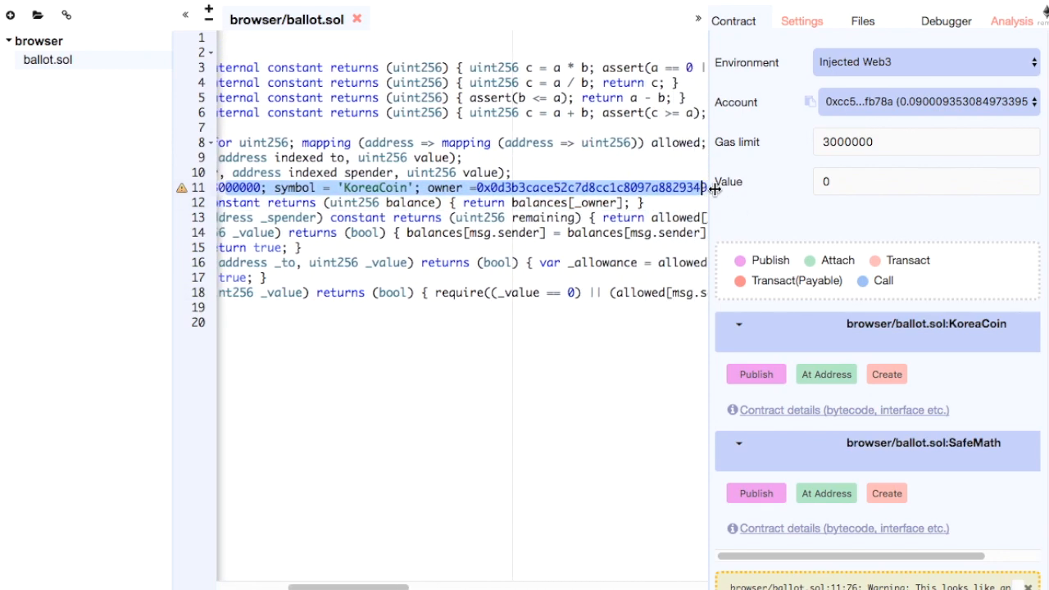
scroll(right, 3)
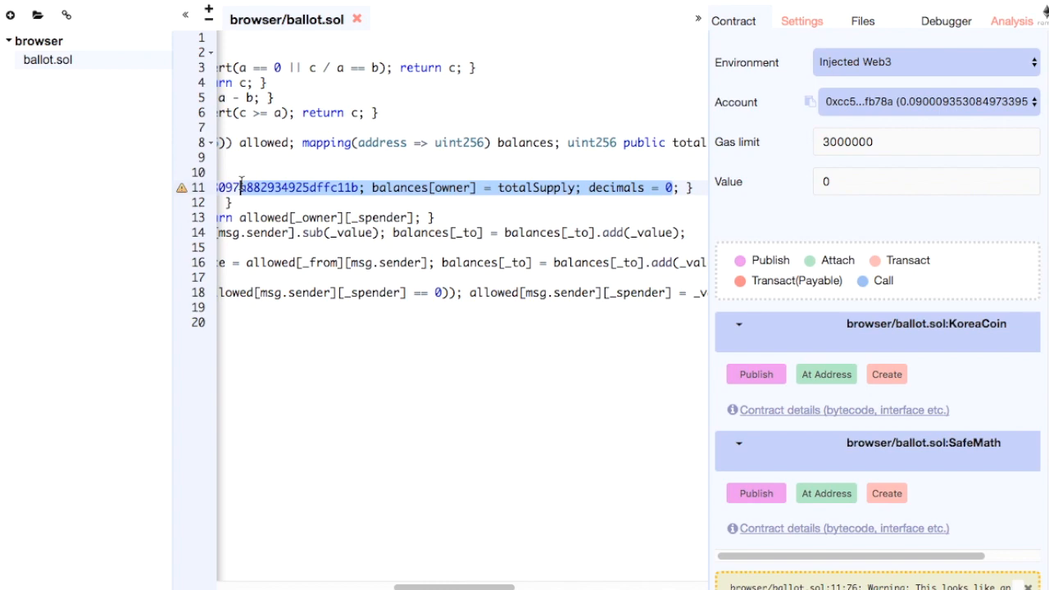
scroll(left, 3)
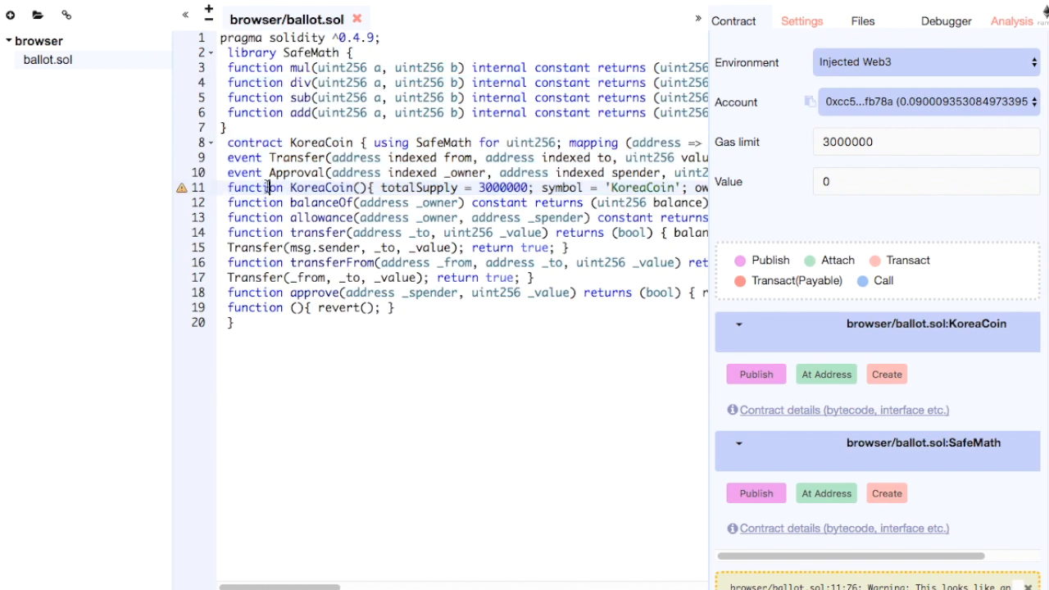